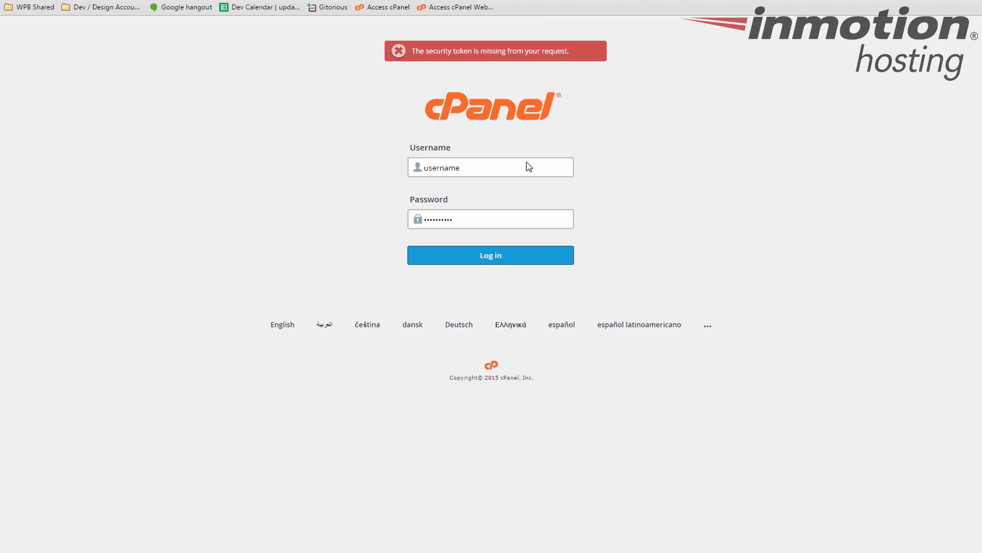
{"action": "mouse_move", "coordinate": [605, 206]}
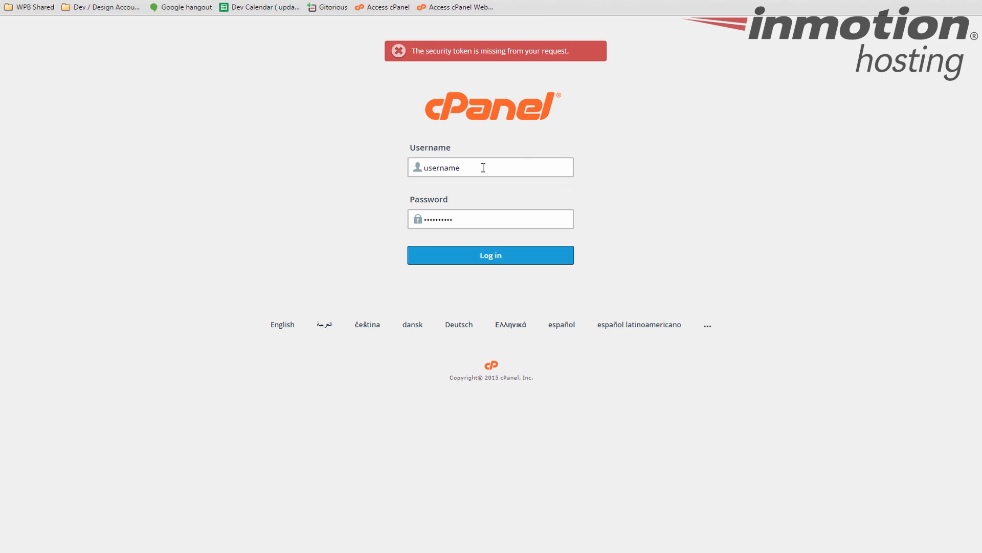
{"action": "mouse_move", "coordinate": [631, 192]}
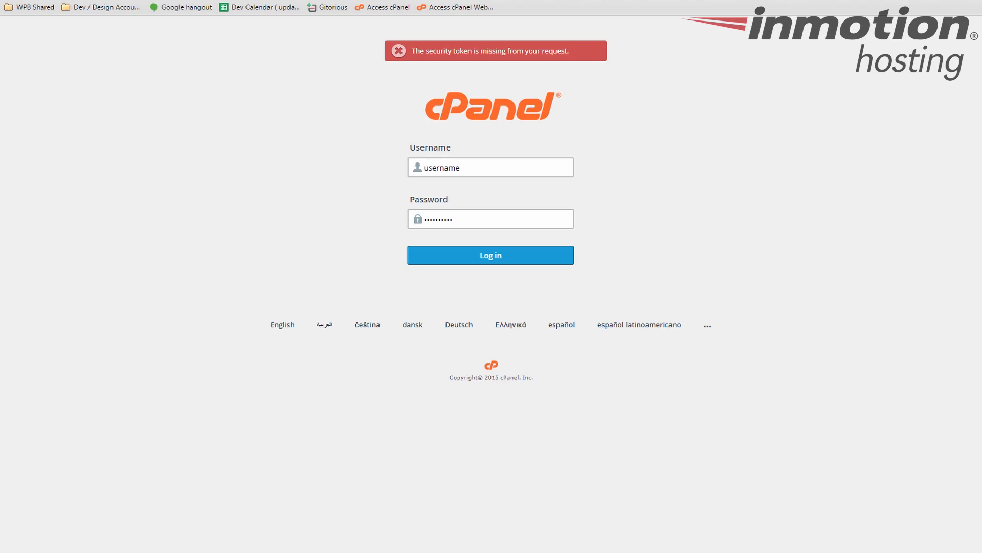
- Log in to the hosting account to reach the cPanel x3 dashboard
{"action": "left_click", "coordinate": [491, 254]}
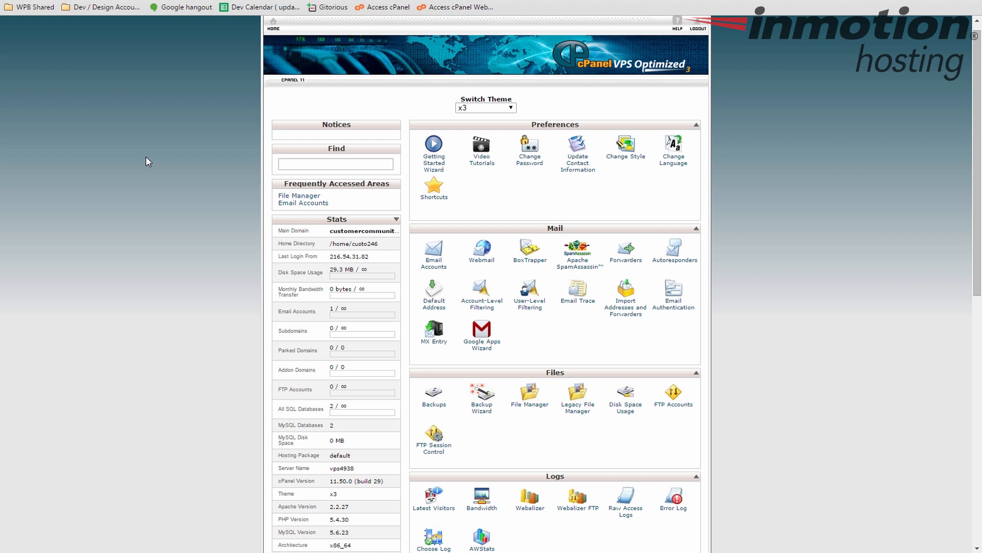
{"action": "mouse_move", "coordinate": [427, 186]}
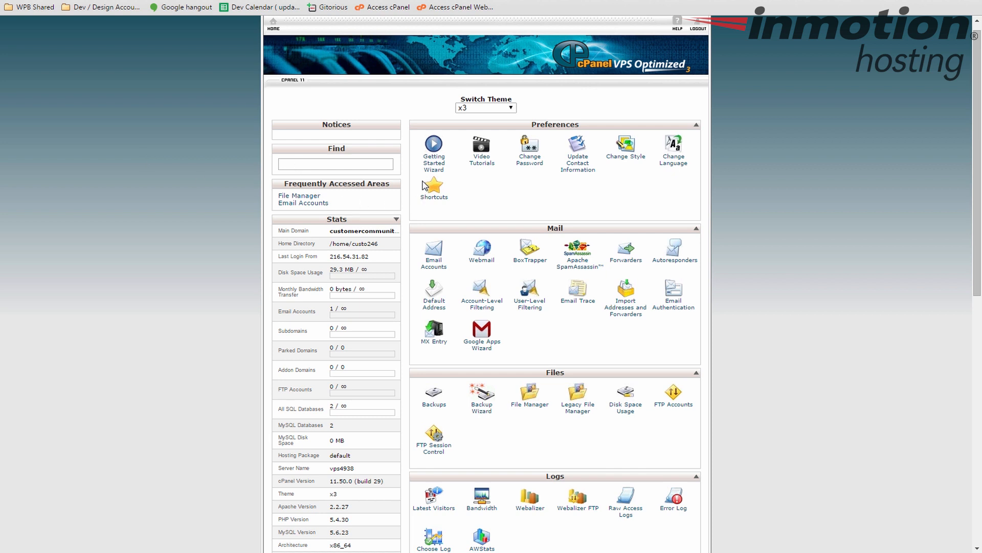
{"action": "mouse_move", "coordinate": [578, 254]}
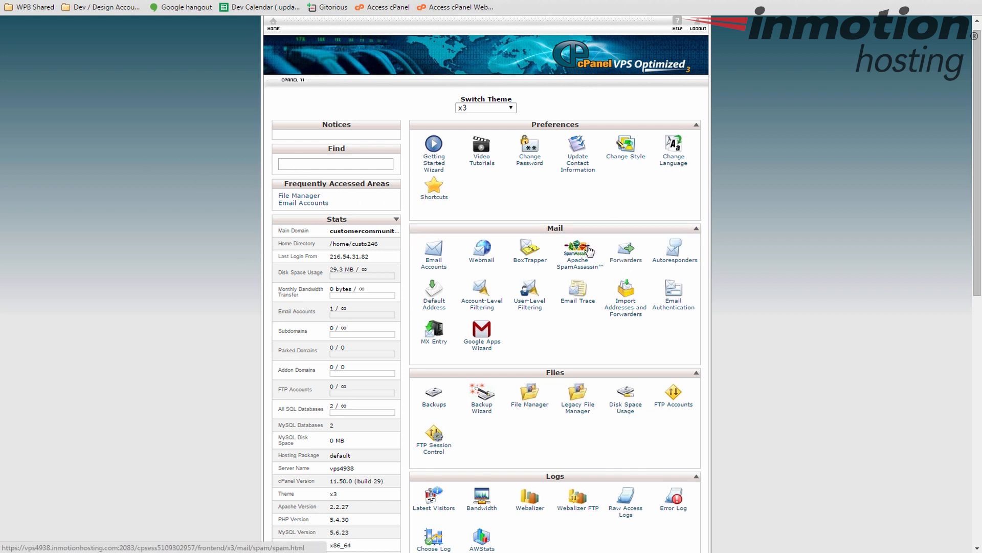
{"action": "mouse_move", "coordinate": [447, 198]}
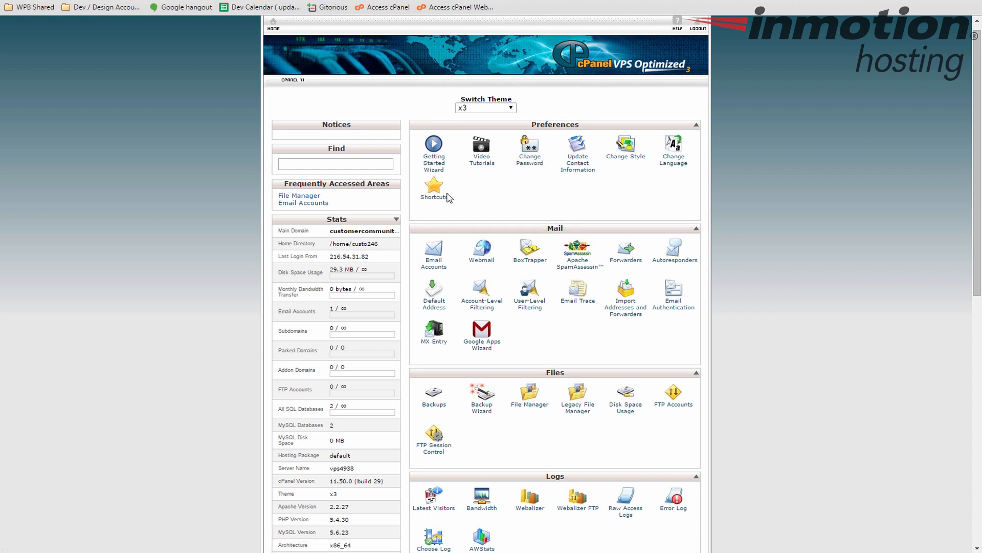
{"action": "mouse_move", "coordinate": [682, 186]}
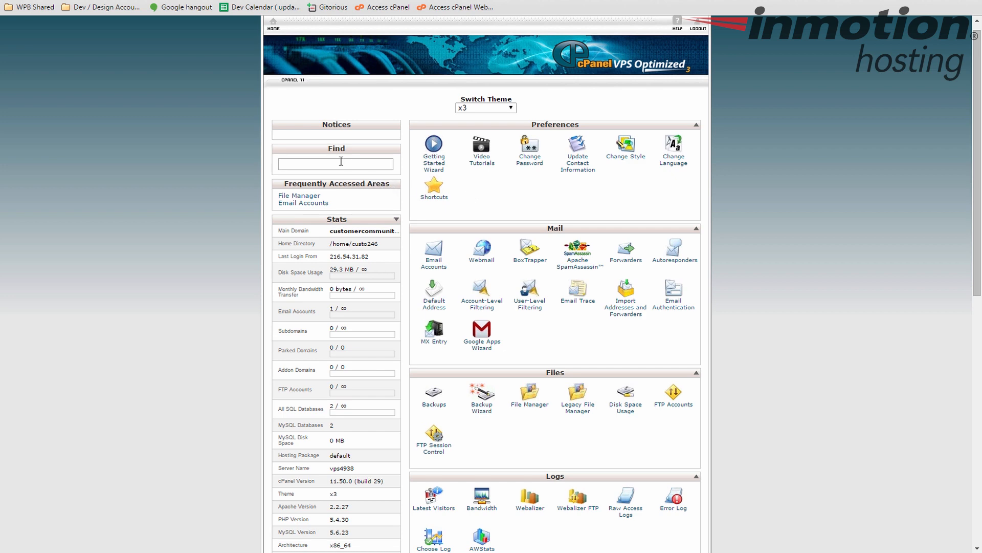
{"action": "scroll", "scroll_direction": "down", "scroll_amount": 3}
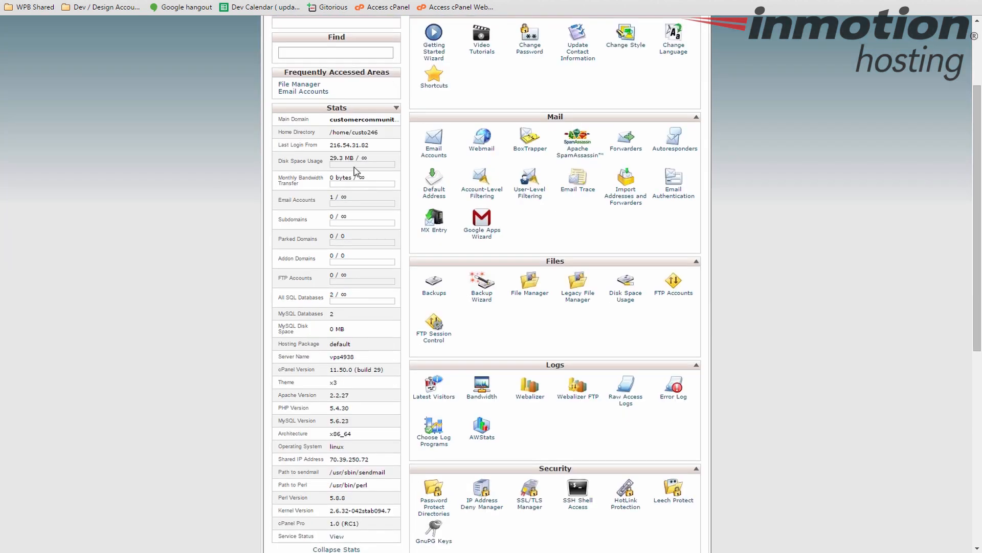
{"action": "scroll", "scroll_direction": "down", "scroll_amount": 3}
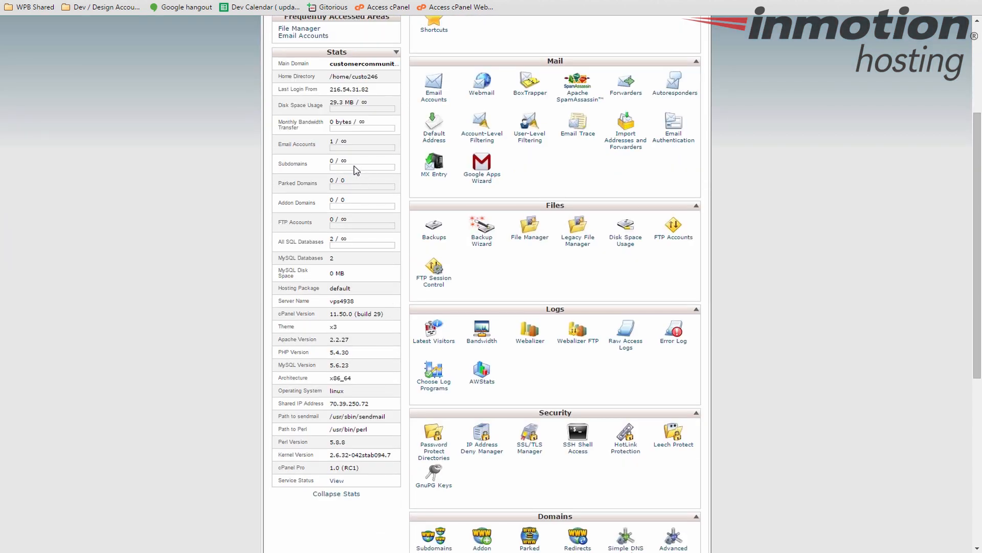
{"action": "mouse_move", "coordinate": [410, 257]}
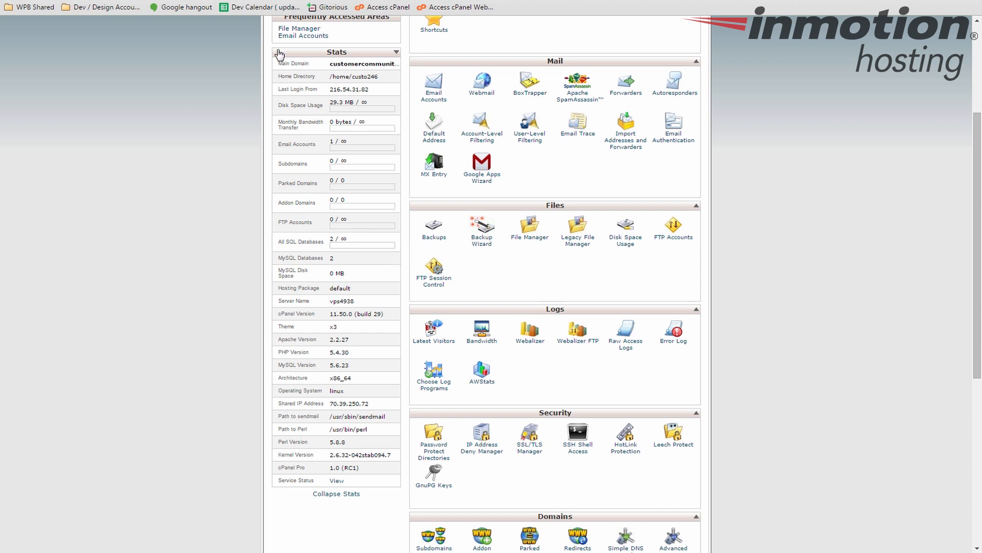
{"action": "mouse_move", "coordinate": [626, 306]}
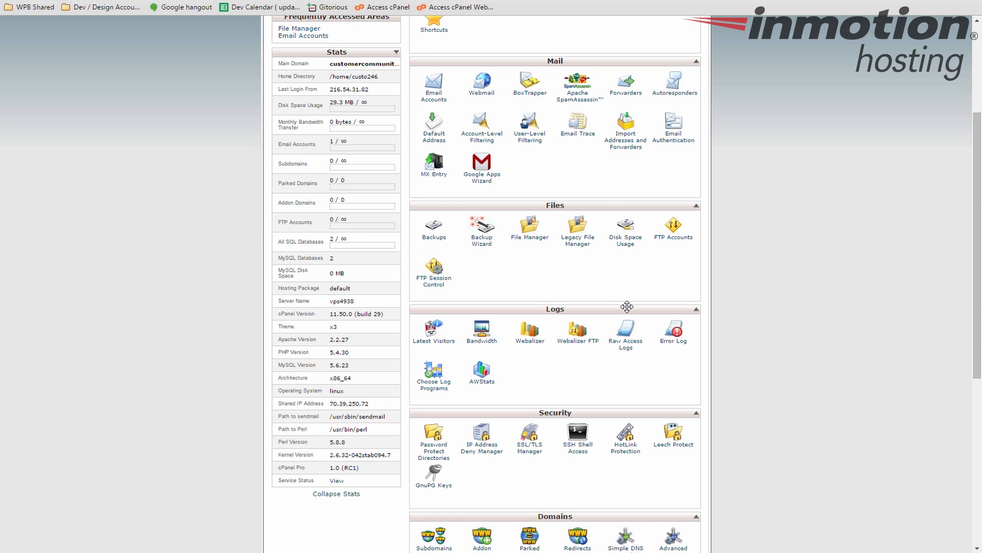
{"action": "mouse_move", "coordinate": [292, 104]}
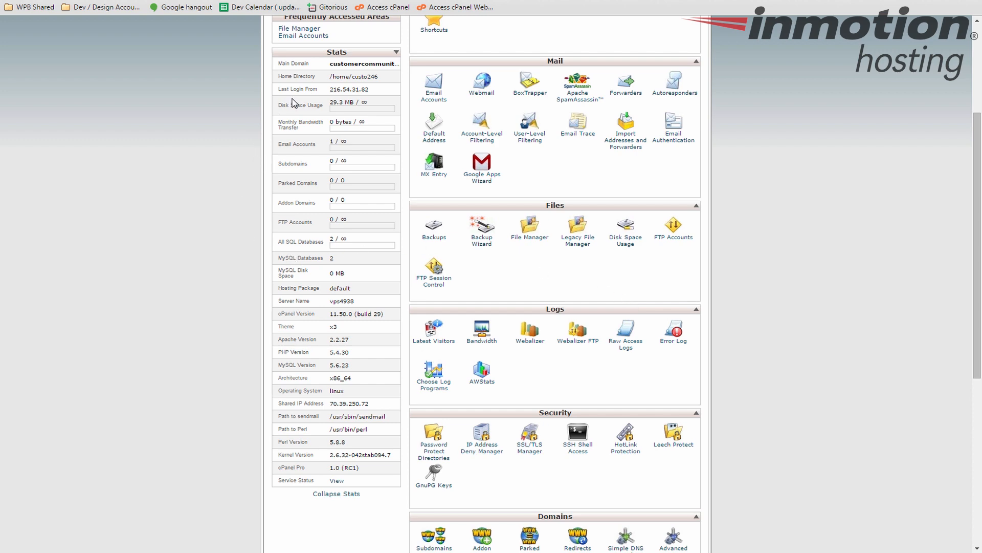
{"action": "mouse_move", "coordinate": [376, 104]}
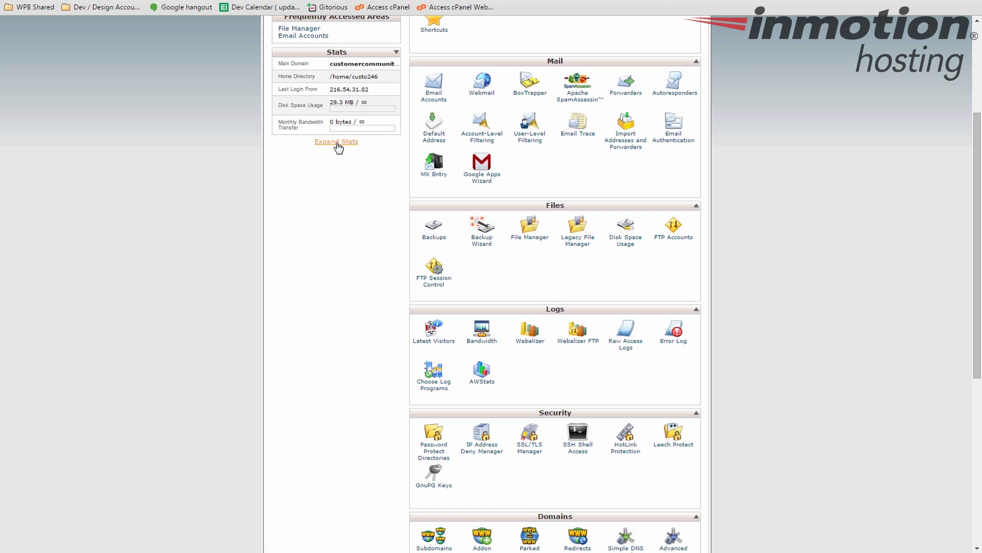
{"action": "left_click", "coordinate": [336, 141]}
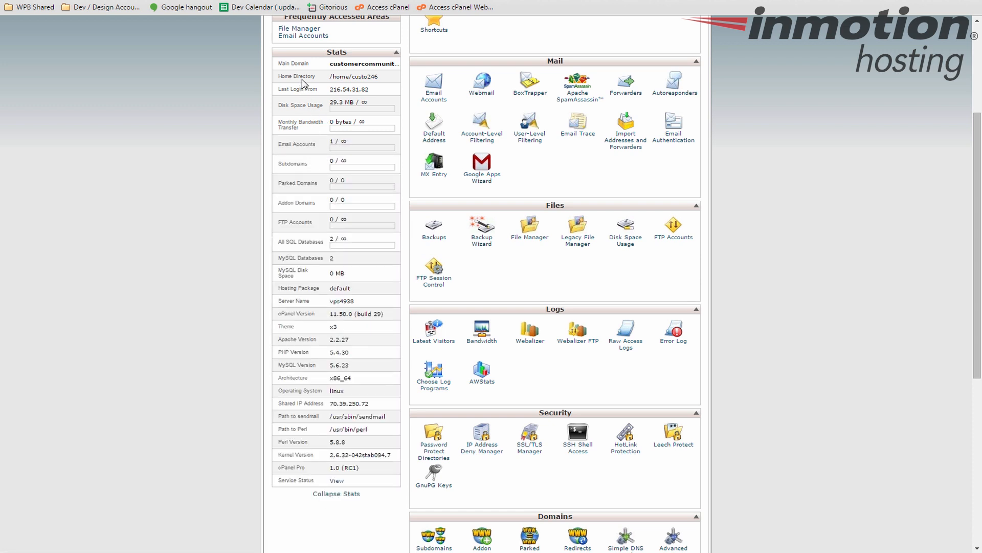
{"action": "mouse_move", "coordinate": [295, 71]}
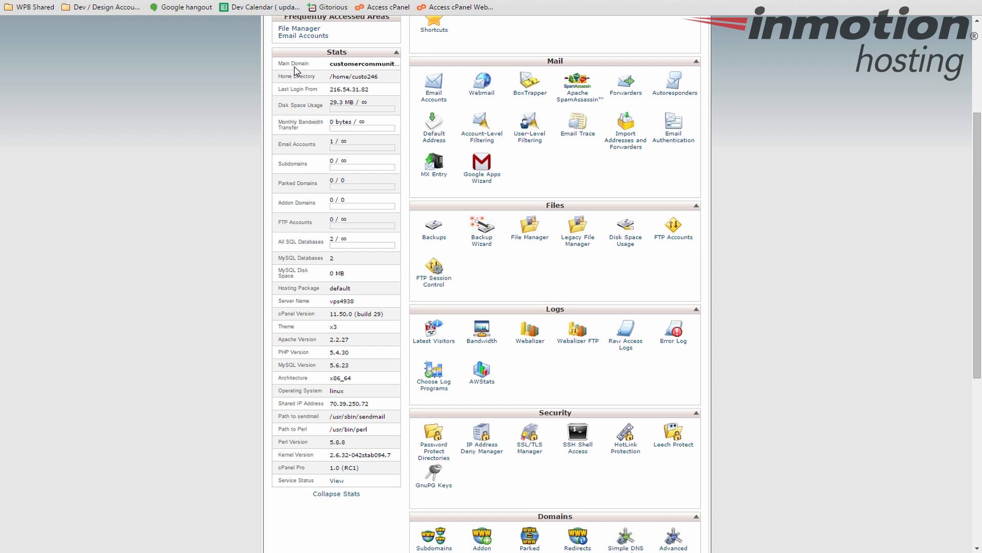
{"action": "mouse_move", "coordinate": [373, 85]}
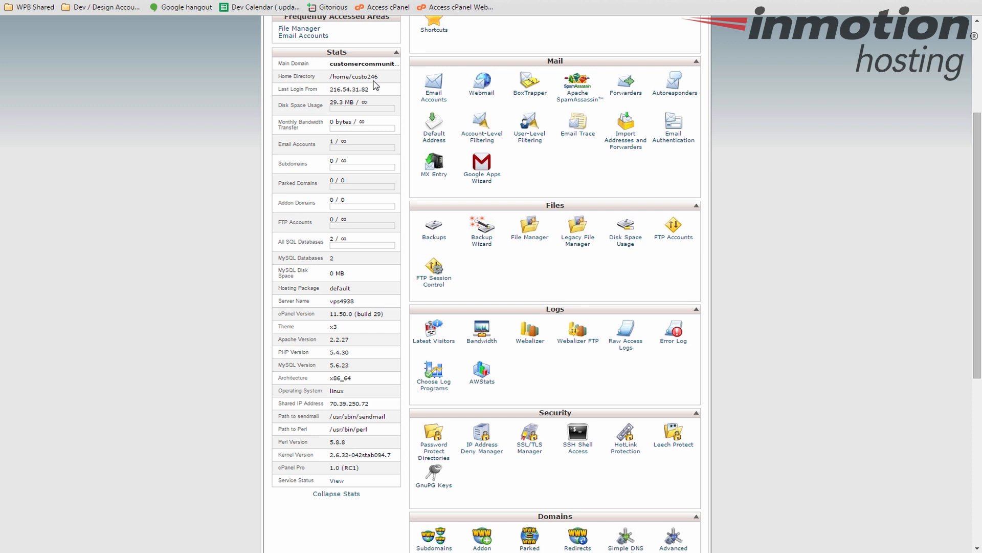
{"action": "mouse_move", "coordinate": [341, 76]}
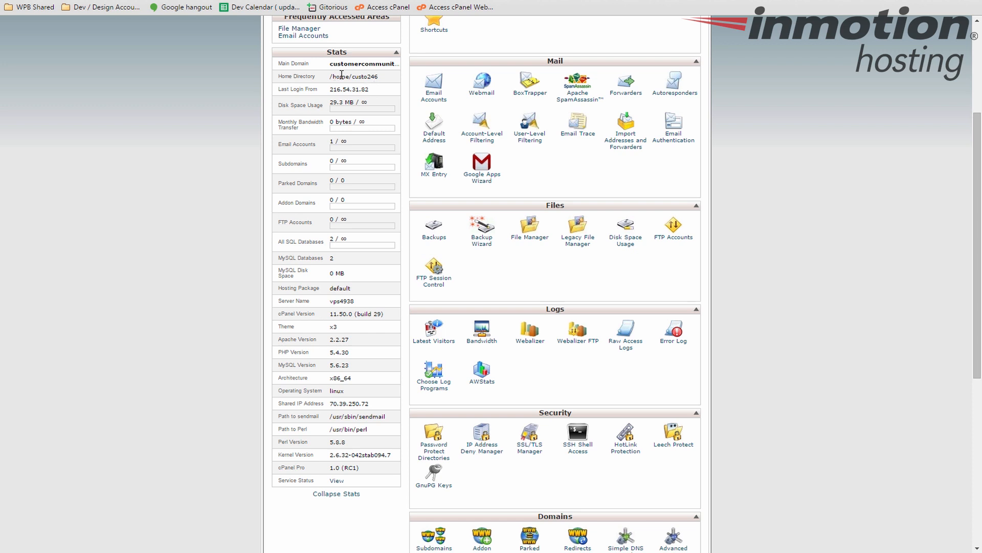
{"action": "mouse_move", "coordinate": [354, 89]}
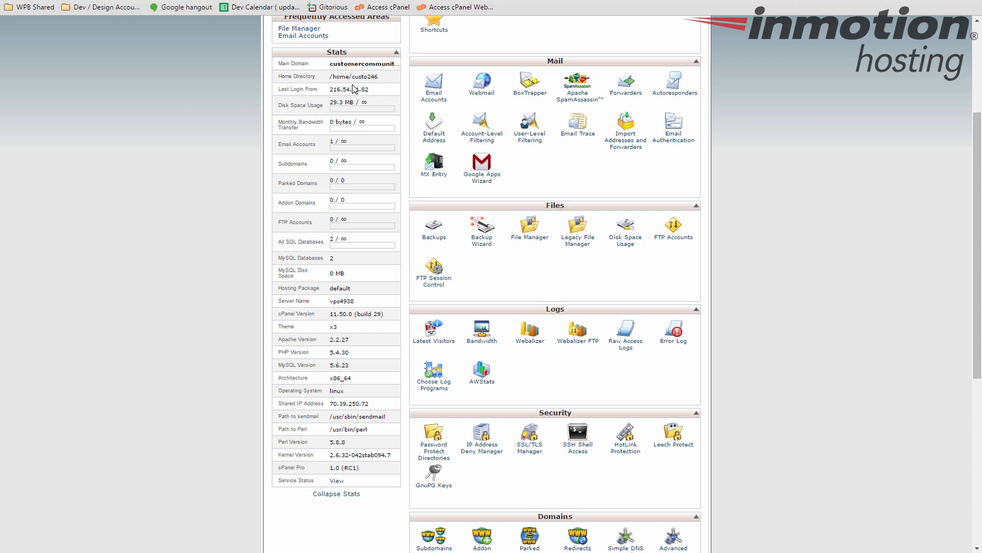
{"action": "double_click", "coordinate": [363, 76]}
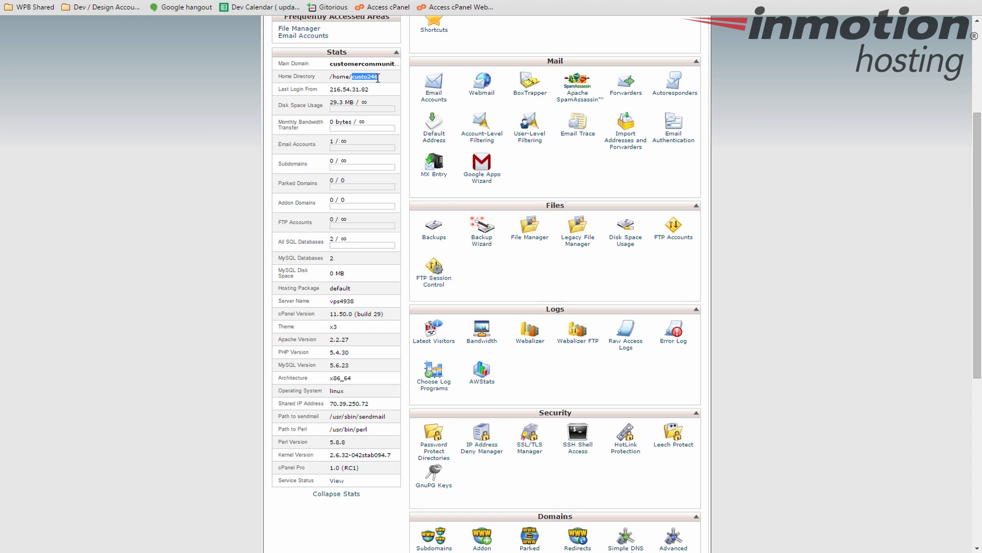
{"action": "scroll", "scroll_direction": "up", "scroll_amount": 3}
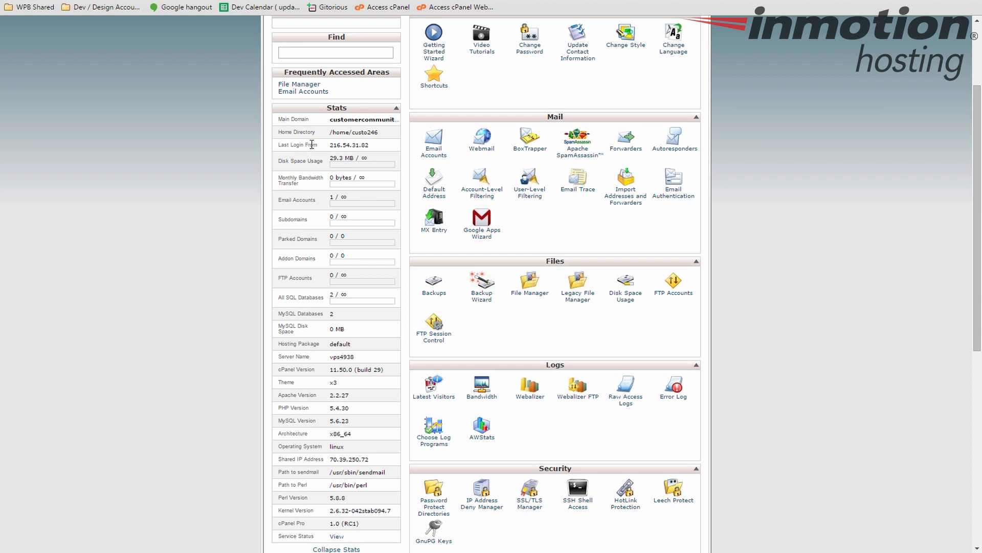
{"action": "mouse_move", "coordinate": [309, 162]}
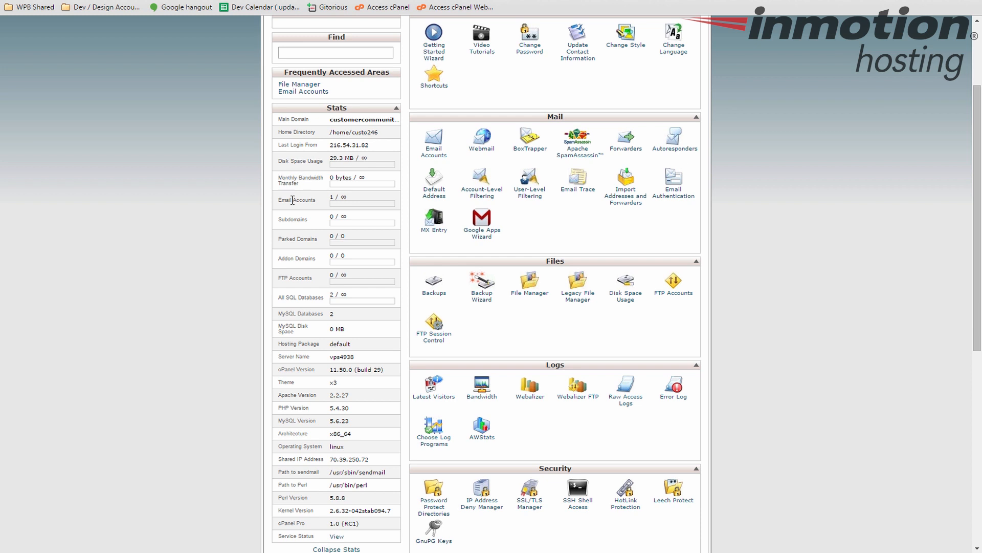
{"action": "mouse_move", "coordinate": [286, 246]}
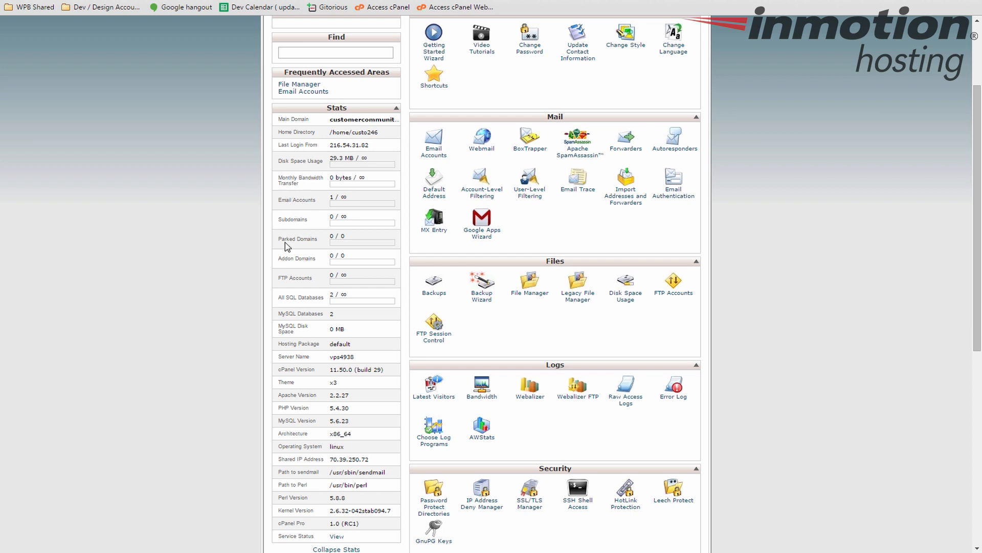
{"action": "mouse_move", "coordinate": [282, 288]}
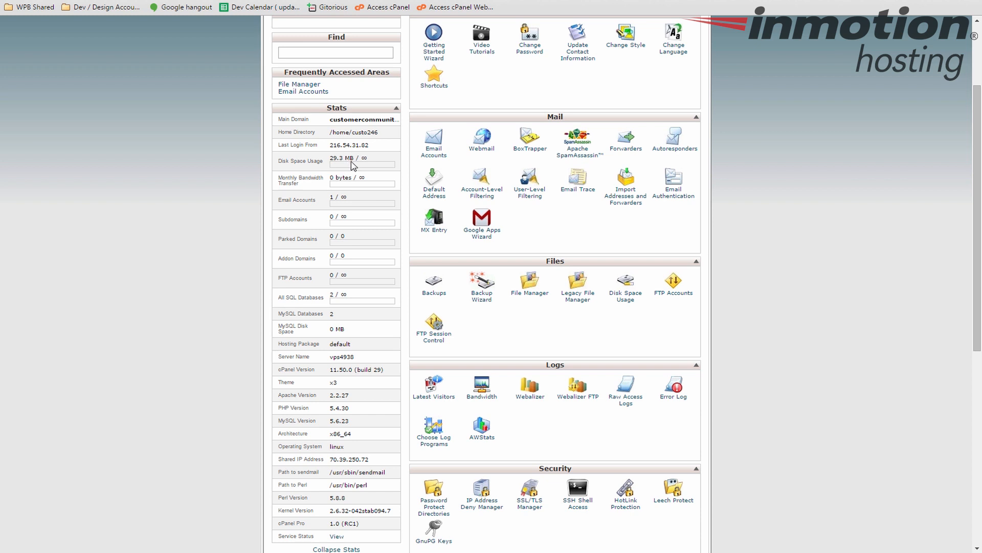
{"action": "mouse_move", "coordinate": [325, 254]}
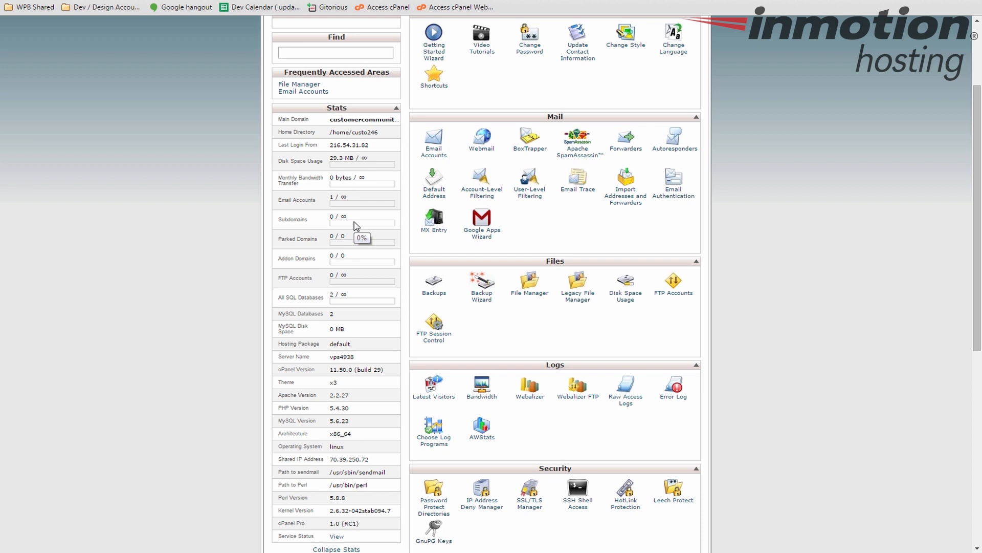
{"action": "mouse_move", "coordinate": [361, 177]}
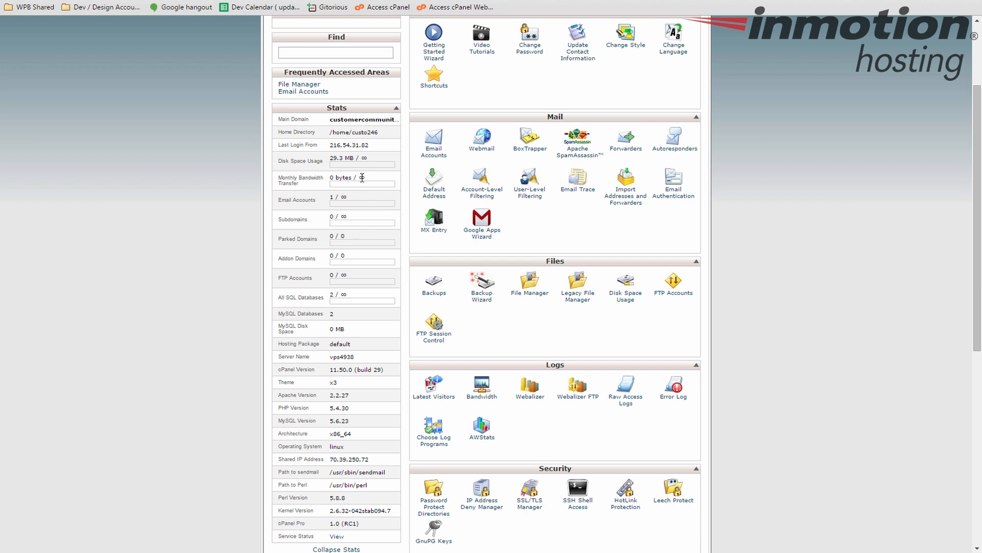
{"action": "mouse_move", "coordinate": [368, 169]}
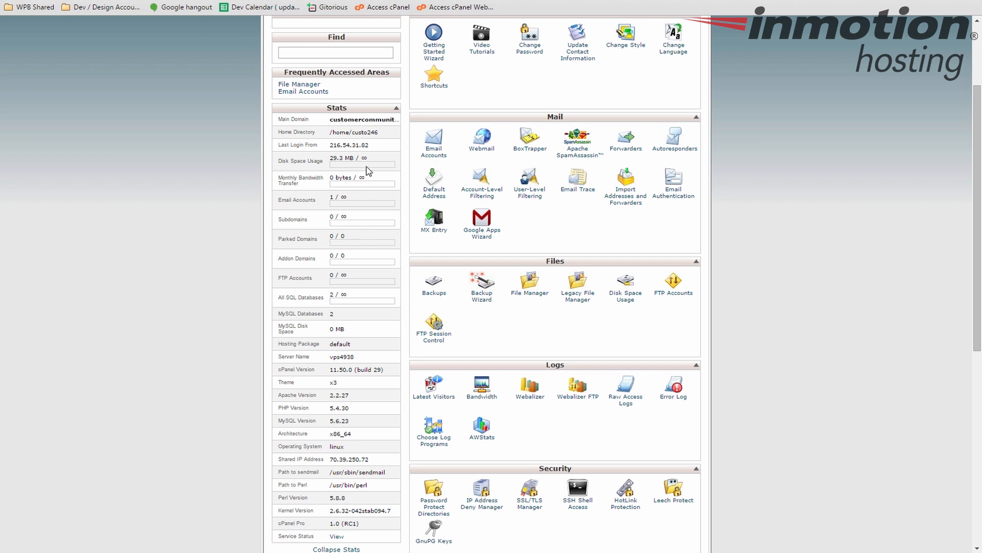
{"action": "mouse_move", "coordinate": [370, 165]}
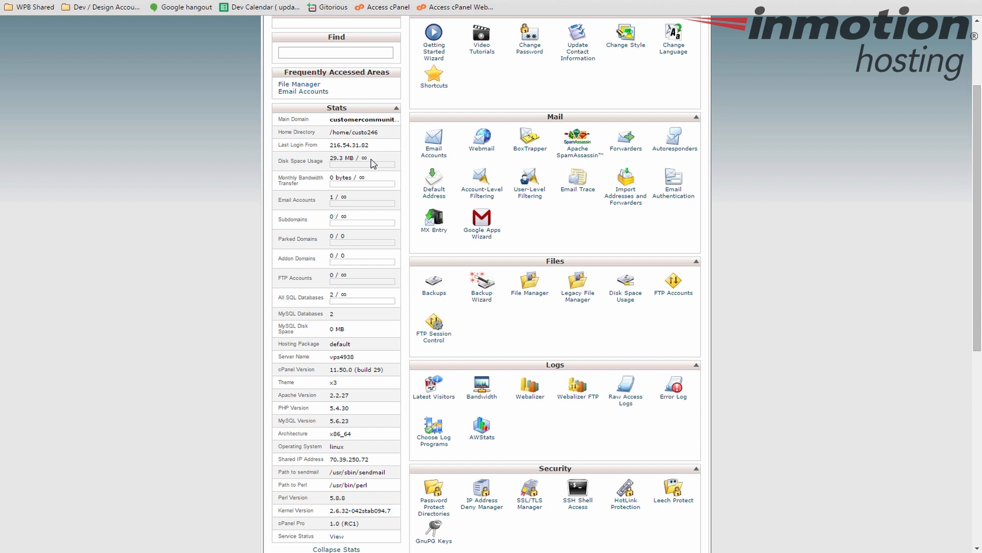
{"action": "mouse_move", "coordinate": [320, 197]}
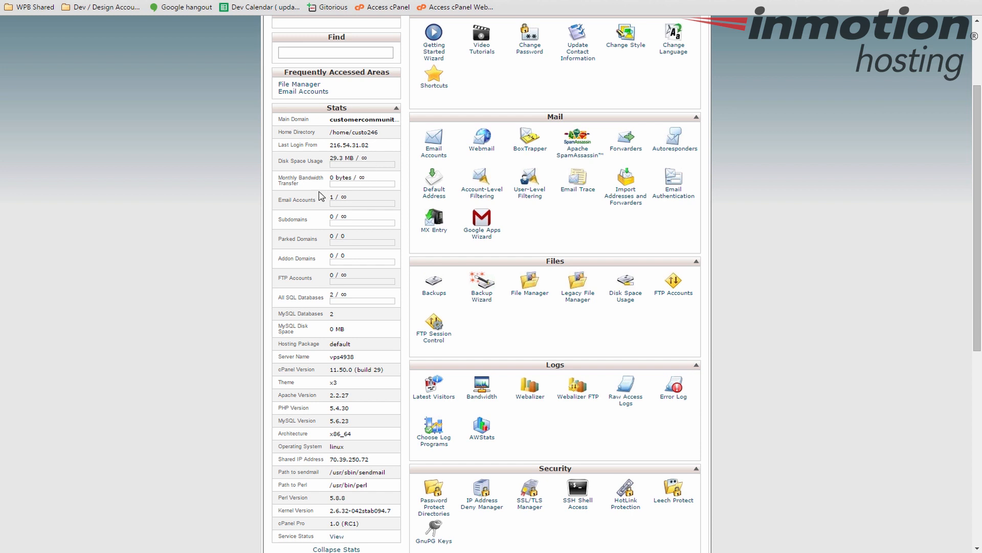
{"action": "mouse_move", "coordinate": [360, 190]}
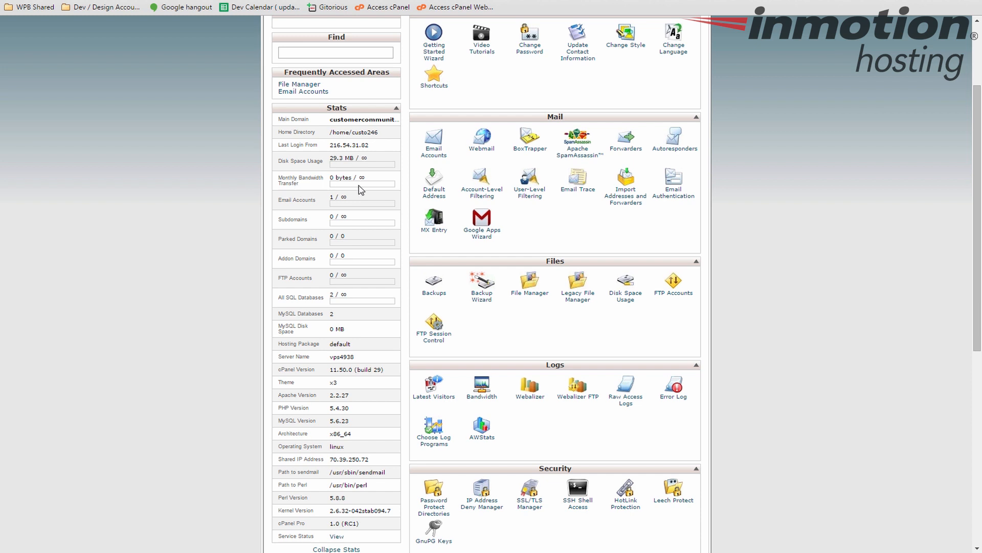
{"action": "mouse_move", "coordinate": [330, 217]}
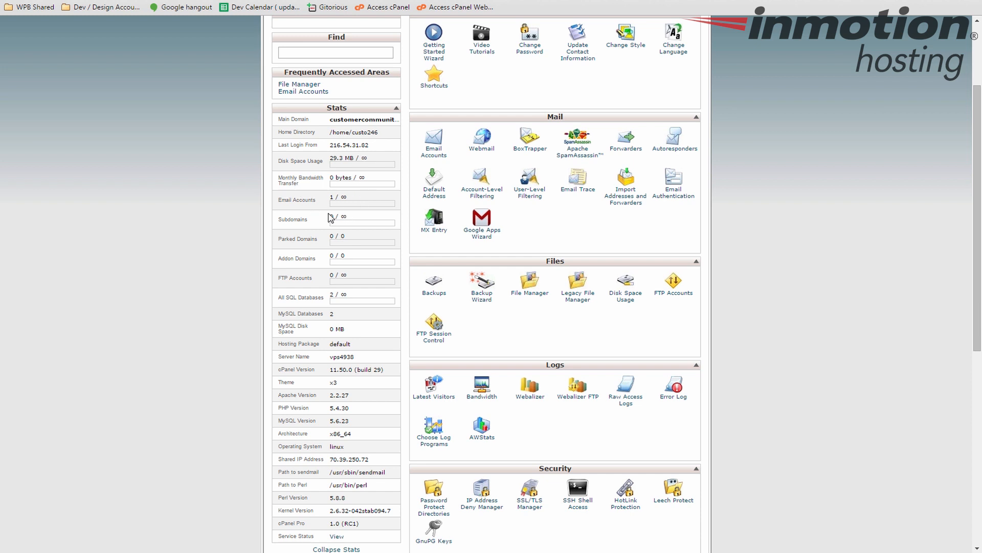
{"action": "mouse_move", "coordinate": [359, 205]}
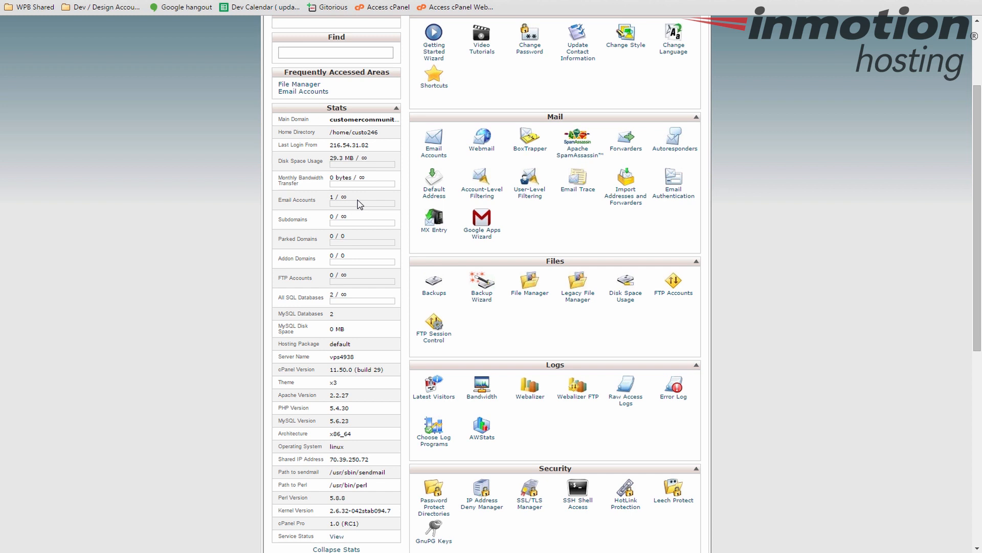
{"action": "mouse_move", "coordinate": [336, 211]}
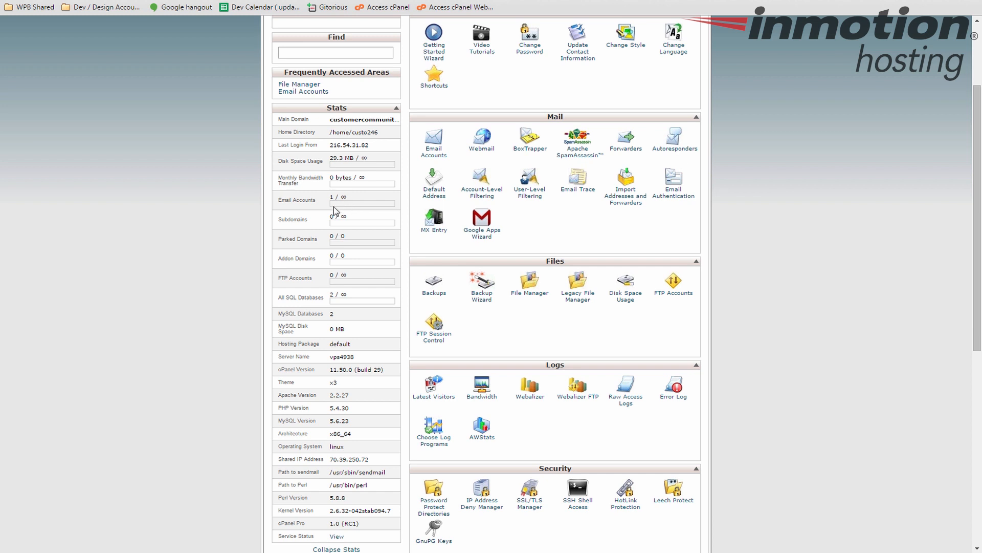
{"action": "mouse_move", "coordinate": [359, 207]}
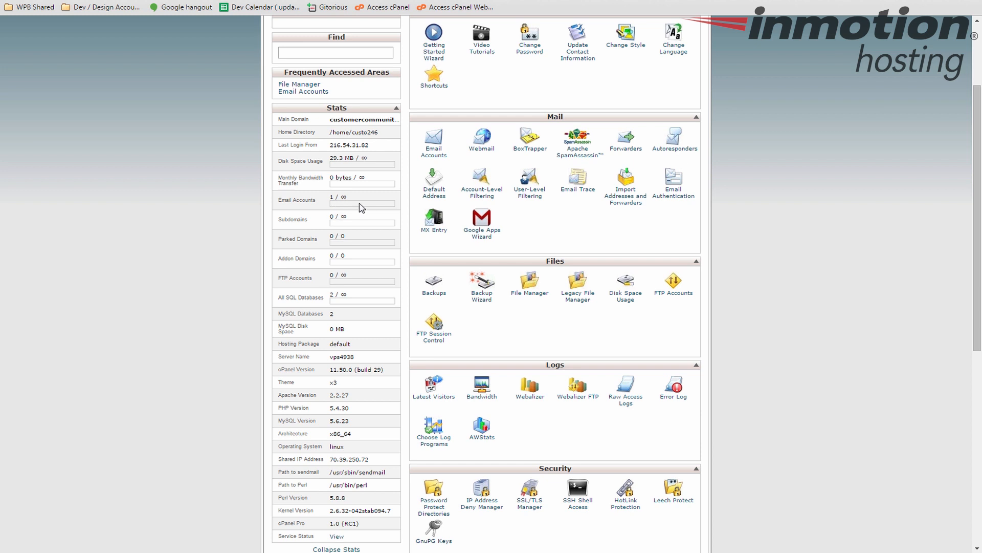
{"action": "mouse_move", "coordinate": [362, 210]}
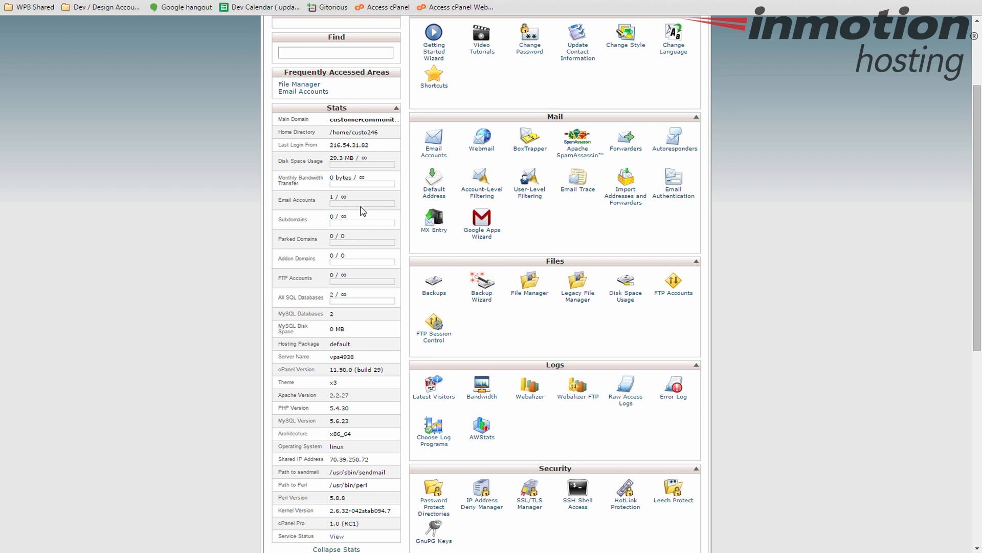
{"action": "scroll", "scroll_direction": "down", "scroll_amount": 3}
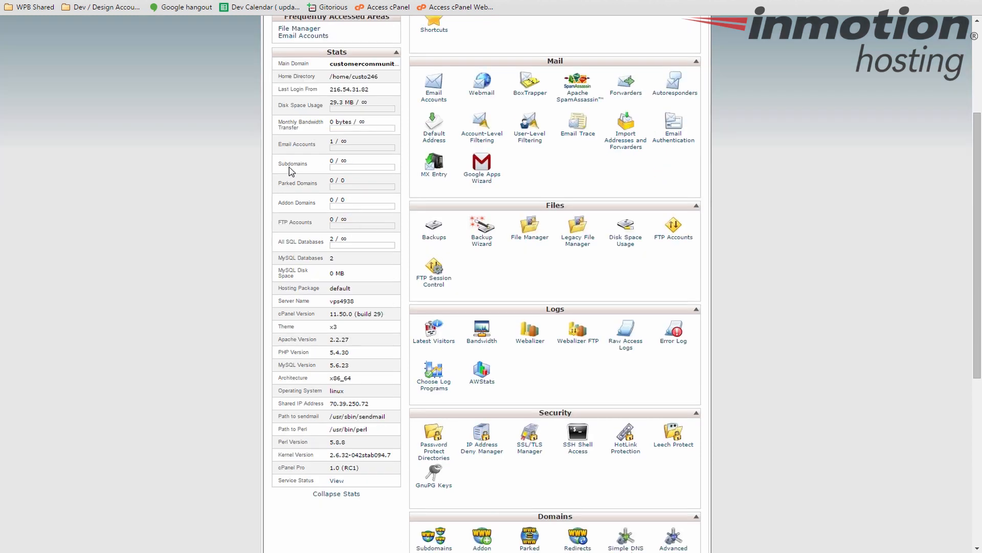
{"action": "mouse_move", "coordinate": [297, 164]}
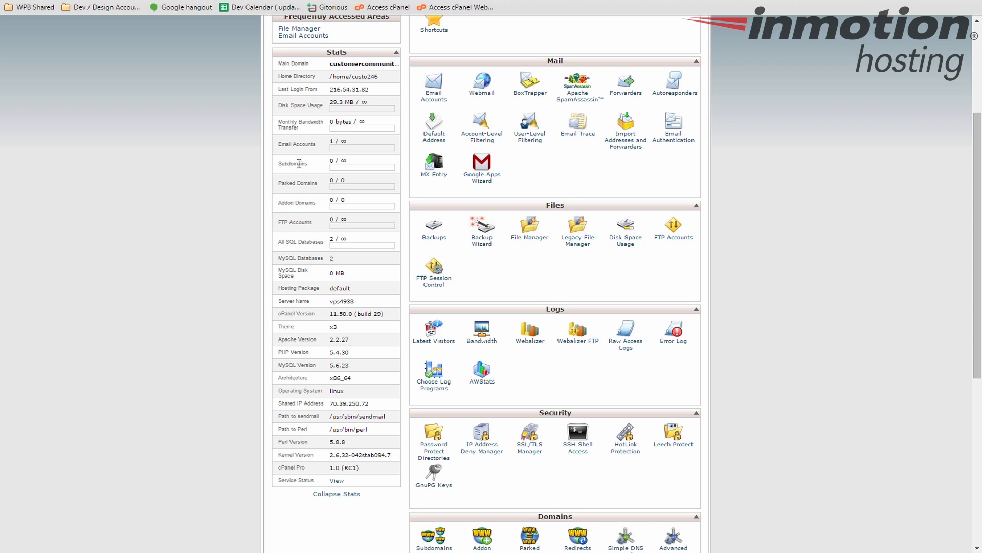
{"action": "double_click", "coordinate": [291, 164]}
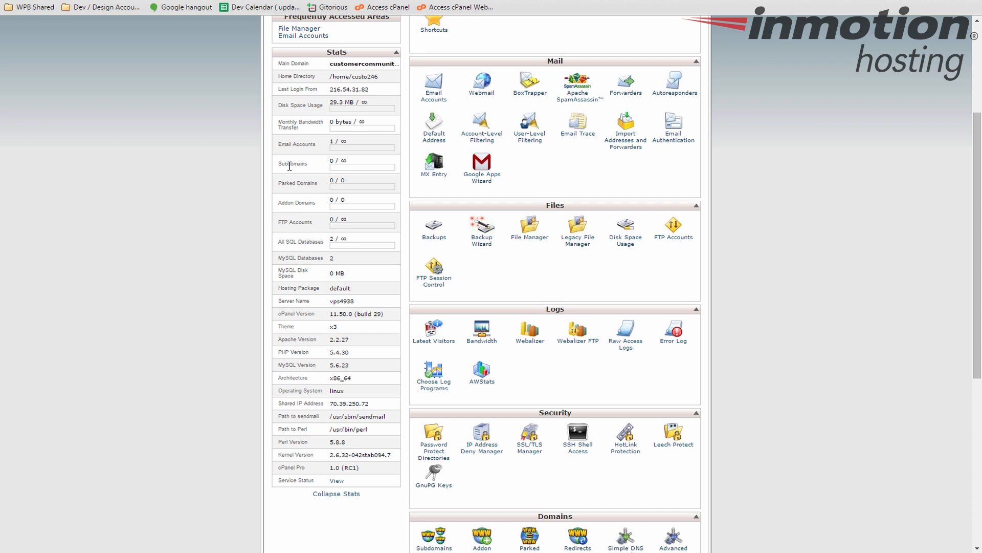
{"action": "mouse_move", "coordinate": [303, 175]}
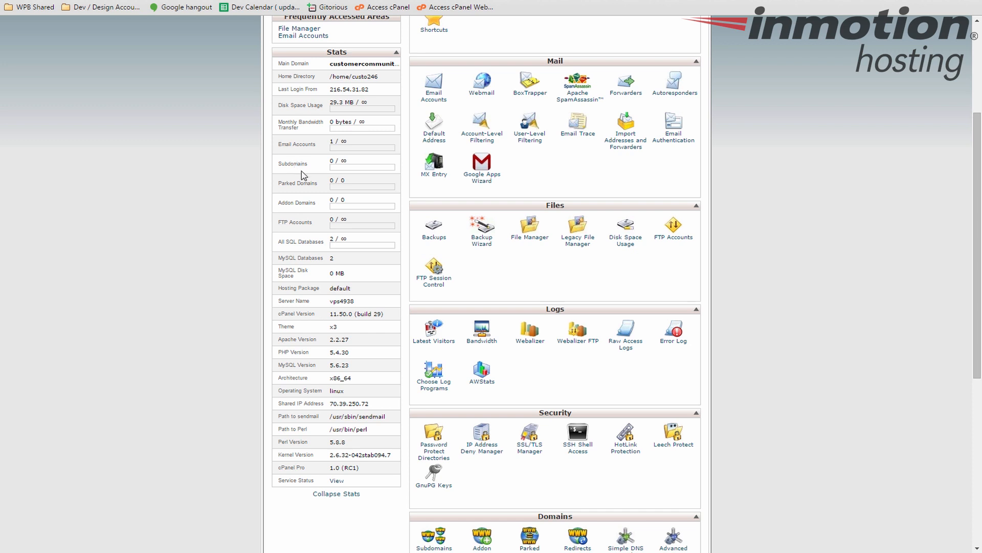
{"action": "double_click", "coordinate": [292, 163]}
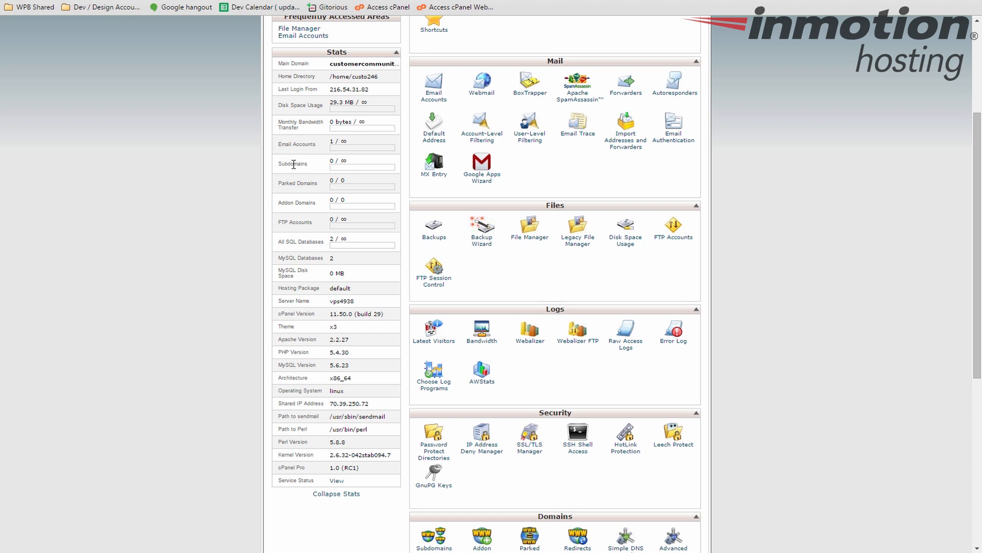
{"action": "mouse_move", "coordinate": [313, 176]}
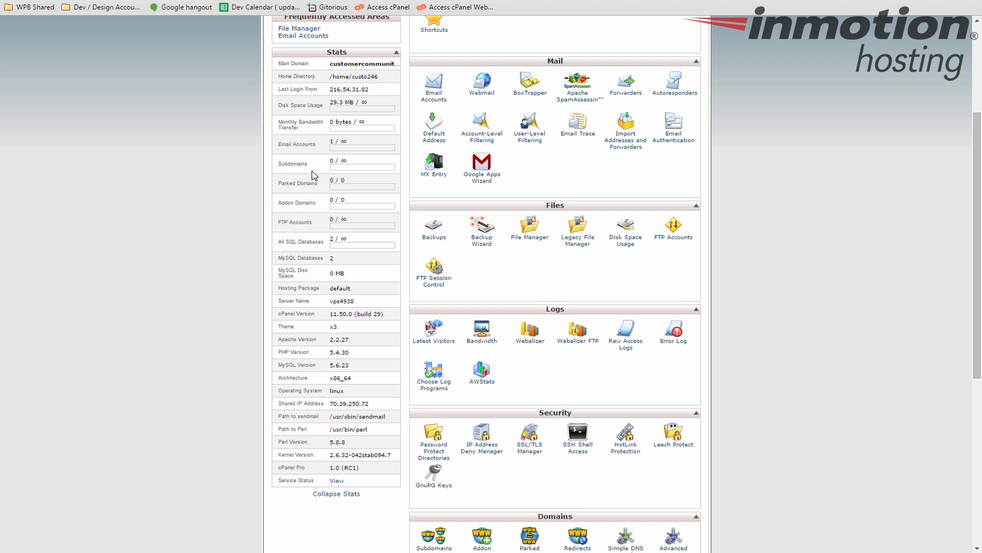
{"action": "mouse_move", "coordinate": [295, 187]}
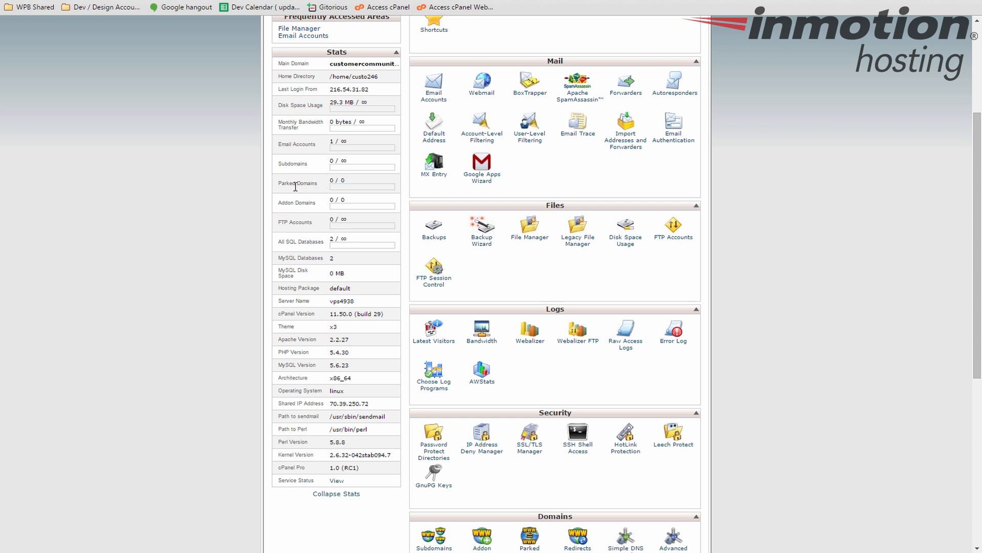
{"action": "mouse_move", "coordinate": [301, 194]}
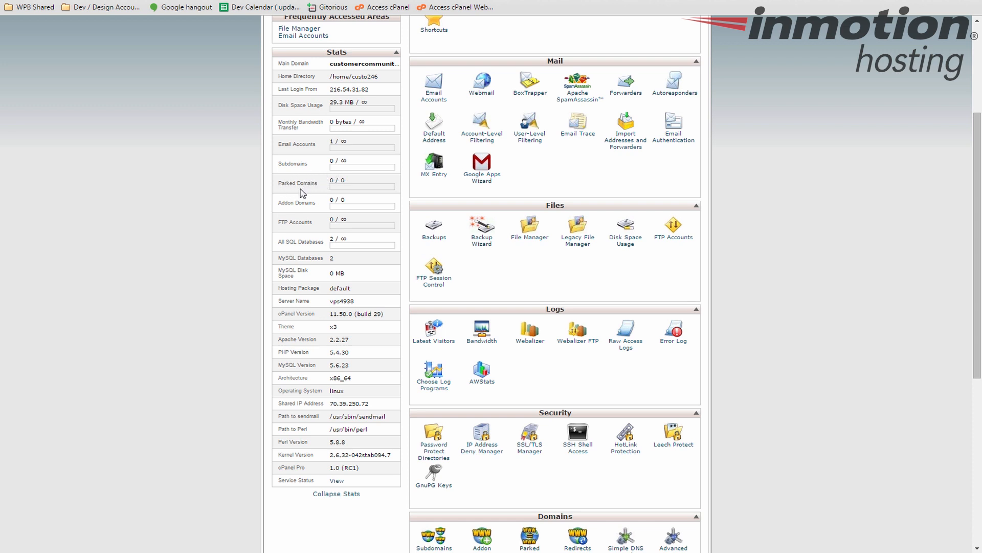
{"action": "mouse_move", "coordinate": [308, 187]}
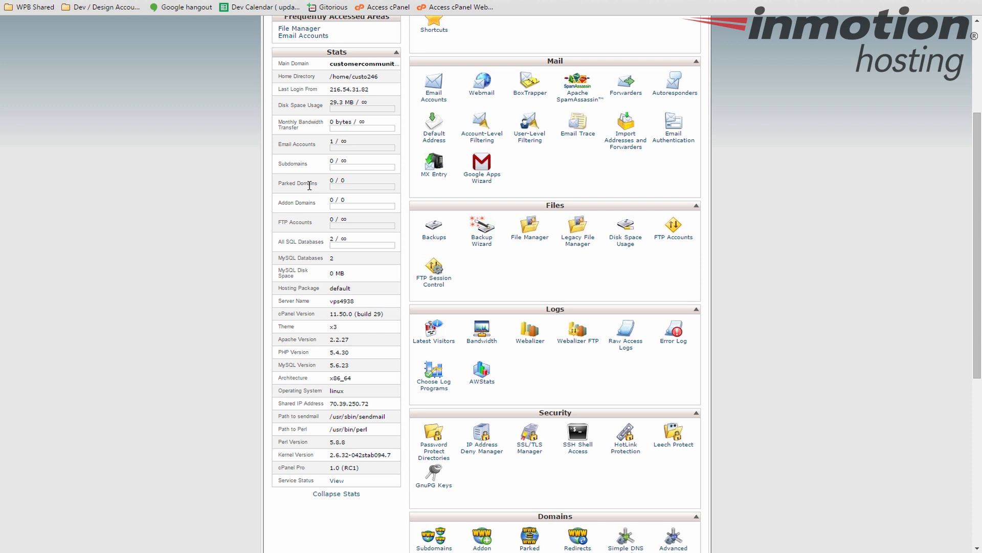
{"action": "mouse_move", "coordinate": [290, 210]}
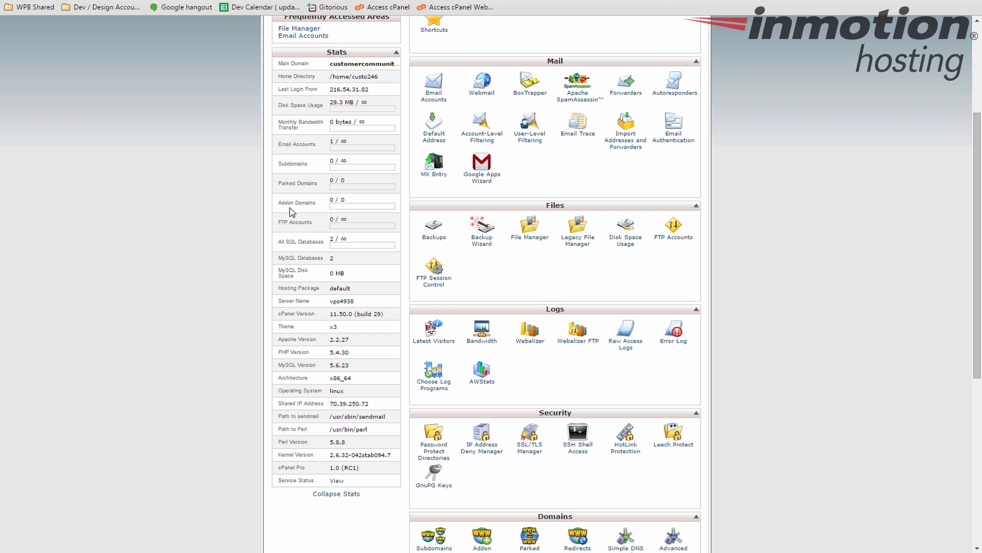
{"action": "mouse_move", "coordinate": [288, 204]}
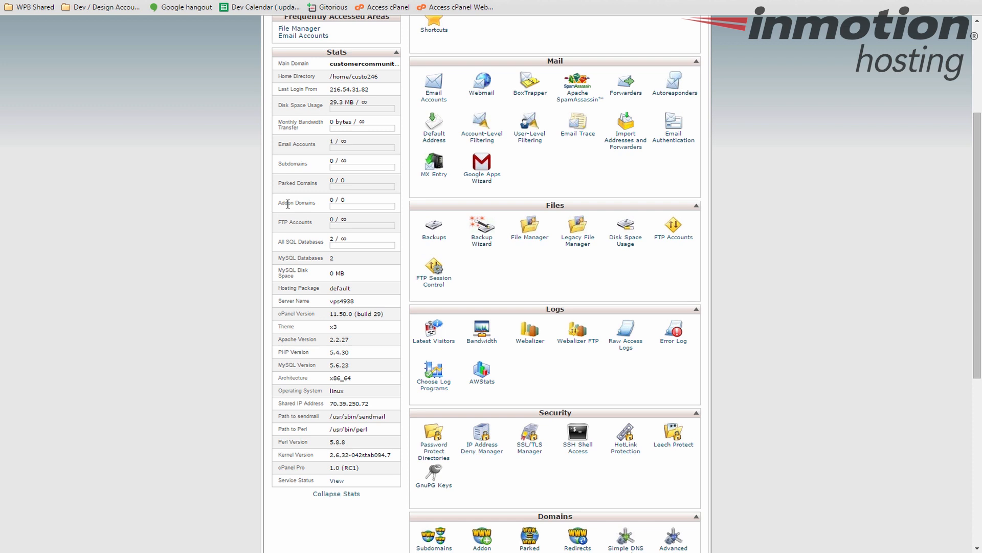
{"action": "double_click", "coordinate": [286, 202]}
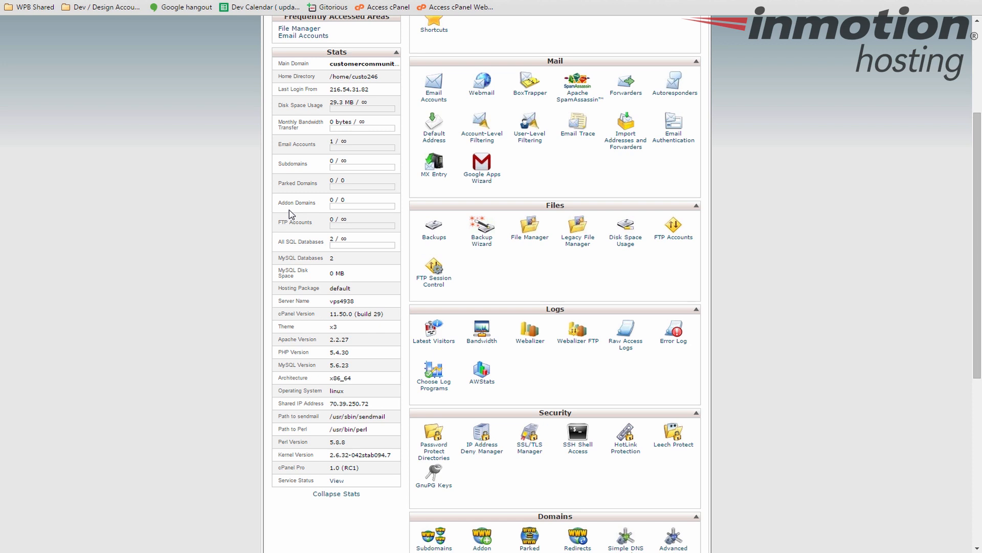
{"action": "mouse_move", "coordinate": [283, 223]}
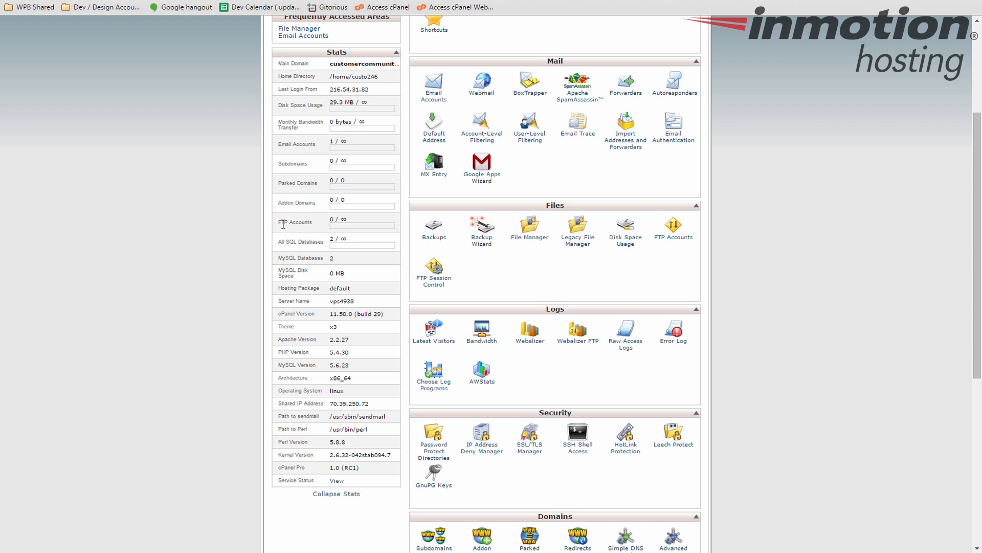
{"action": "mouse_move", "coordinate": [303, 223]}
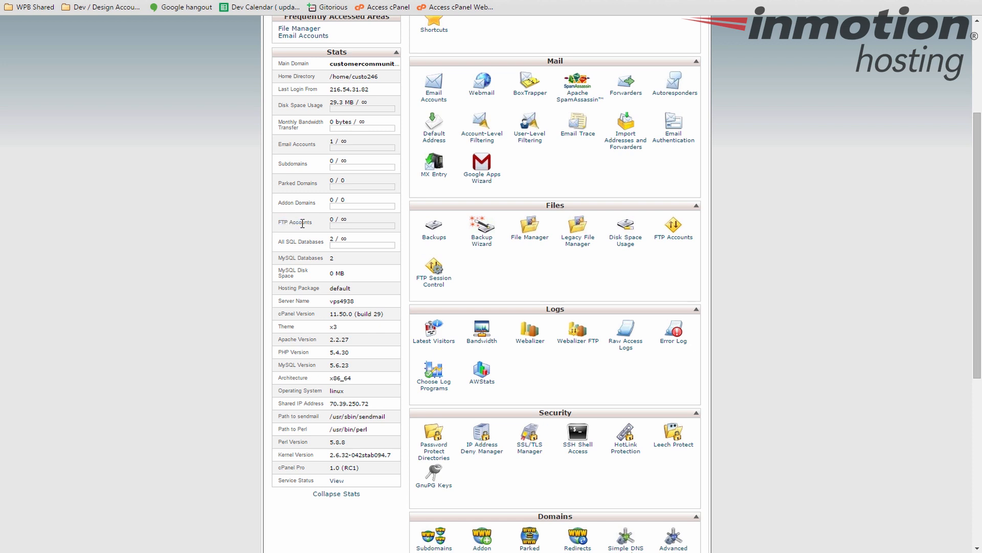
{"action": "mouse_move", "coordinate": [349, 230]}
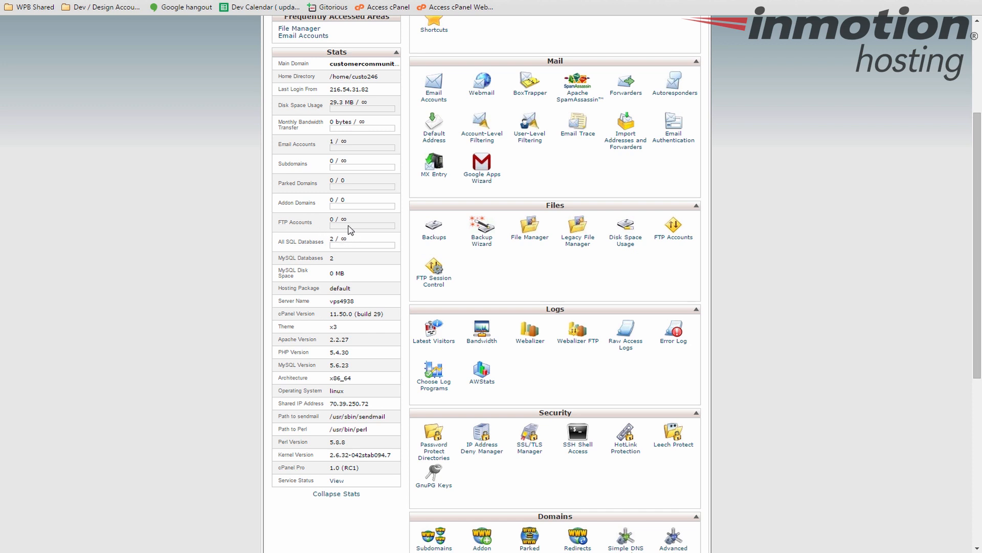
{"action": "mouse_move", "coordinate": [330, 225]}
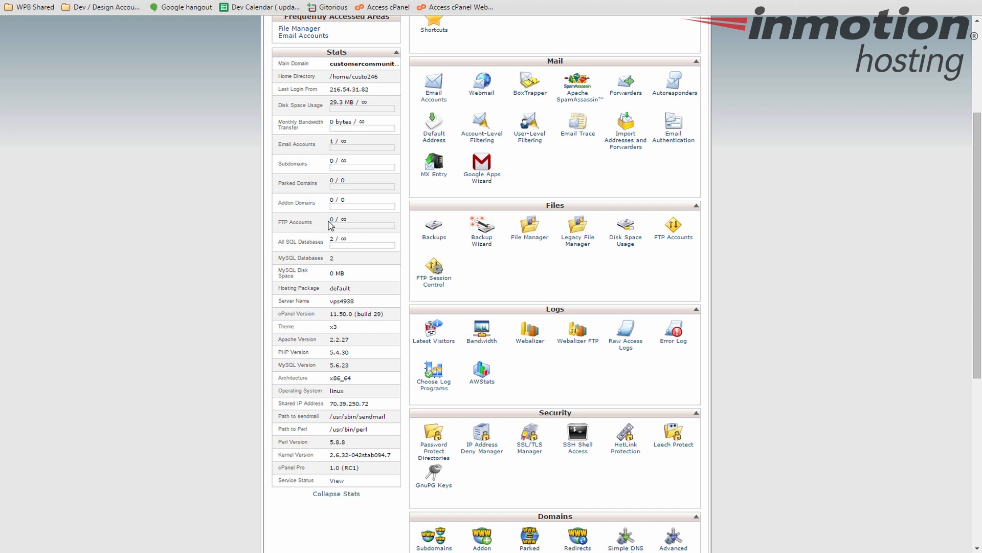
{"action": "mouse_move", "coordinate": [282, 231]}
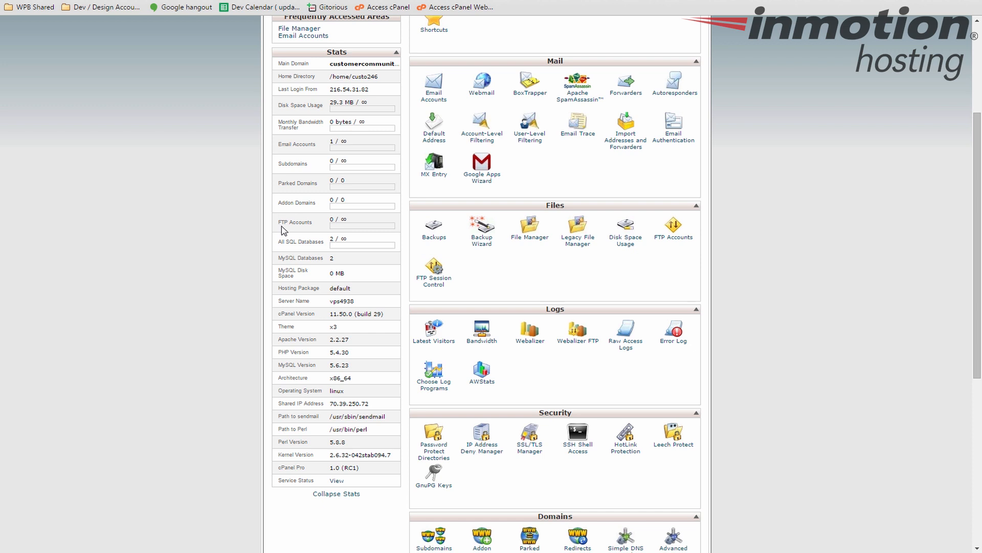
{"action": "double_click", "coordinate": [330, 219]}
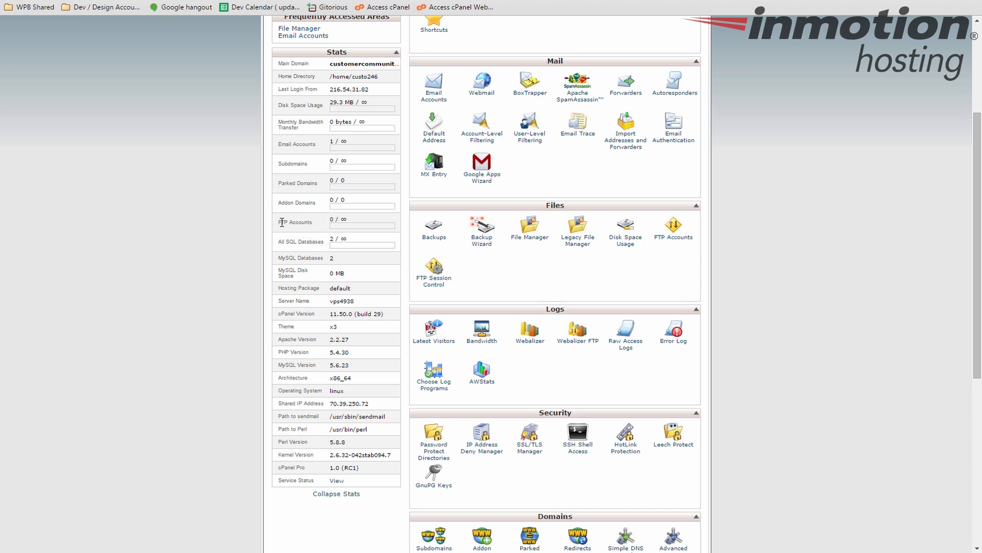
{"action": "mouse_move", "coordinate": [298, 223]}
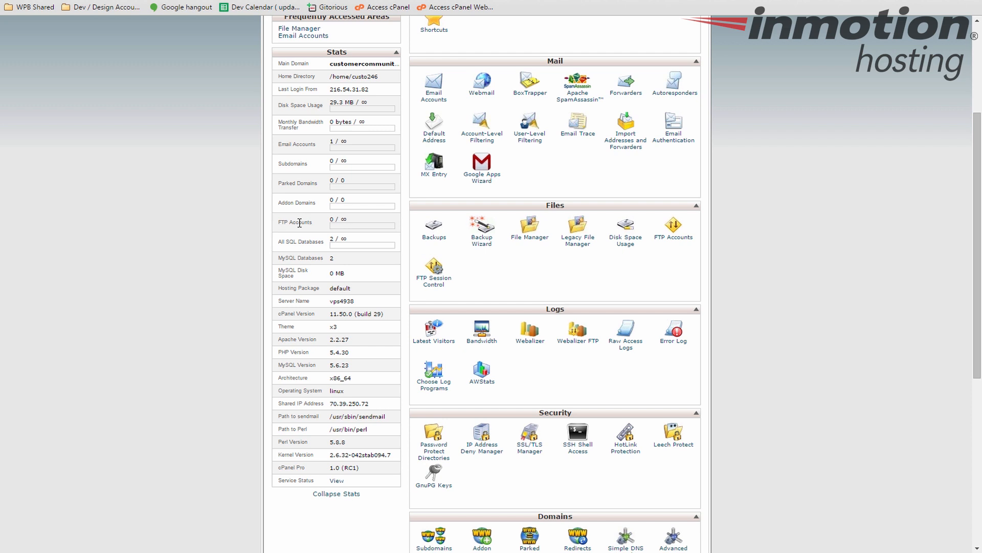
{"action": "mouse_move", "coordinate": [299, 221]}
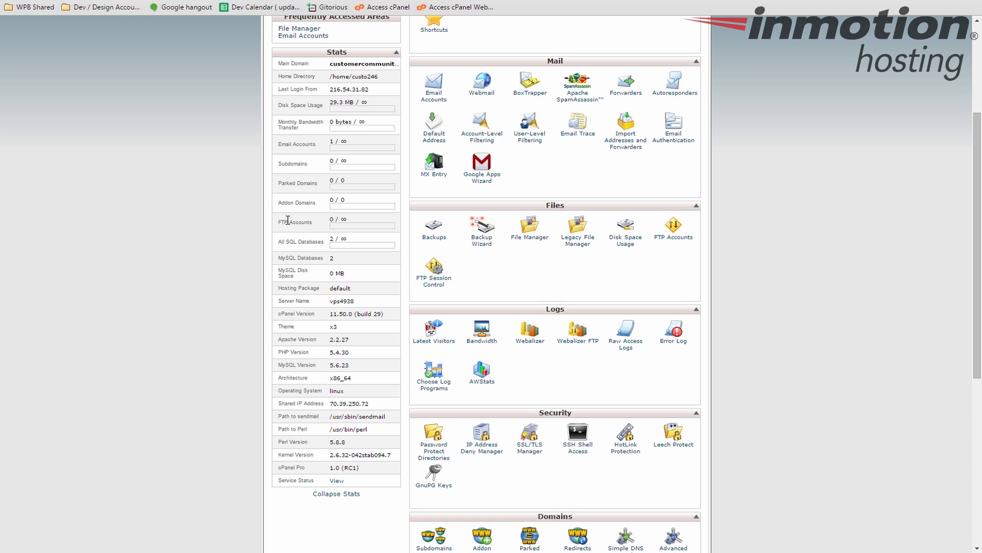
{"action": "mouse_move", "coordinate": [288, 250]}
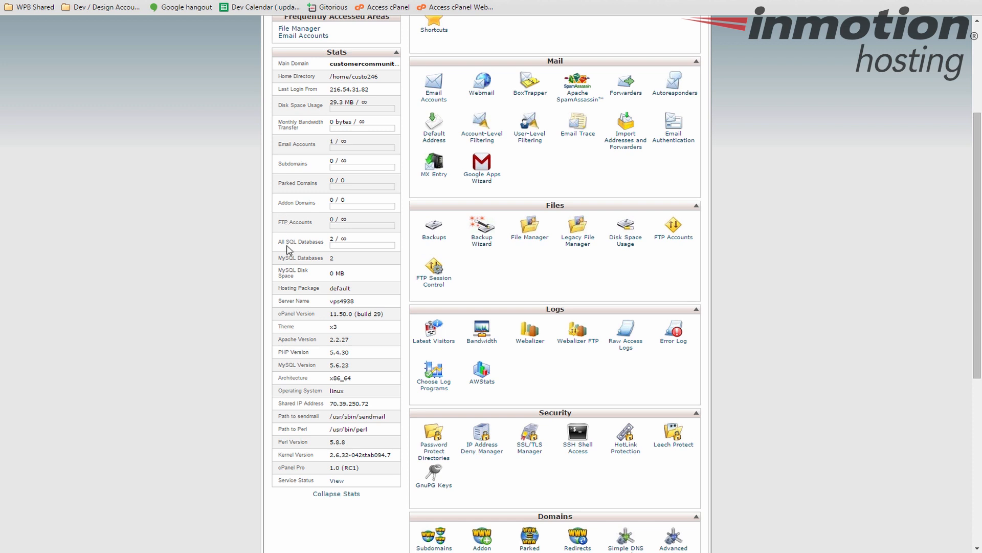
{"action": "mouse_move", "coordinate": [316, 260]}
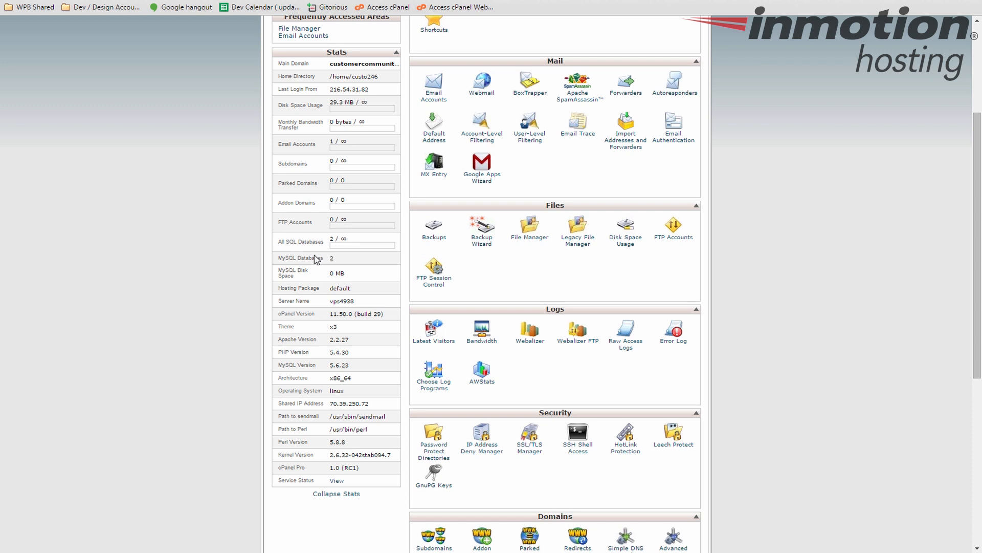
{"action": "double_click", "coordinate": [295, 258]}
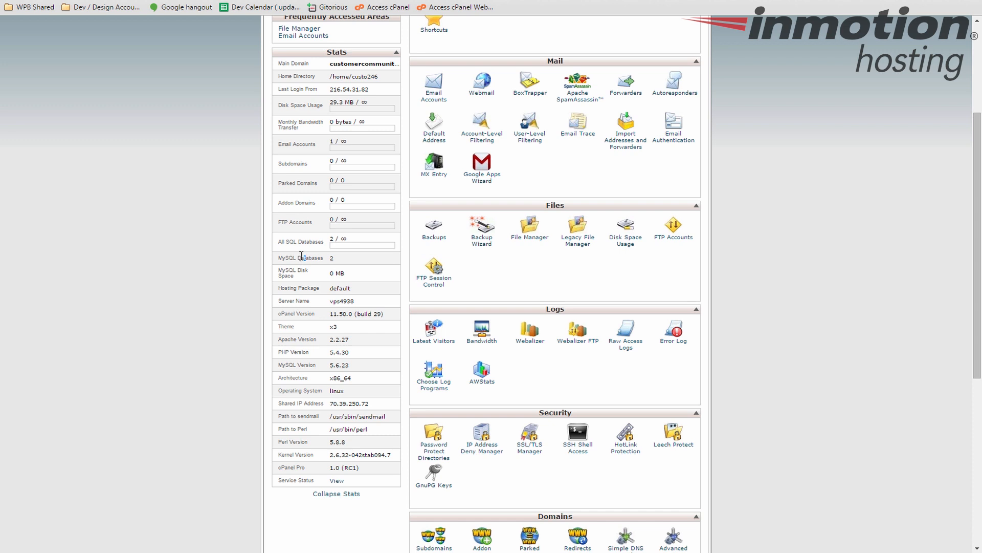
{"action": "mouse_move", "coordinate": [304, 258]}
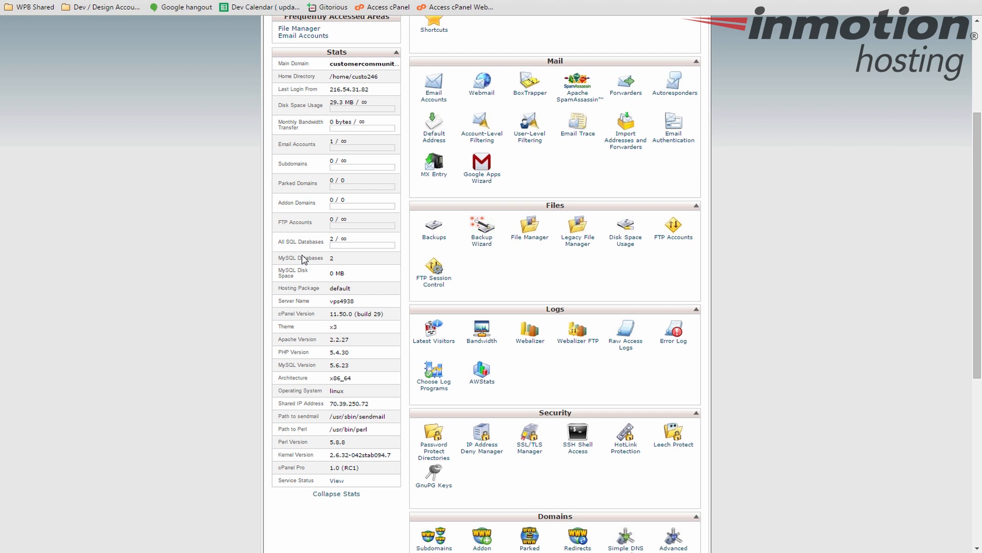
{"action": "mouse_move", "coordinate": [285, 272]}
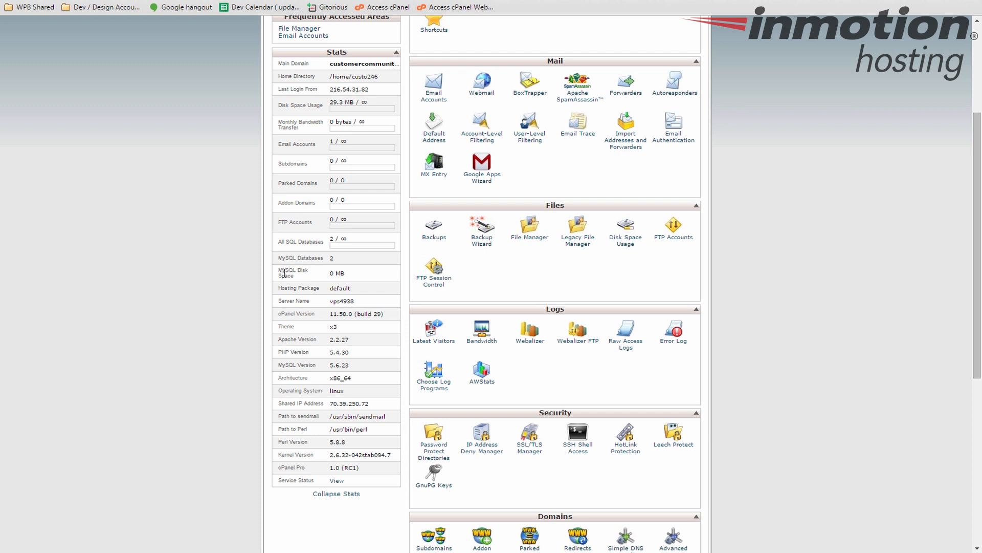
{"action": "mouse_move", "coordinate": [309, 277]}
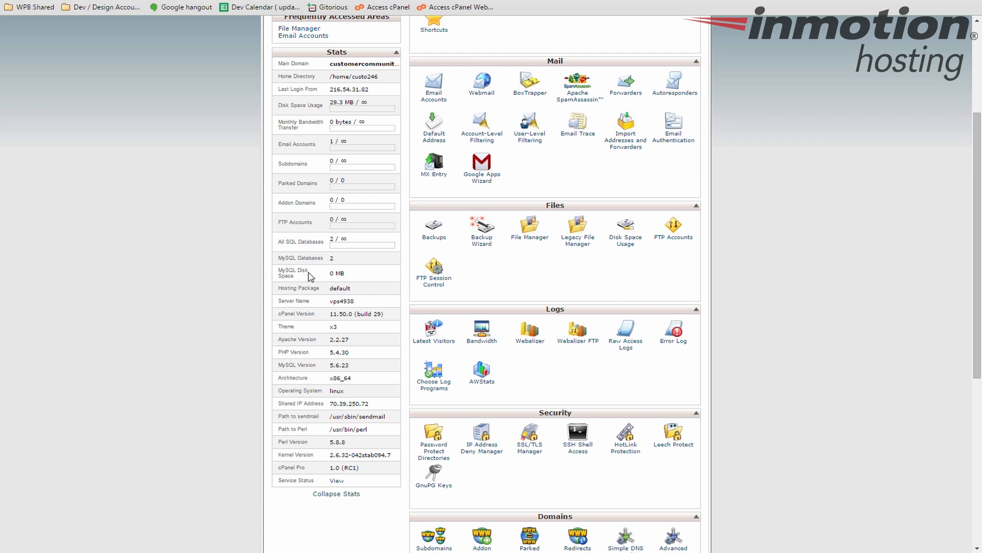
{"action": "mouse_move", "coordinate": [330, 272]}
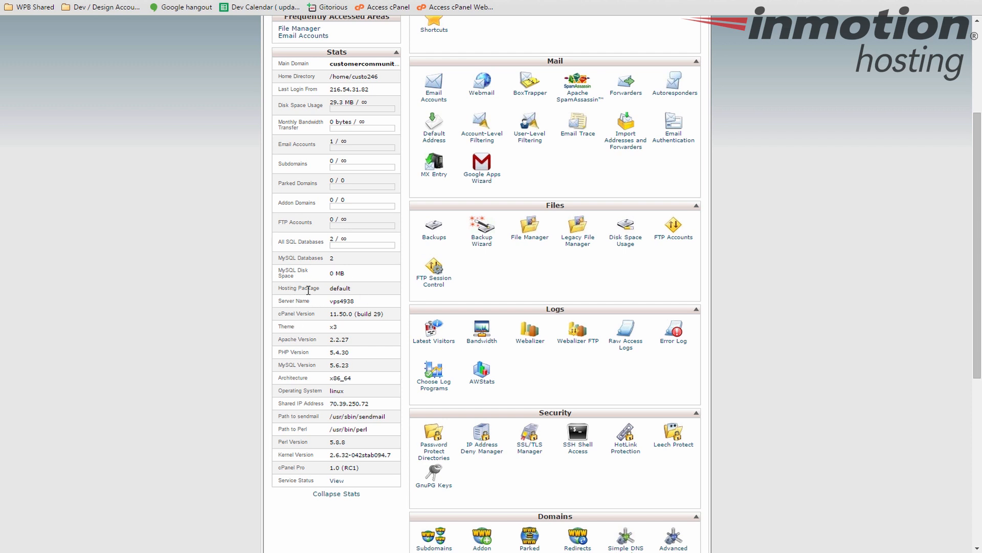
{"action": "scroll", "scroll_direction": "down", "scroll_amount": 3}
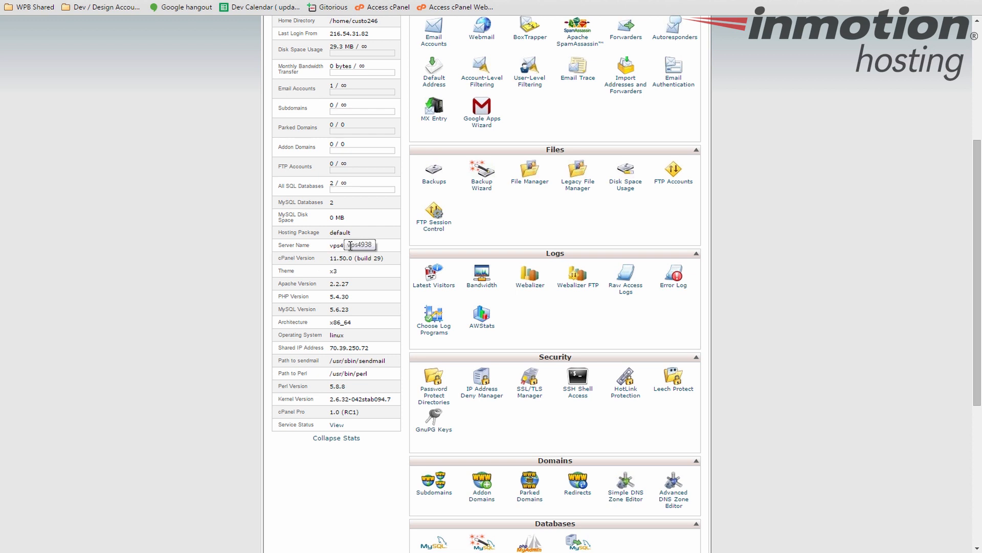
{"action": "mouse_move", "coordinate": [362, 256]}
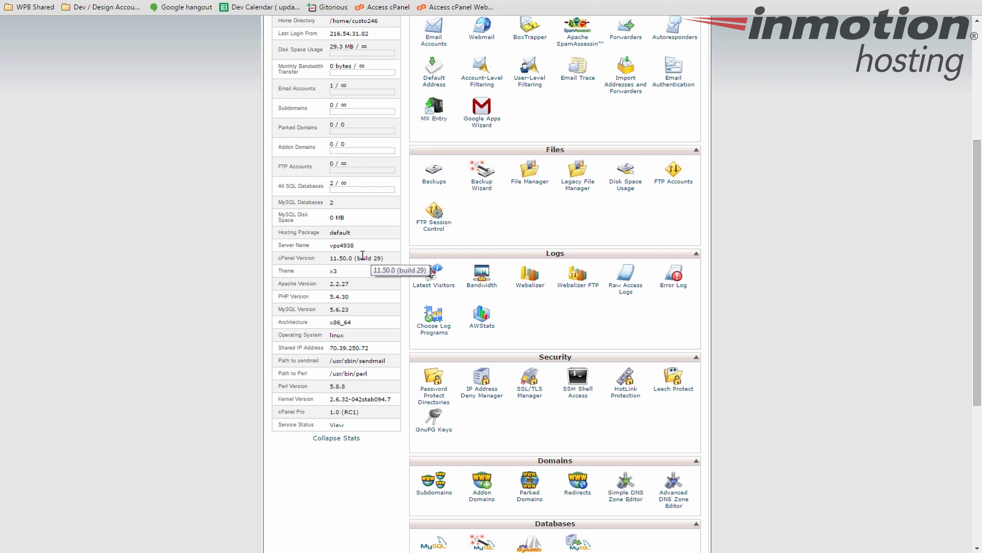
{"action": "mouse_move", "coordinate": [287, 271]}
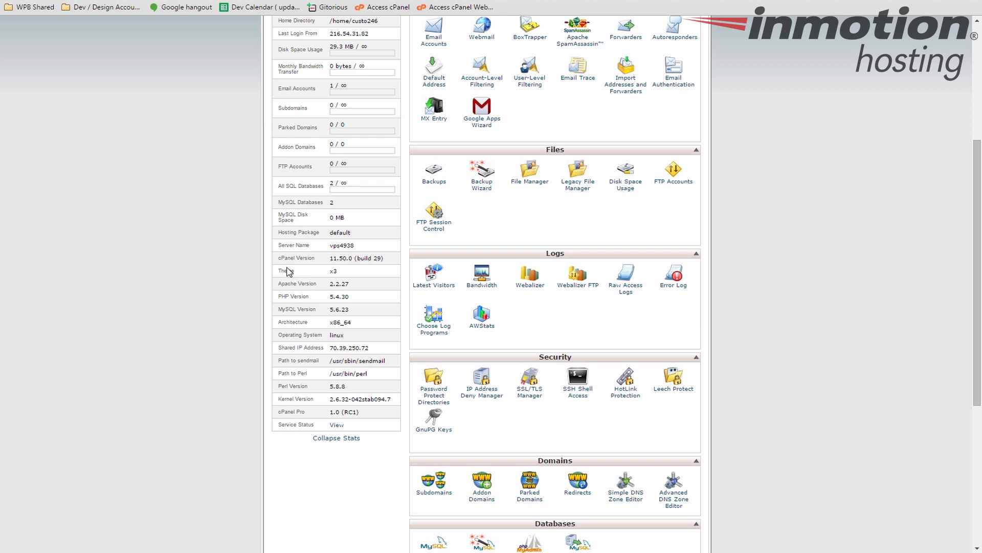
{"action": "mouse_move", "coordinate": [298, 293]}
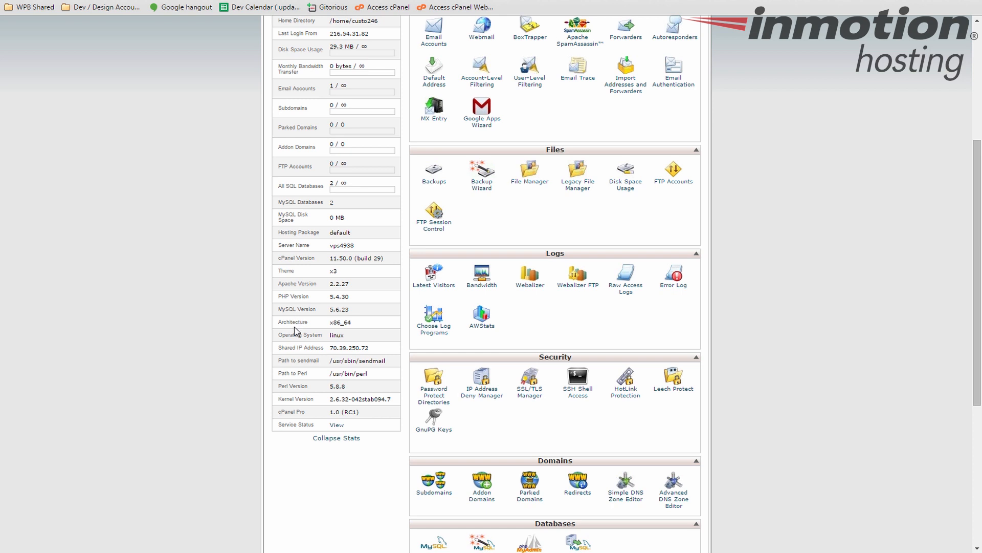
{"action": "mouse_move", "coordinate": [346, 323]}
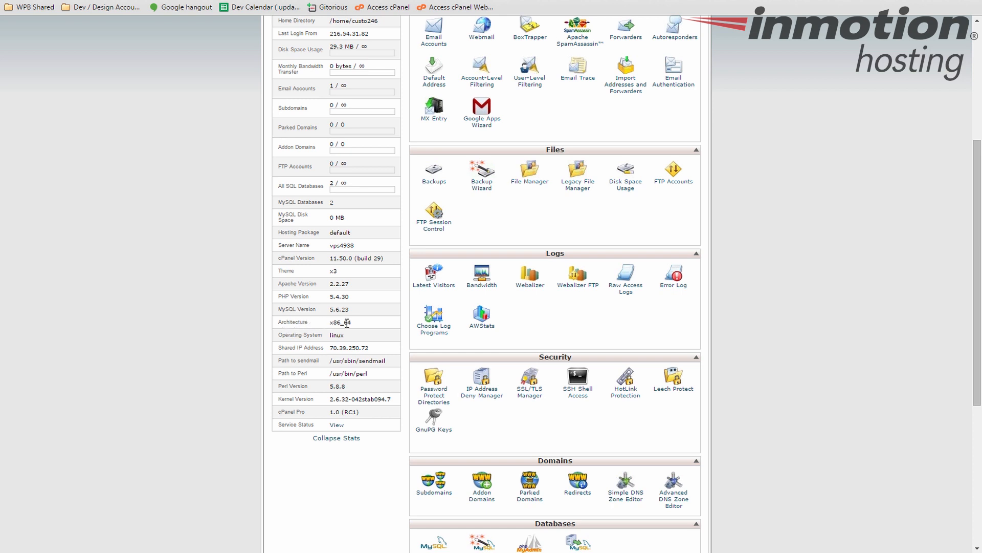
{"action": "mouse_move", "coordinate": [324, 335]}
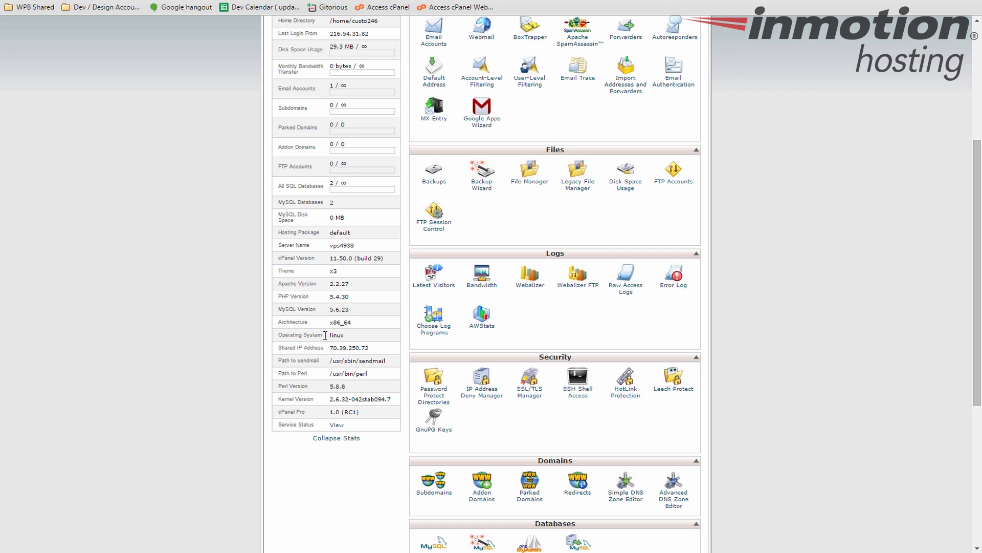
{"action": "mouse_move", "coordinate": [321, 348]}
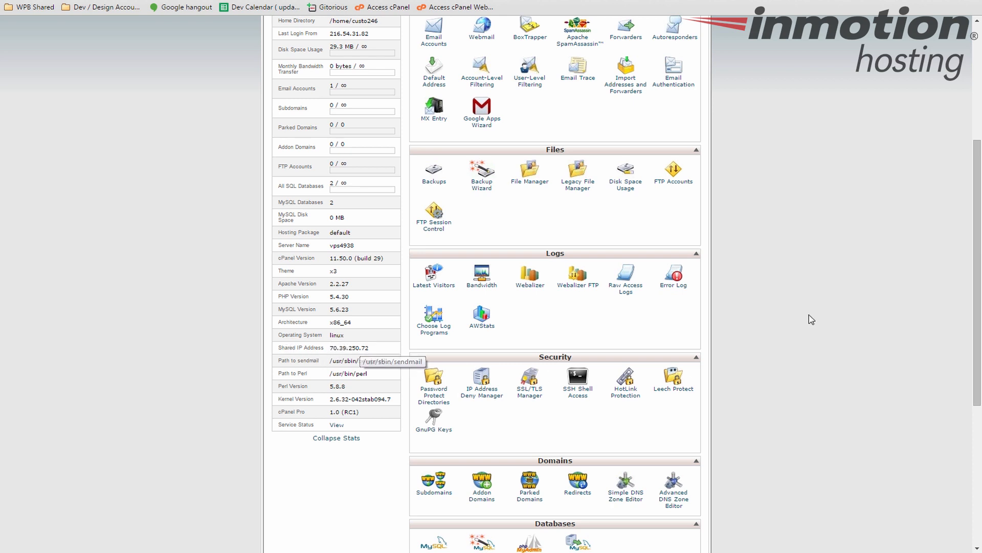
{"action": "mouse_move", "coordinate": [522, 134]}
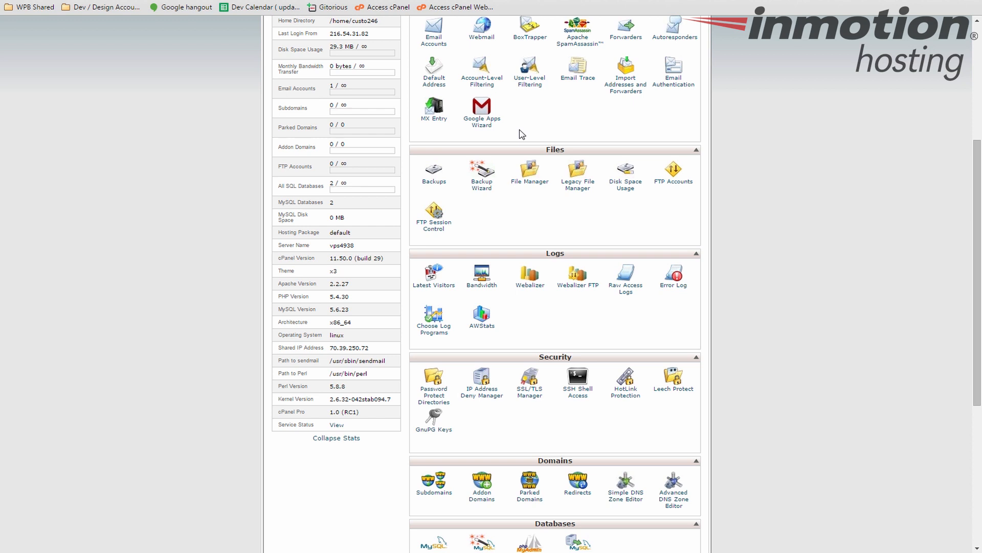
{"action": "mouse_move", "coordinate": [502, 206]}
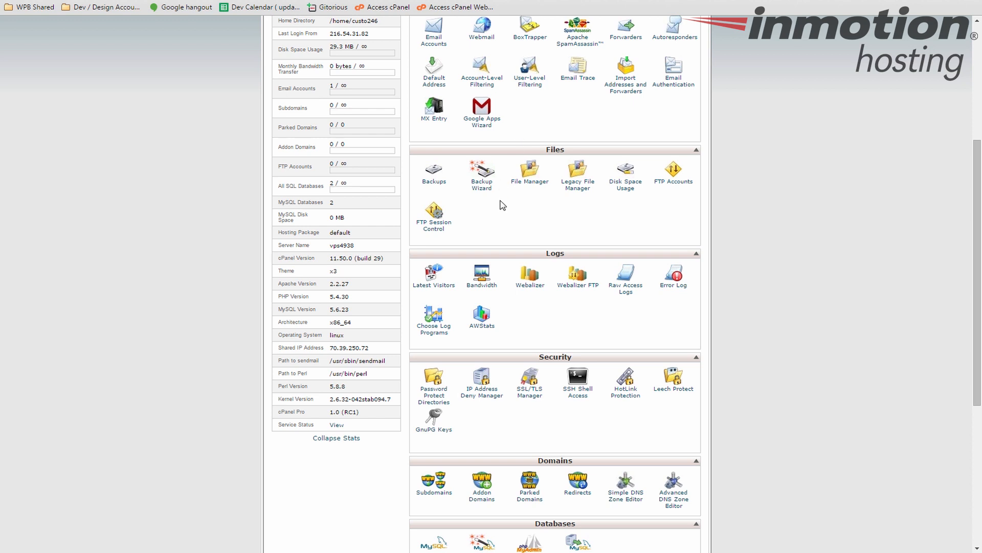
{"action": "mouse_move", "coordinate": [335, 361]}
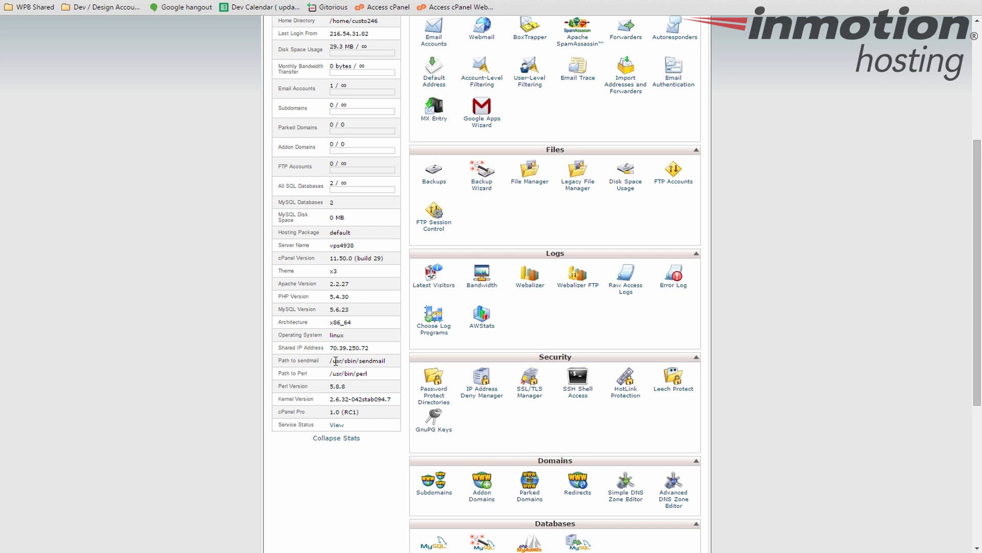
{"action": "mouse_move", "coordinate": [387, 359]}
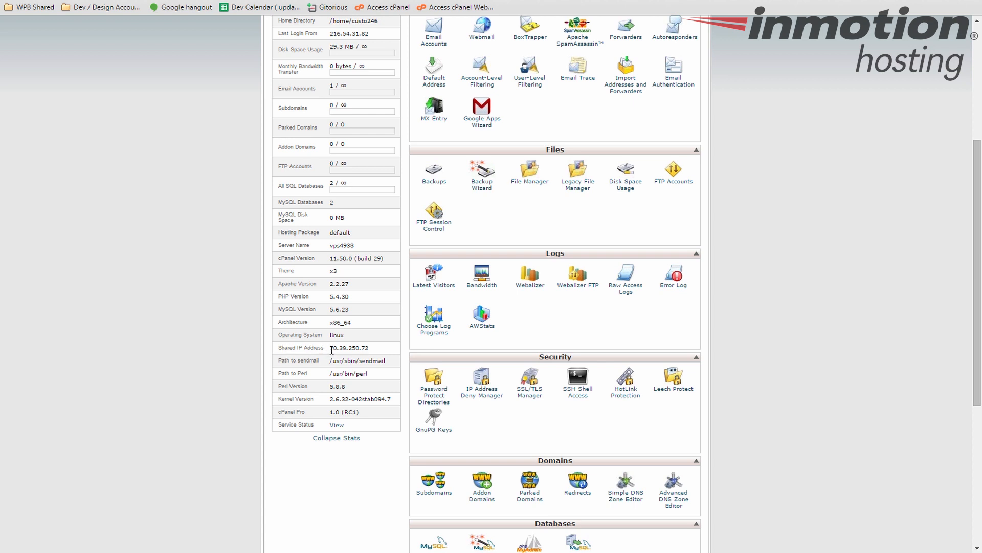
{"action": "mouse_move", "coordinate": [330, 342]}
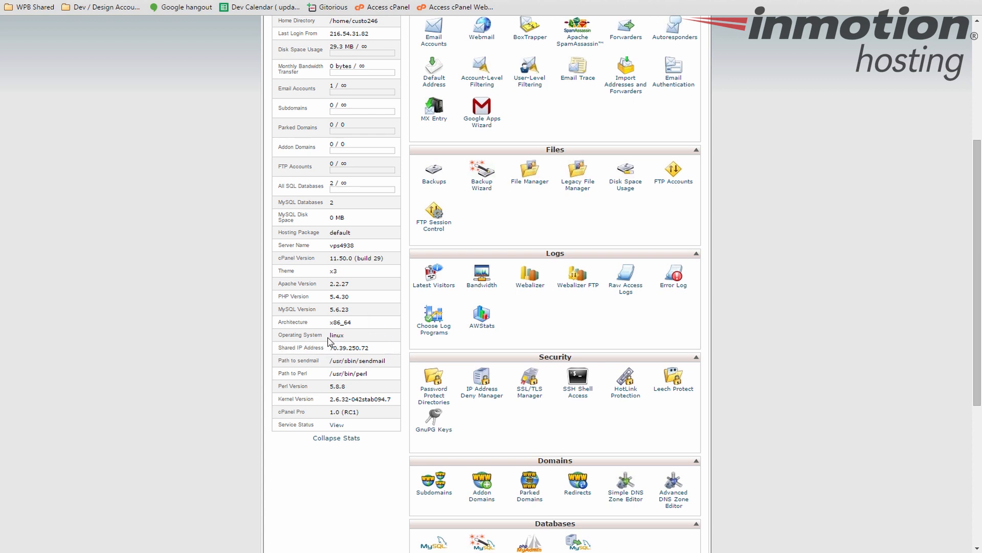
{"action": "mouse_move", "coordinate": [357, 368]}
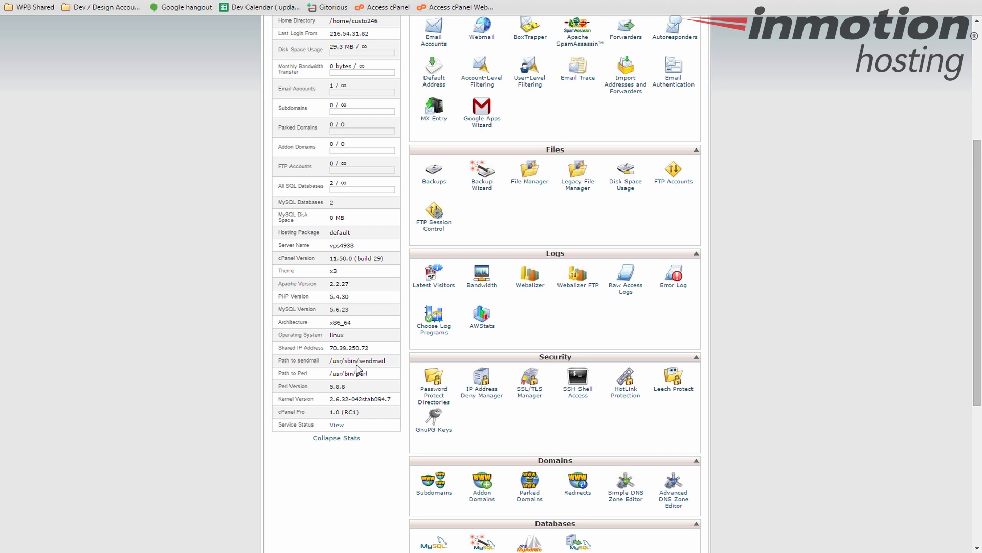
{"action": "mouse_move", "coordinate": [384, 368]}
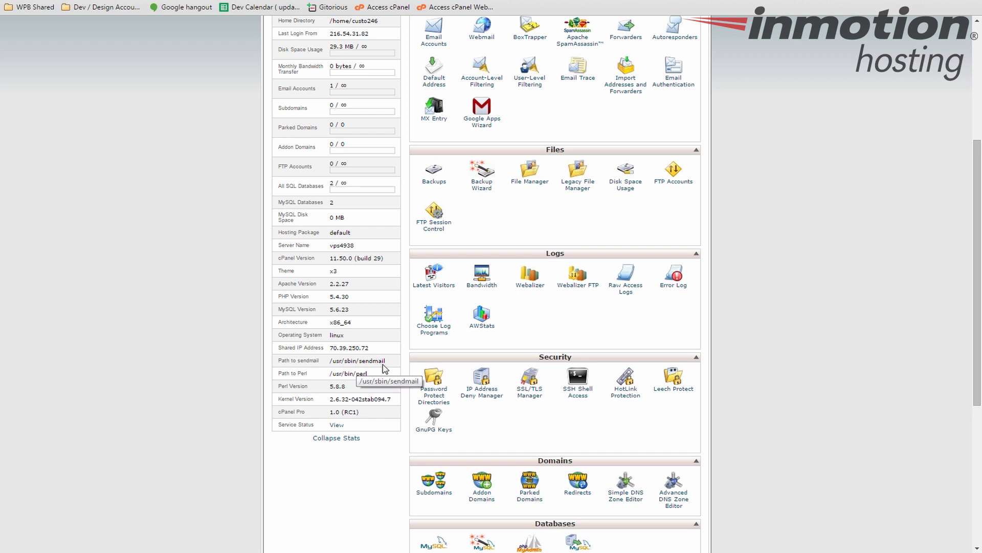
{"action": "mouse_move", "coordinate": [339, 382]}
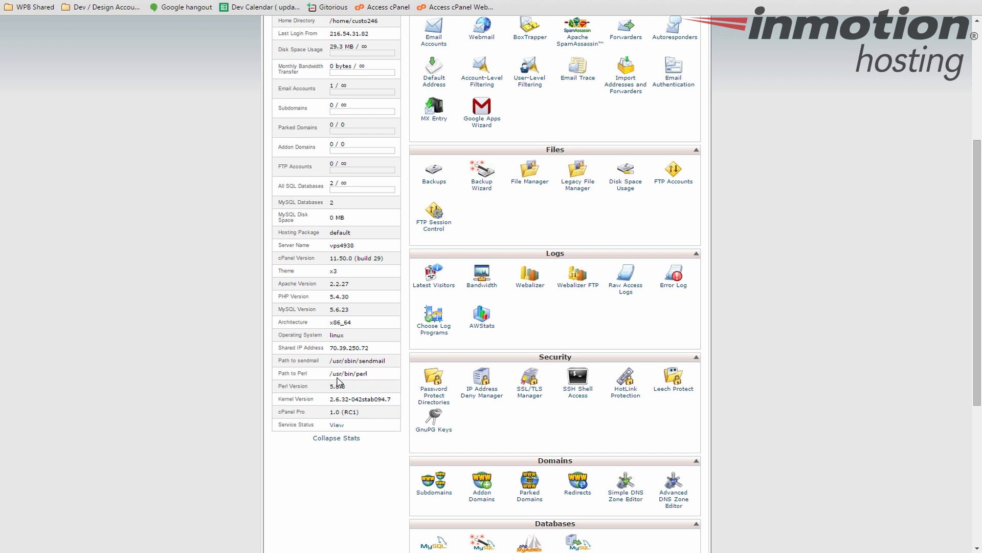
{"action": "mouse_move", "coordinate": [313, 408]}
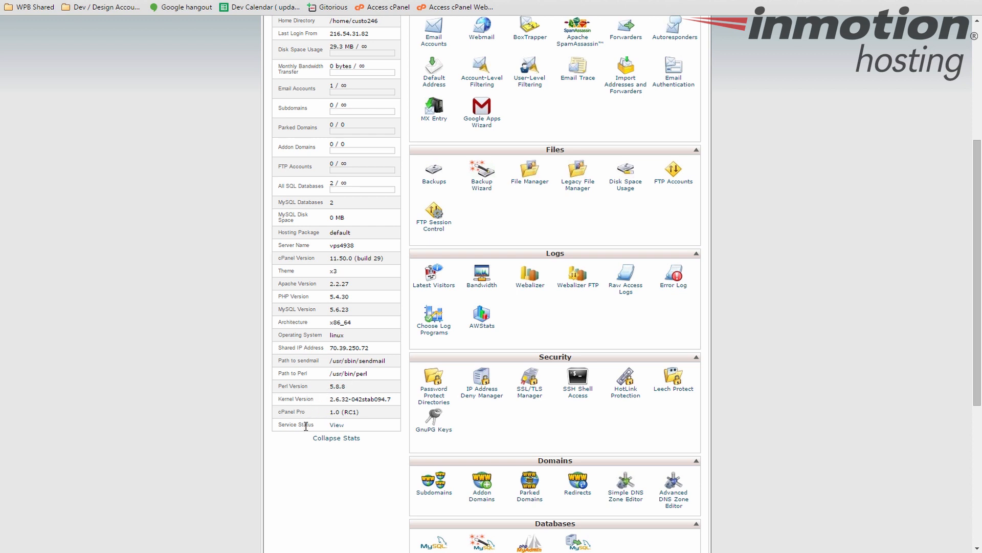
{"action": "mouse_move", "coordinate": [337, 437]}
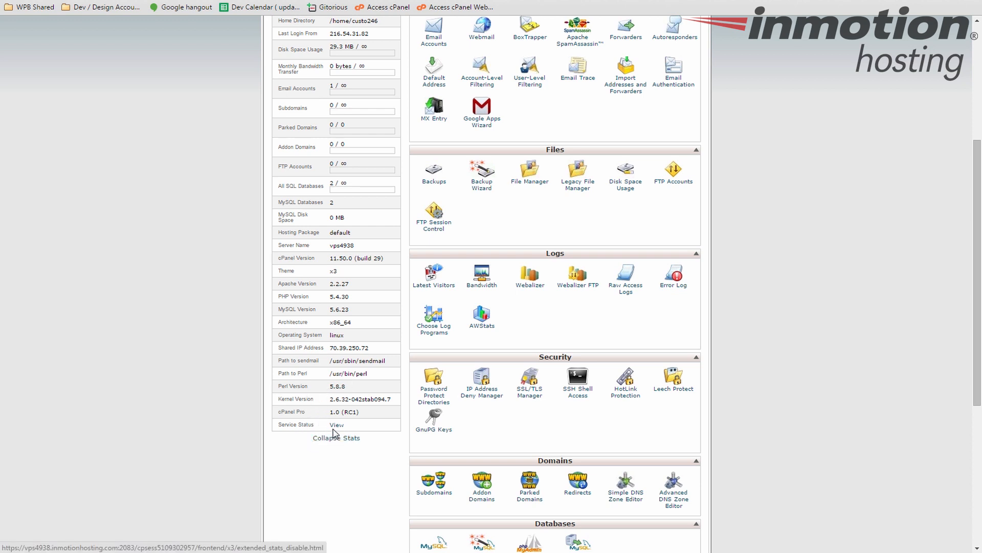
{"action": "mouse_move", "coordinate": [345, 289]}
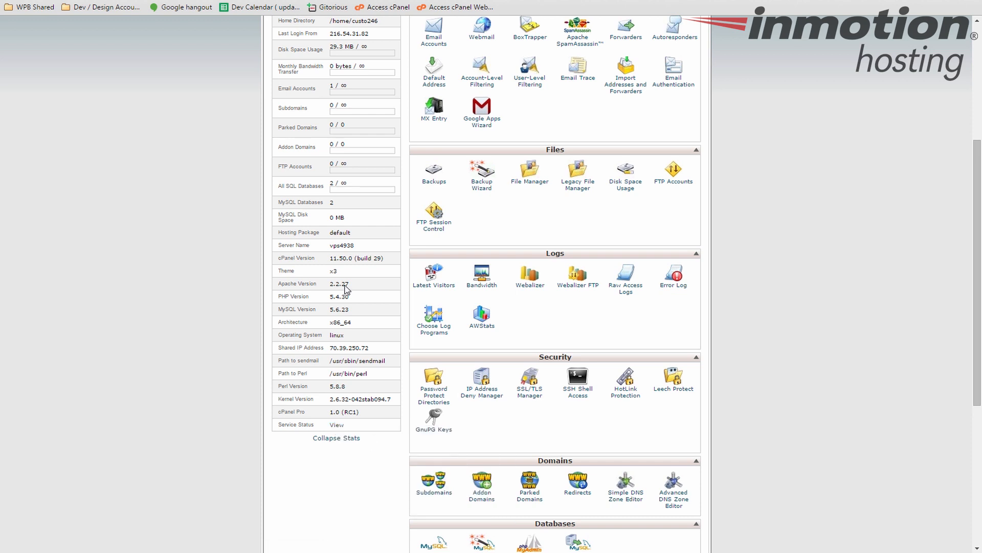
- View the Service Status from the Stats panel to check that all services are up
{"action": "left_click", "coordinate": [336, 424]}
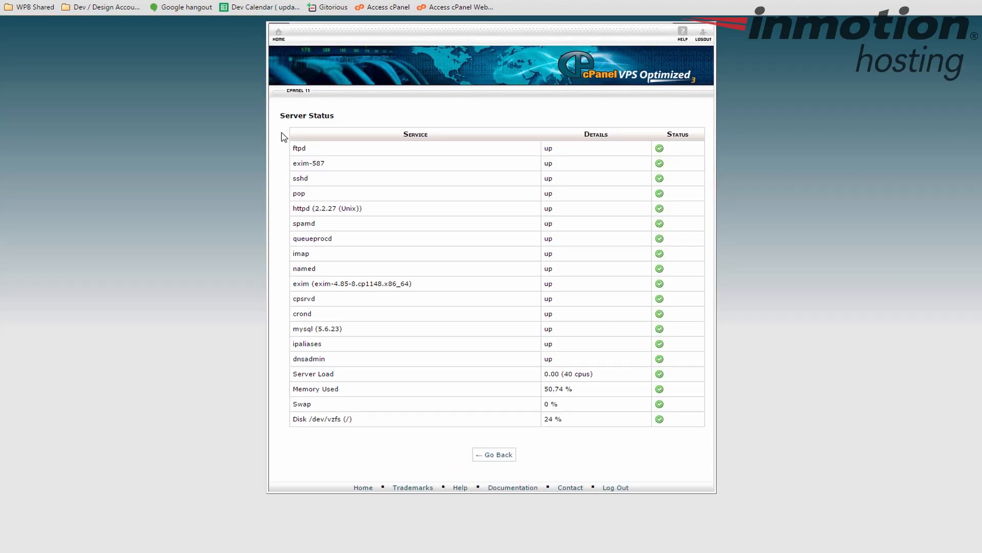
{"action": "mouse_move", "coordinate": [576, 158]}
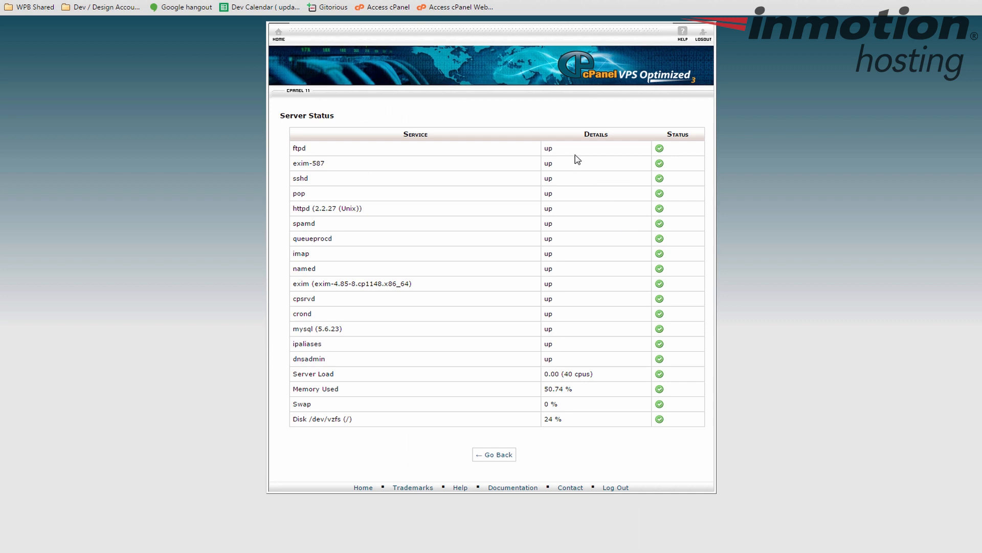
{"action": "mouse_move", "coordinate": [401, 129]}
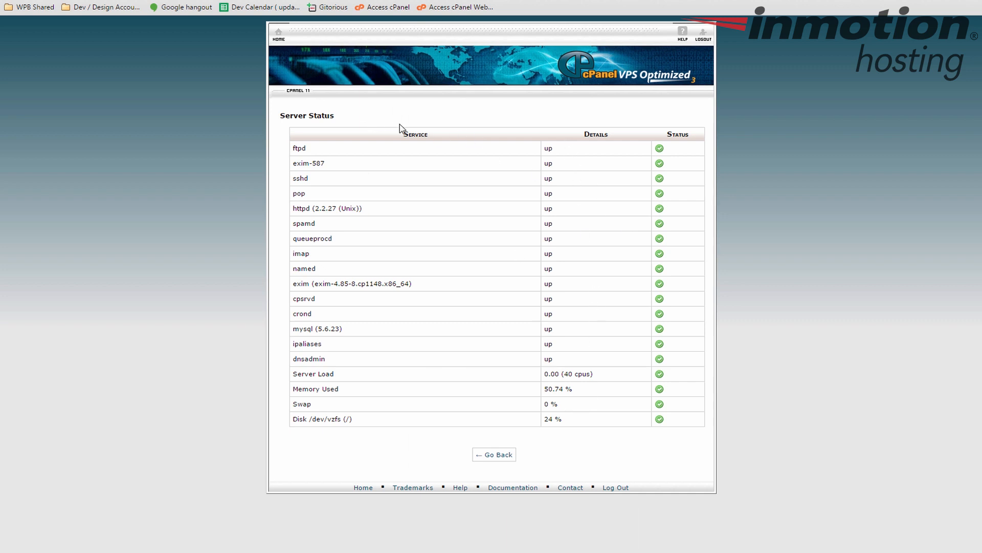
{"action": "mouse_move", "coordinate": [378, 62]}
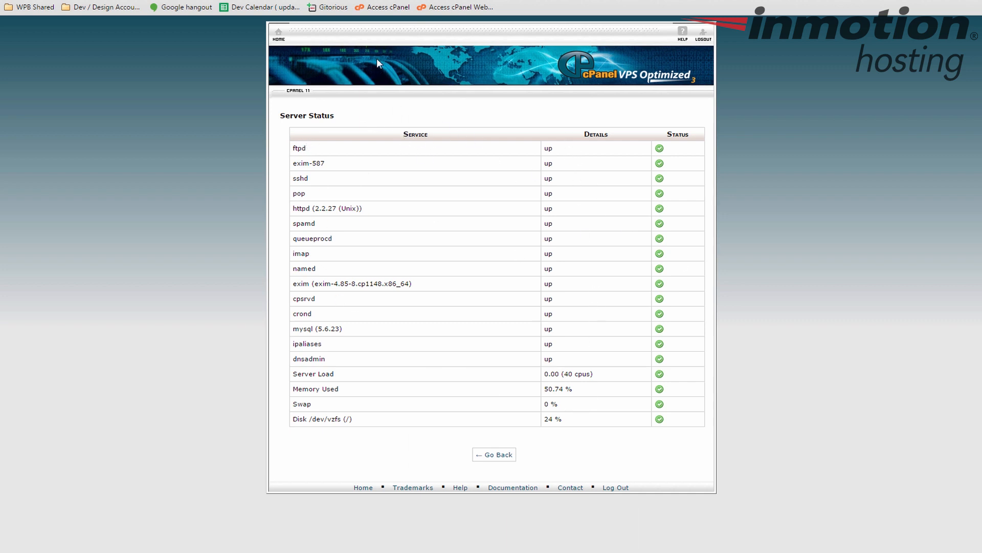
{"action": "mouse_move", "coordinate": [373, 175]}
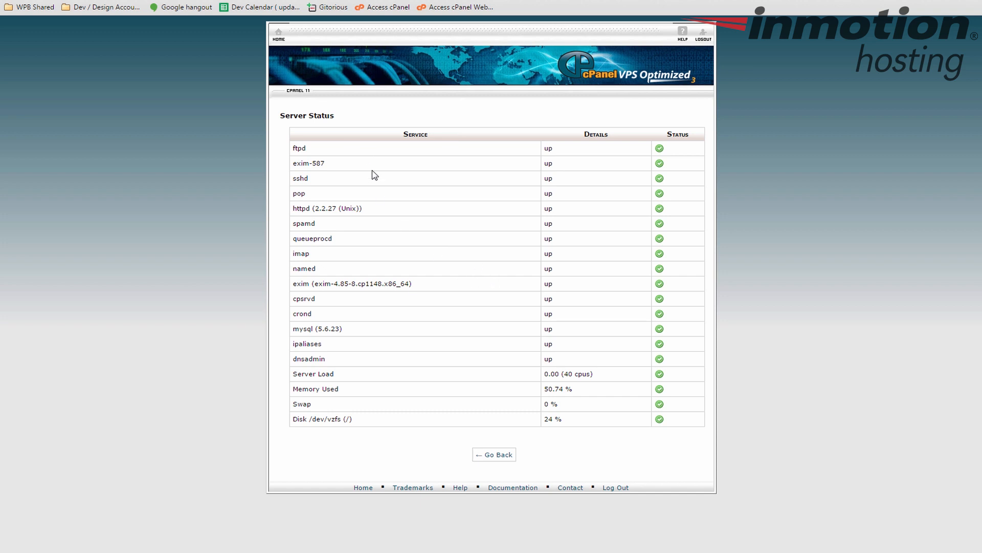
{"action": "mouse_move", "coordinate": [321, 350]}
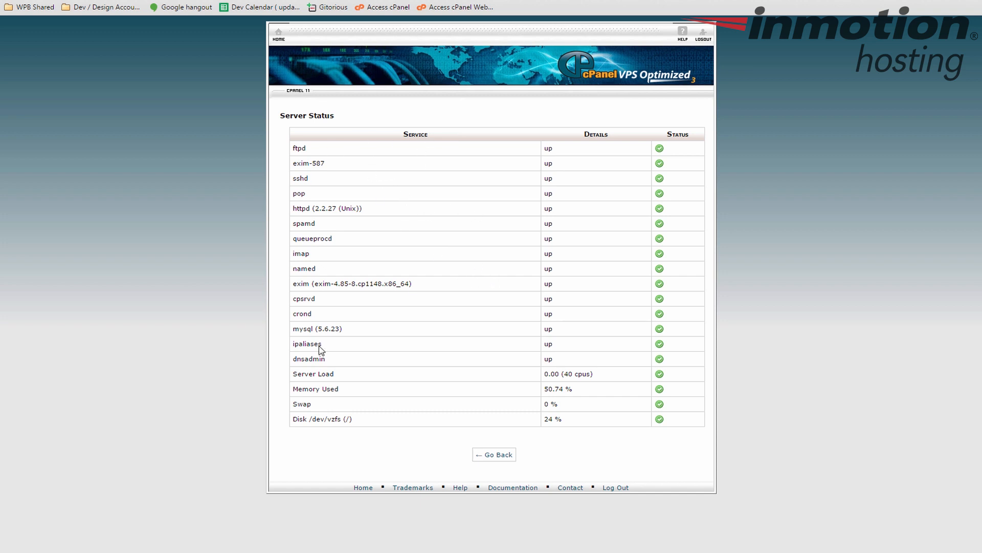
{"action": "mouse_move", "coordinate": [263, 35]}
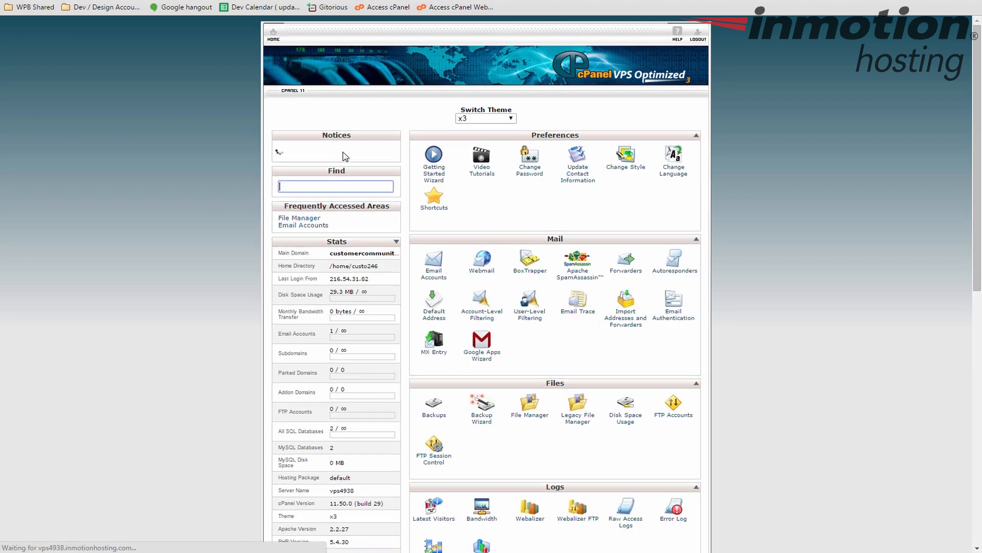
- Scroll the dashboard back to the top so the Preferences and Mail boxes are in view
{"action": "scroll", "scroll_direction": "down", "scroll_amount": 3}
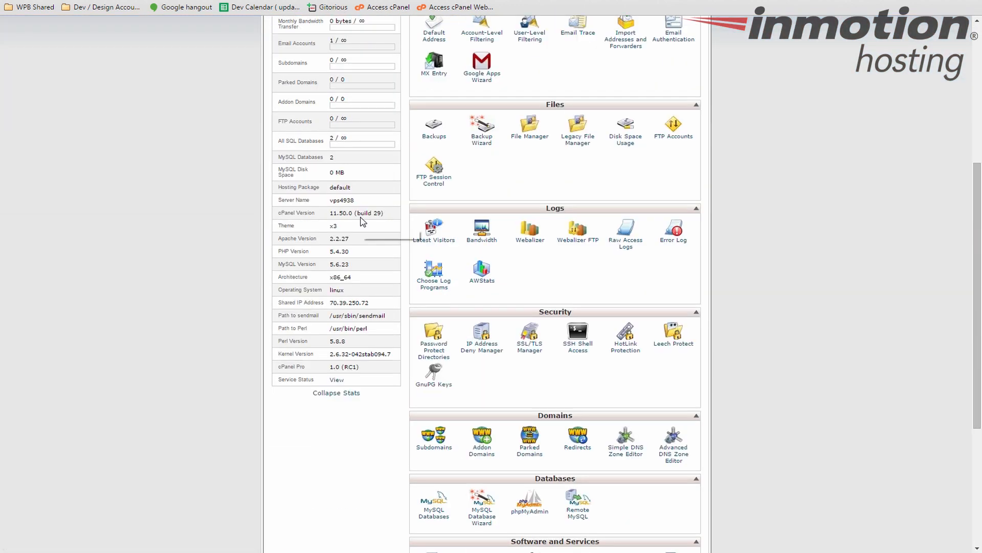
{"action": "scroll", "scroll_direction": "up", "scroll_amount": 3}
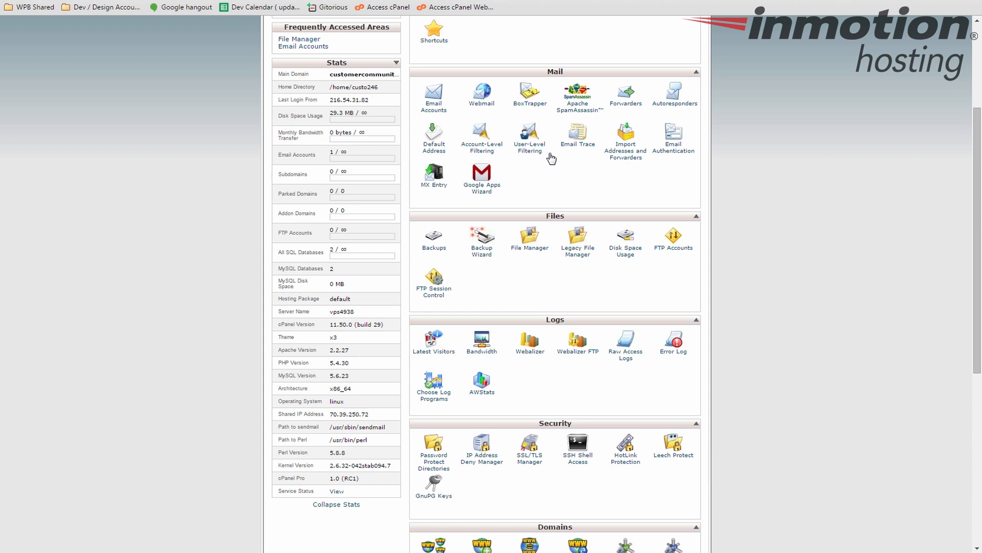
{"action": "scroll", "scroll_direction": "up", "scroll_amount": 3}
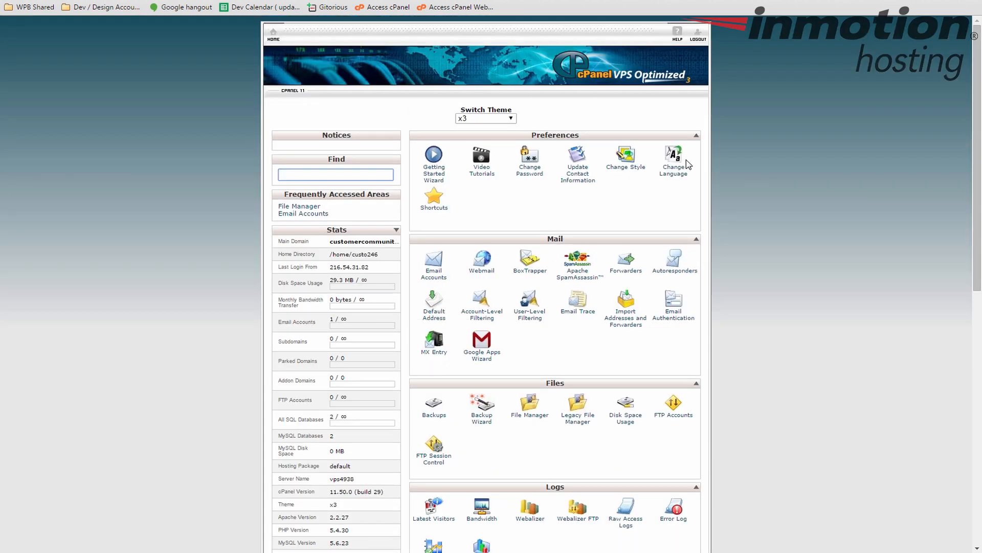
{"action": "scroll", "scroll_direction": "down", "scroll_amount": 3}
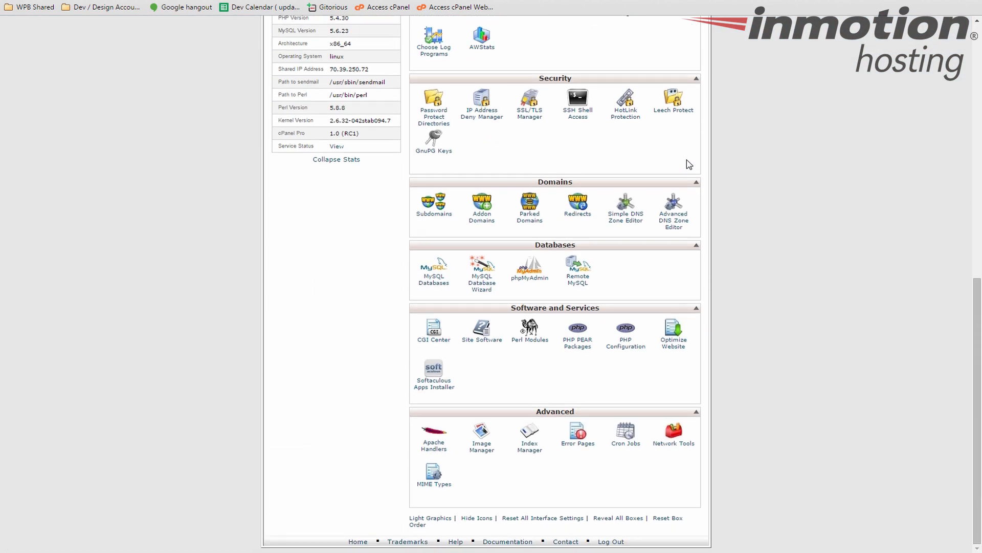
{"action": "scroll", "scroll_direction": "up", "scroll_amount": 3}
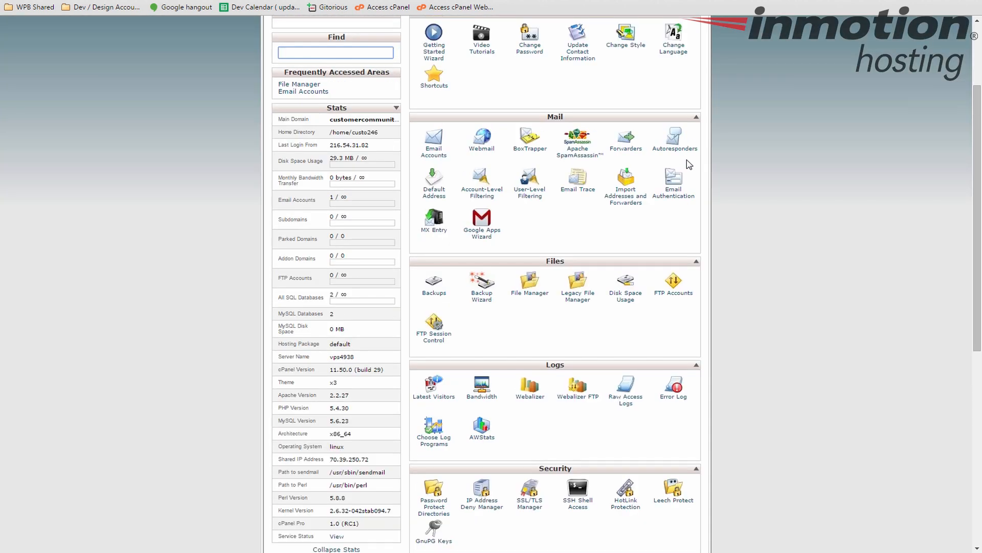
{"action": "scroll", "scroll_direction": "up", "scroll_amount": 3}
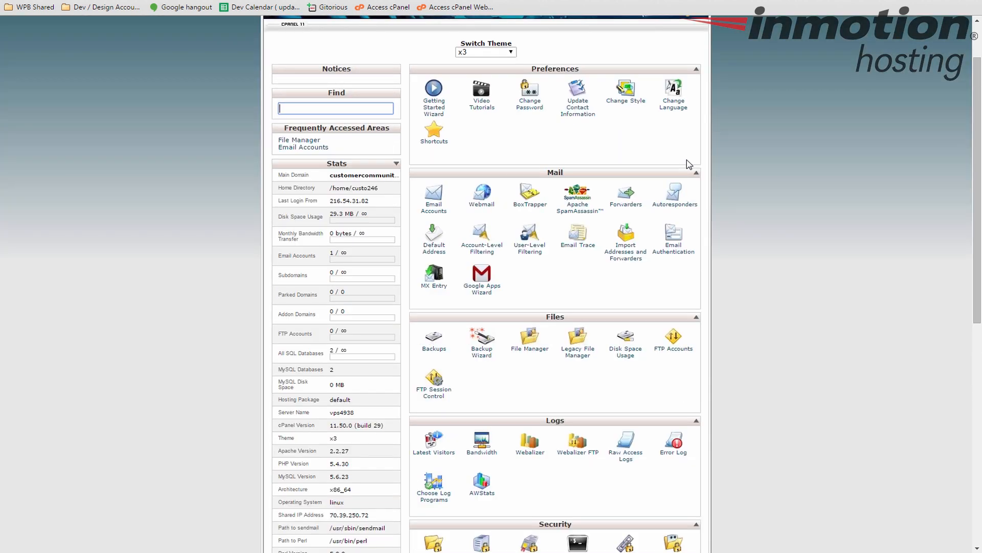
{"action": "mouse_move", "coordinate": [681, 168]}
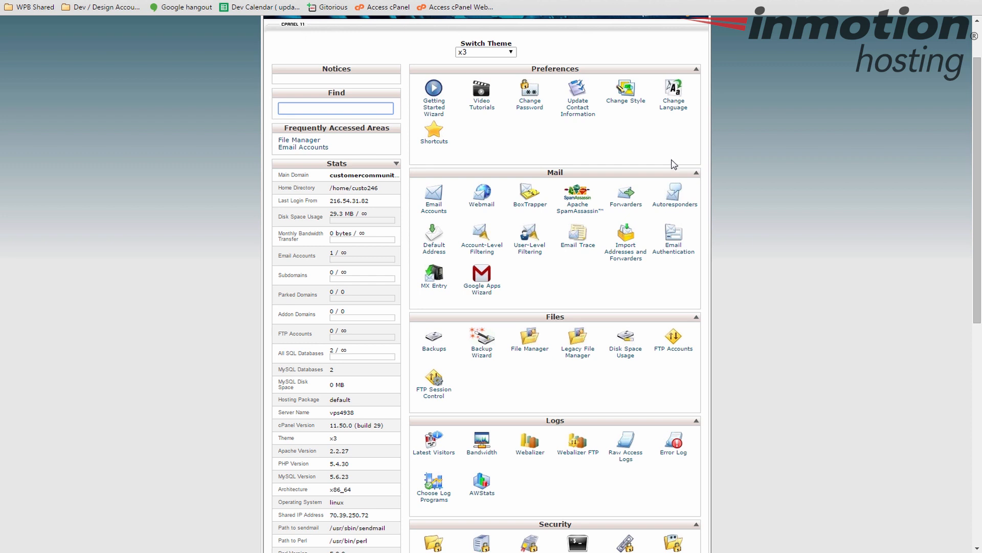
{"action": "mouse_move", "coordinate": [662, 164]}
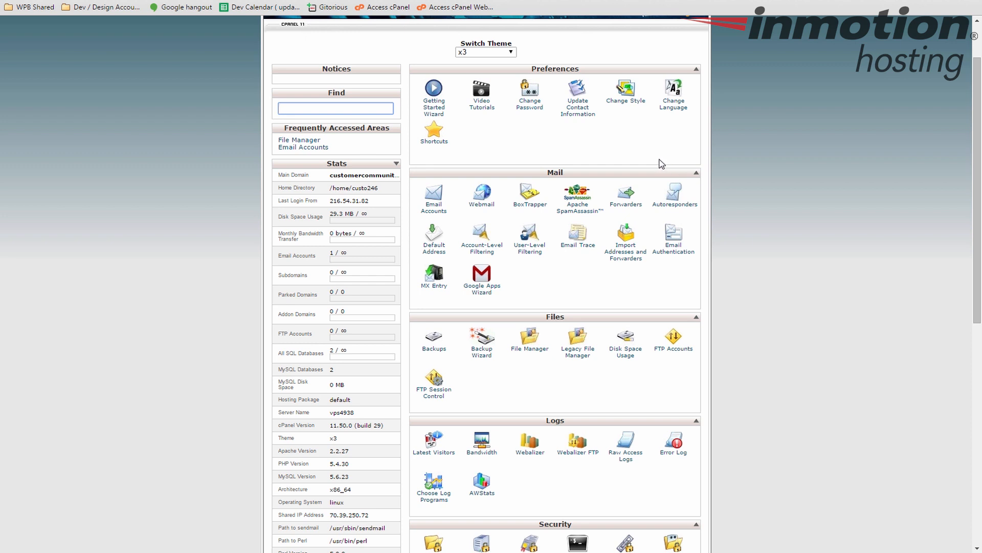
{"action": "mouse_move", "coordinate": [544, 150]}
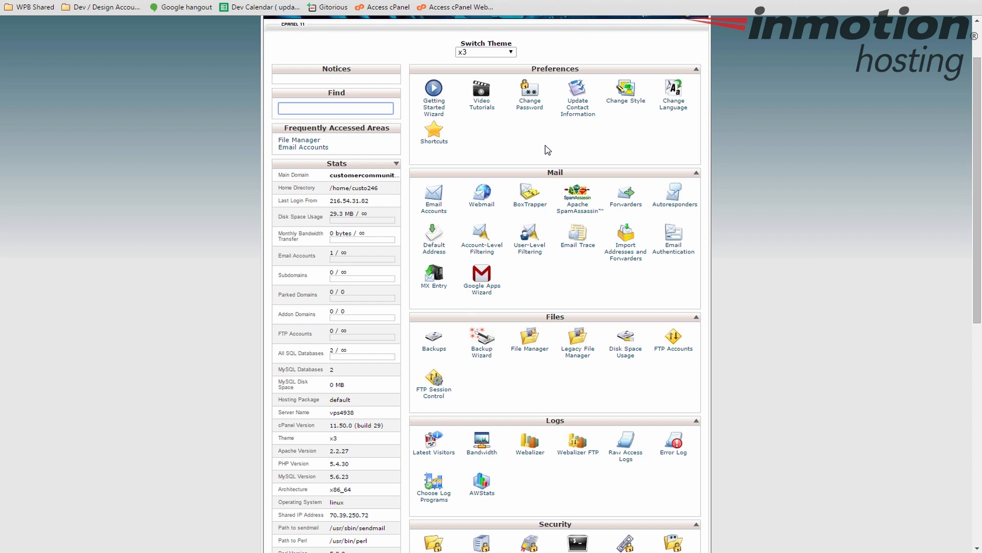
{"action": "mouse_move", "coordinate": [494, 121]}
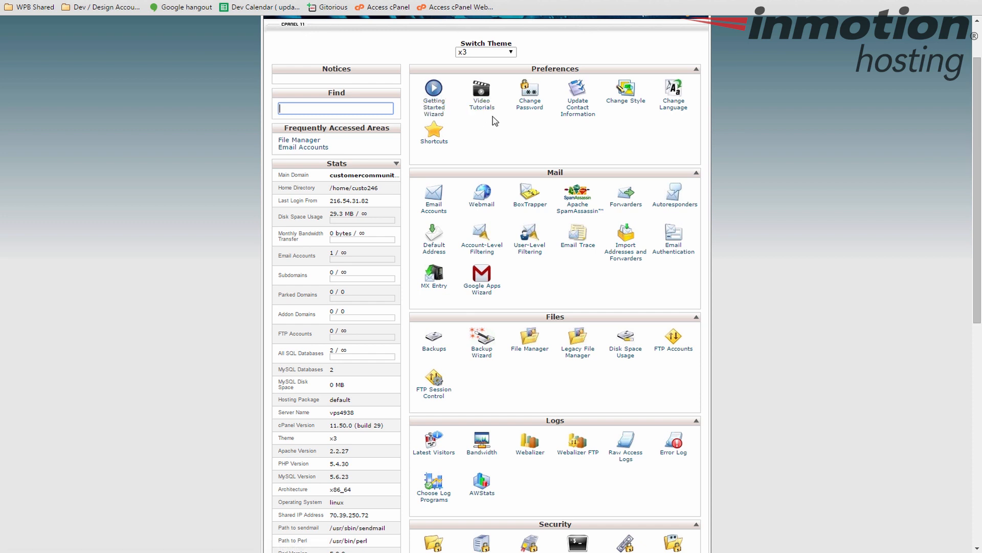
{"action": "mouse_move", "coordinate": [525, 116]}
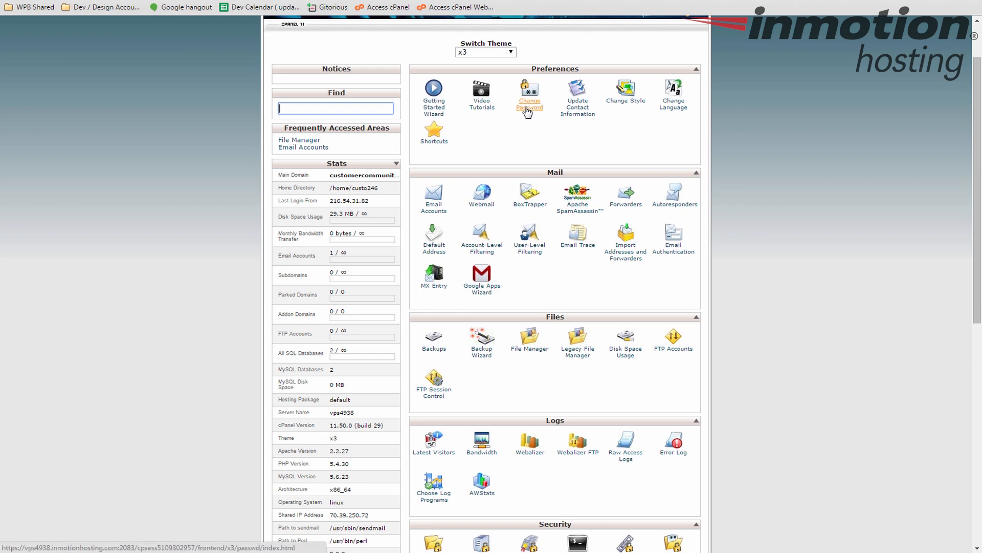
{"action": "mouse_move", "coordinate": [673, 104]}
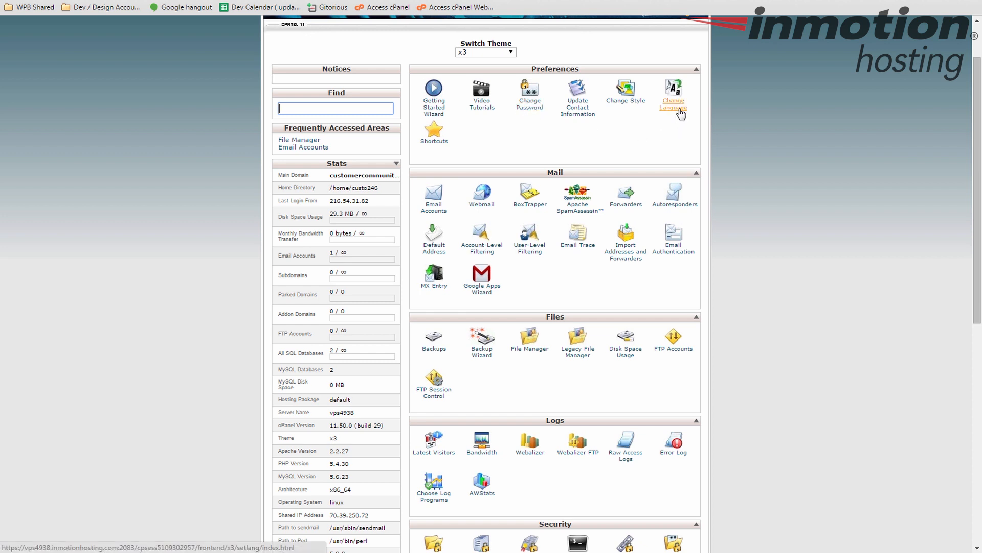
{"action": "mouse_move", "coordinate": [674, 133]}
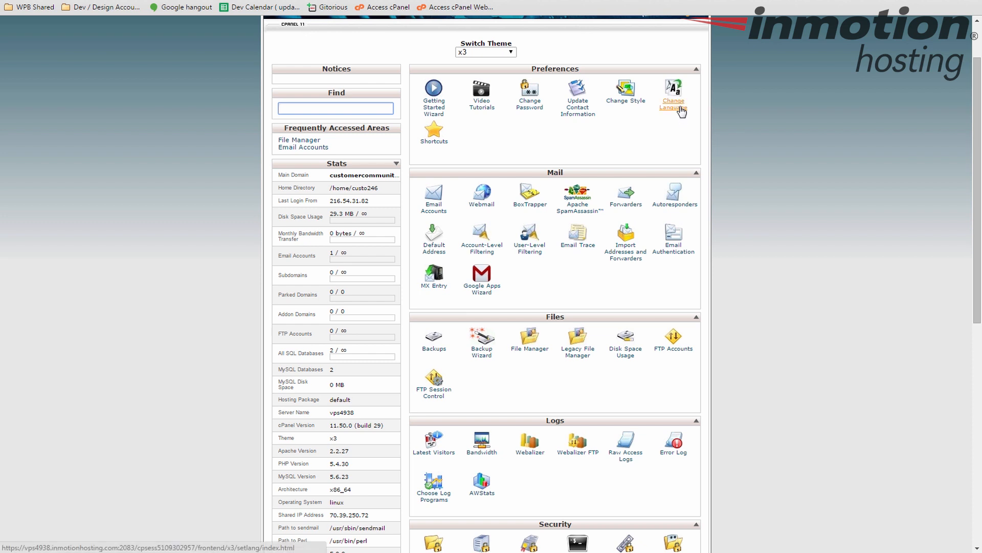
{"action": "mouse_move", "coordinate": [614, 133]}
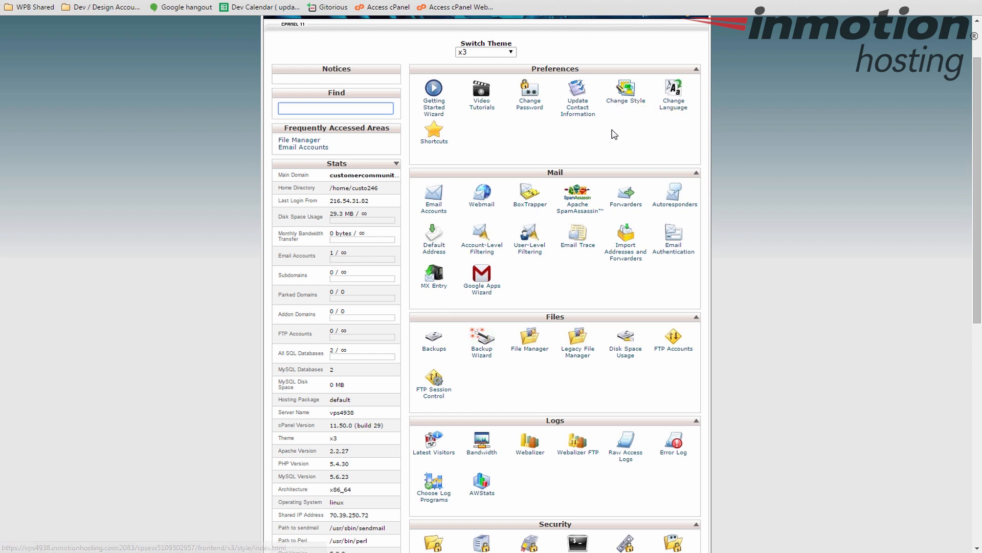
{"action": "scroll", "scroll_direction": "down", "scroll_amount": 3}
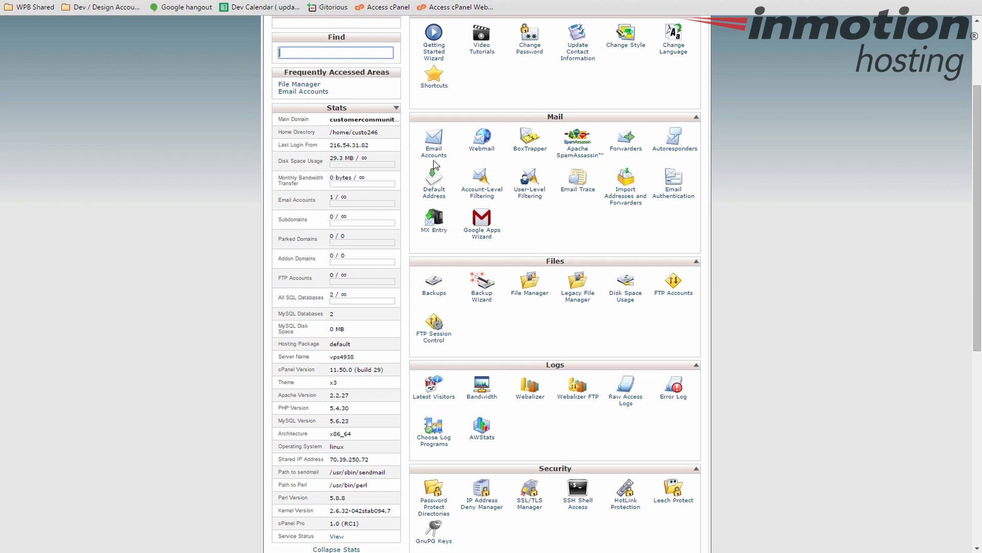
{"action": "mouse_move", "coordinate": [433, 143]}
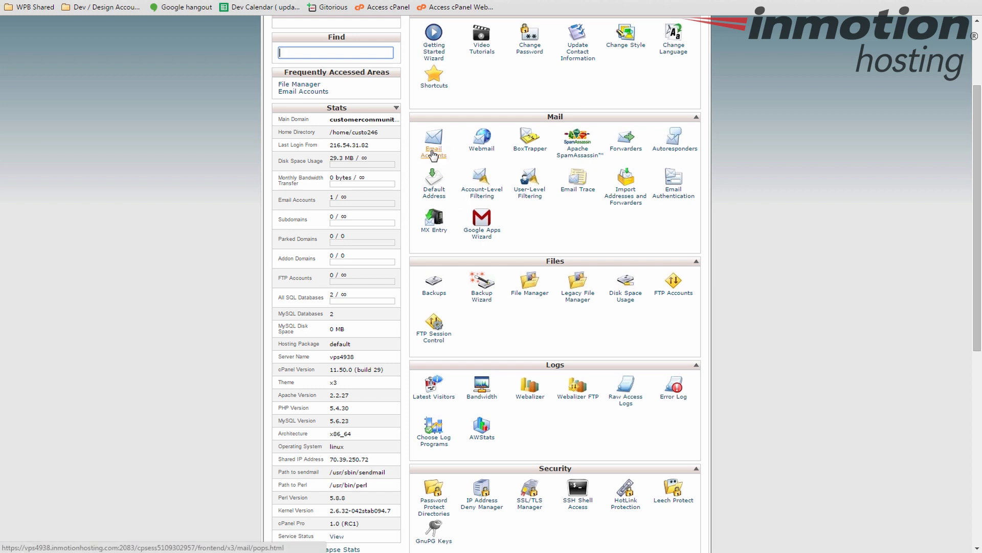
{"action": "mouse_move", "coordinate": [459, 162]}
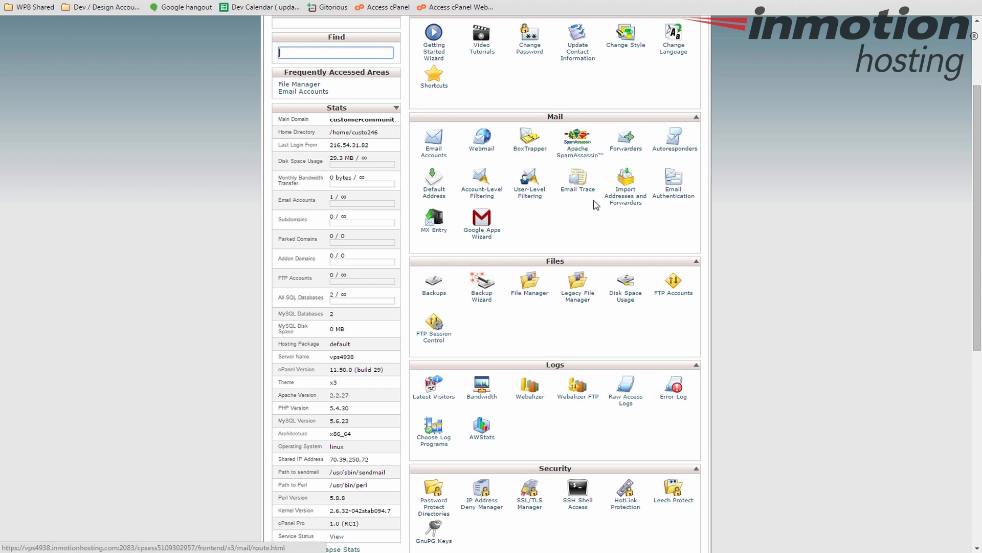
{"action": "mouse_move", "coordinate": [593, 227]}
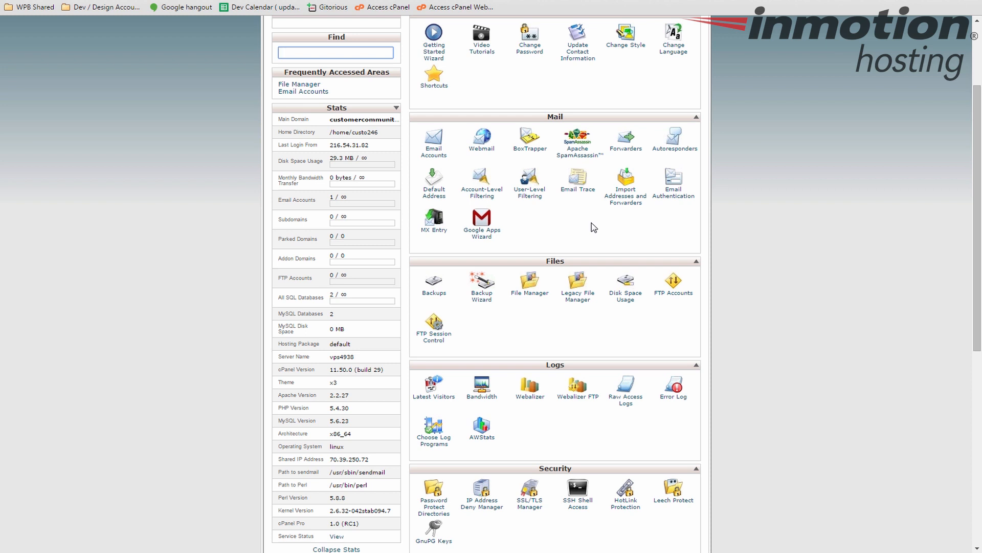
{"action": "mouse_move", "coordinate": [529, 192]}
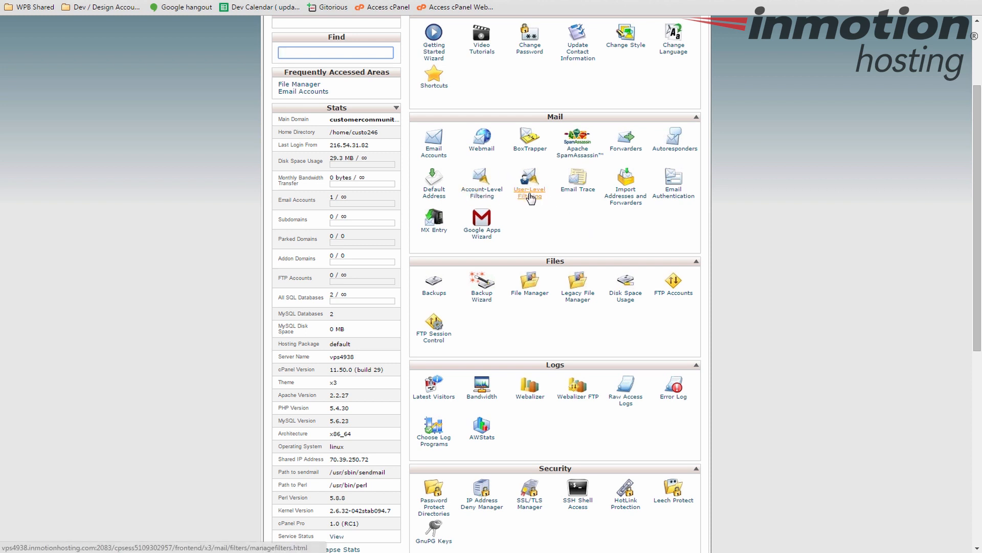
{"action": "mouse_move", "coordinate": [545, 223]}
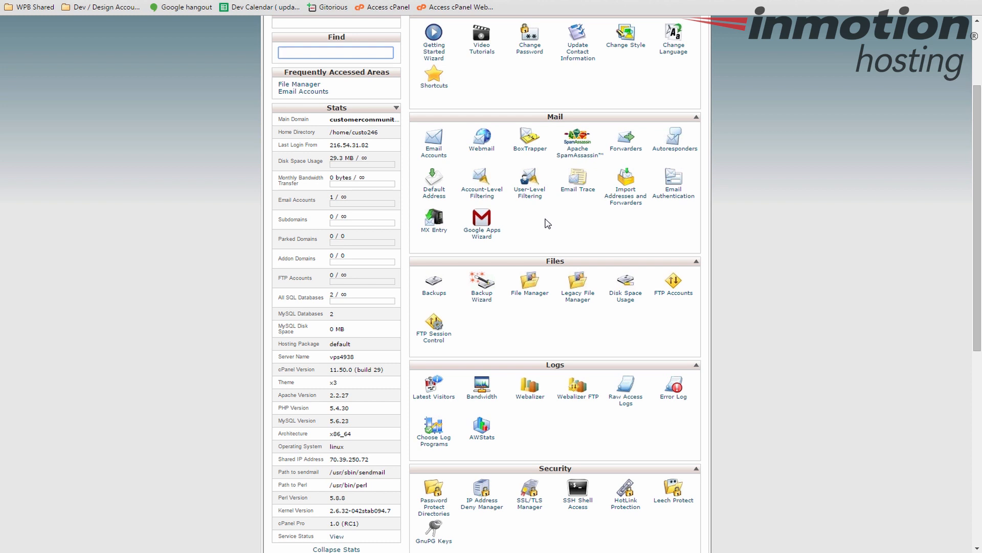
{"action": "left_click", "coordinate": [336, 52]}
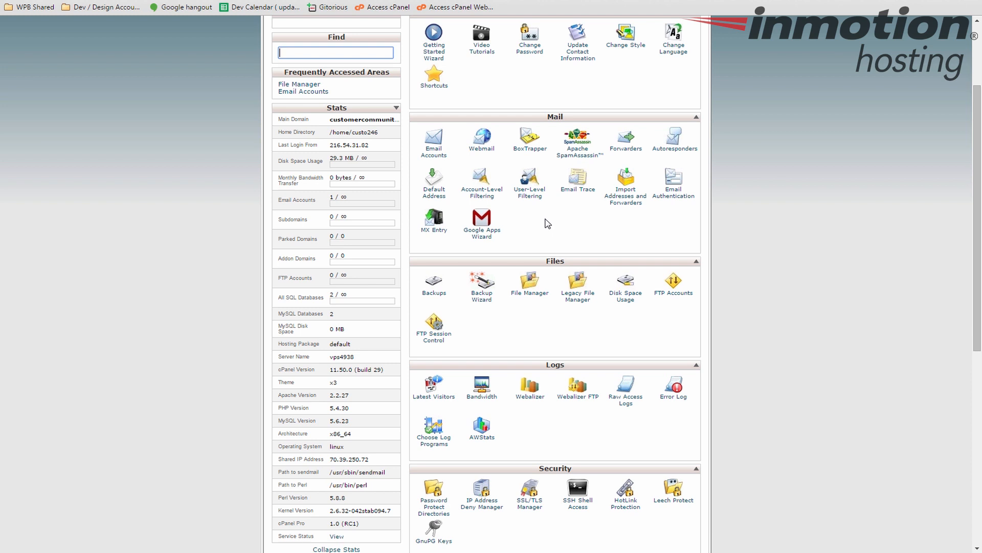
{"action": "mouse_move", "coordinate": [486, 200]}
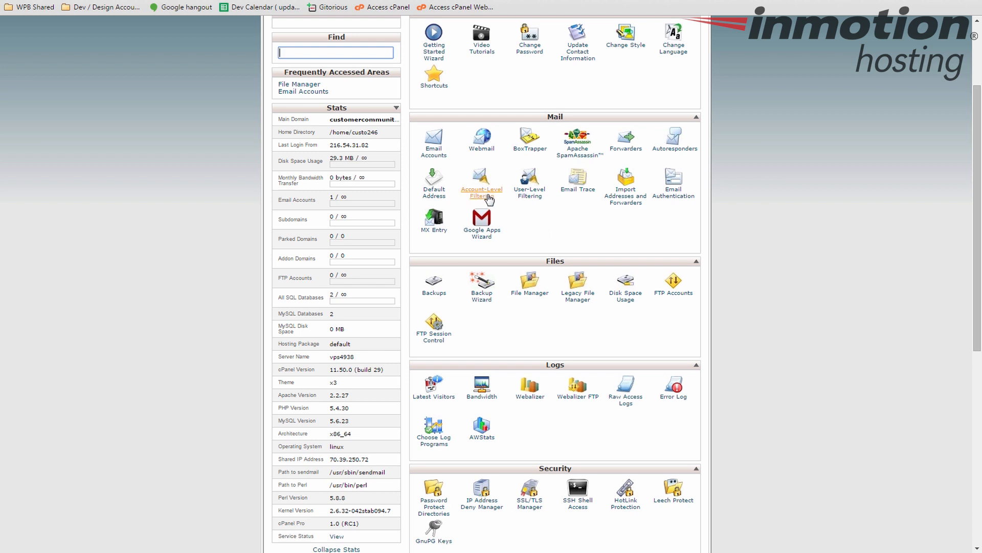
{"action": "mouse_move", "coordinate": [614, 238]}
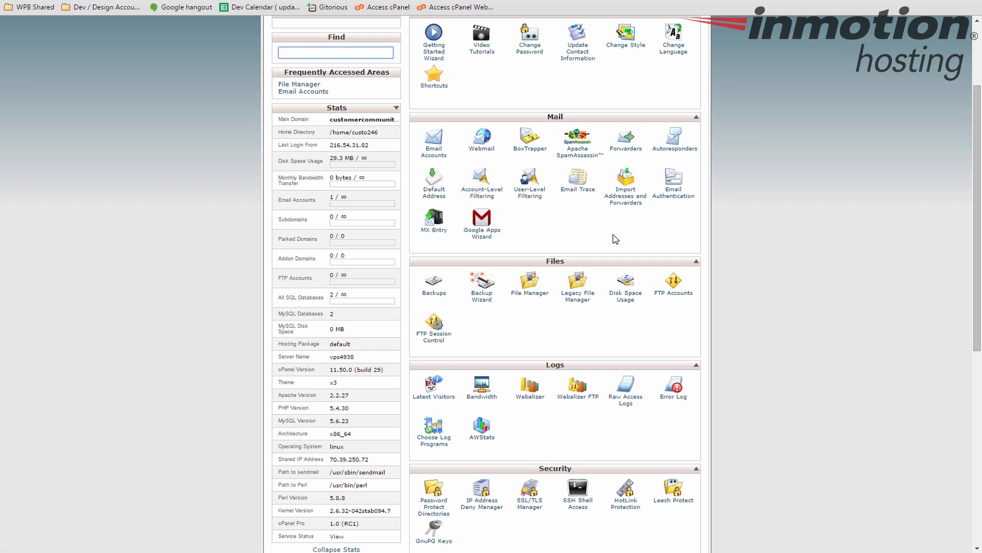
{"action": "mouse_move", "coordinate": [625, 141]}
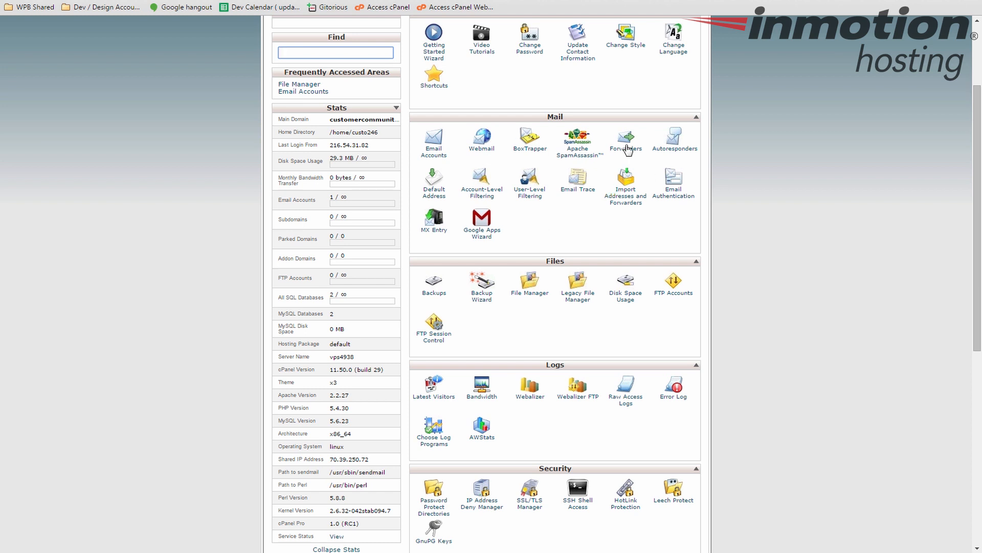
{"action": "mouse_move", "coordinate": [678, 204]}
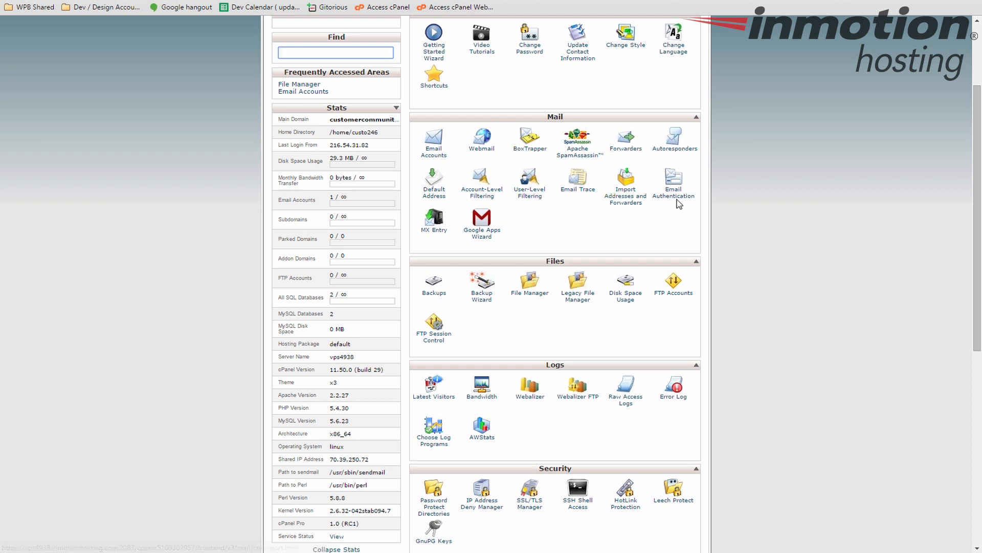
{"action": "mouse_move", "coordinate": [683, 155]}
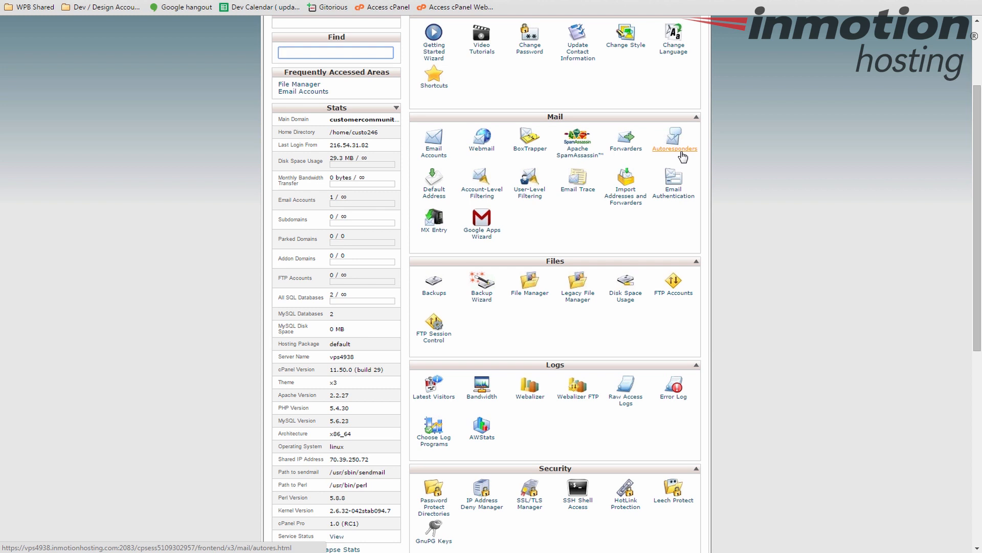
{"action": "mouse_move", "coordinate": [664, 191]}
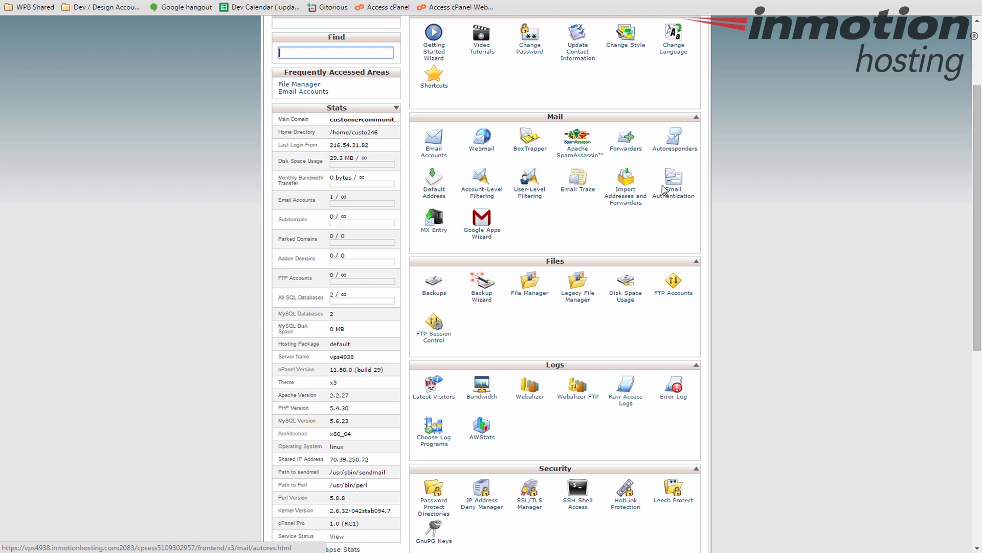
{"action": "mouse_move", "coordinate": [404, 182]}
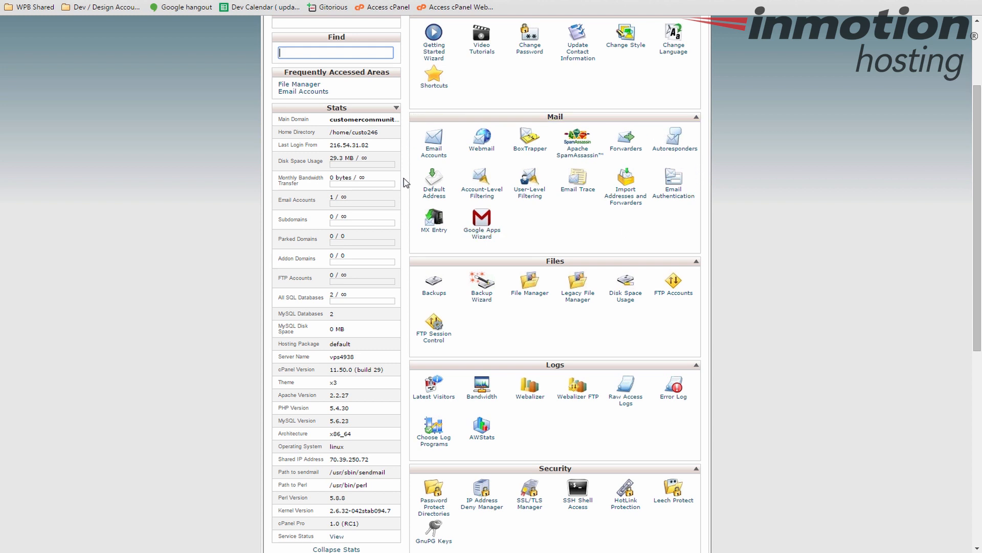
{"action": "mouse_move", "coordinate": [443, 243]}
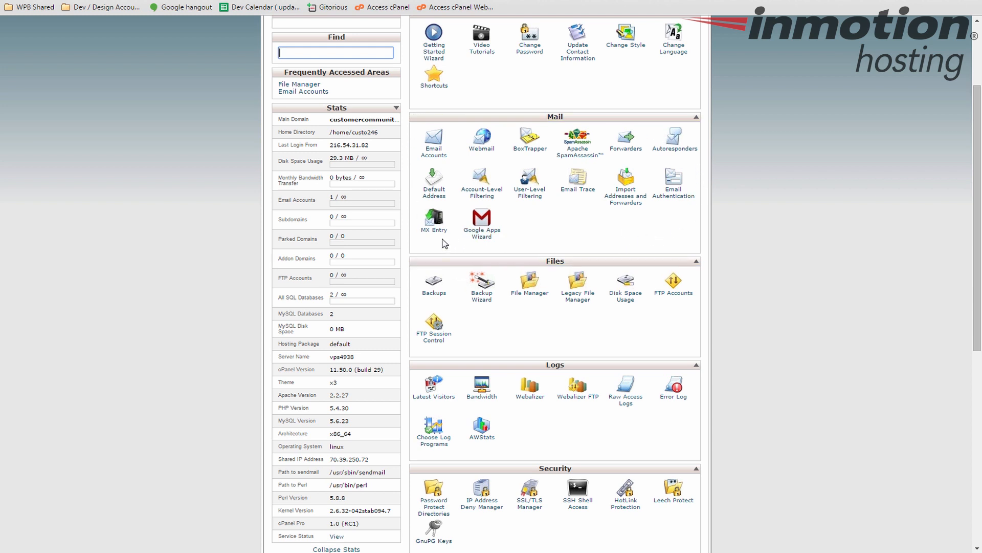
{"action": "mouse_move", "coordinate": [438, 238]}
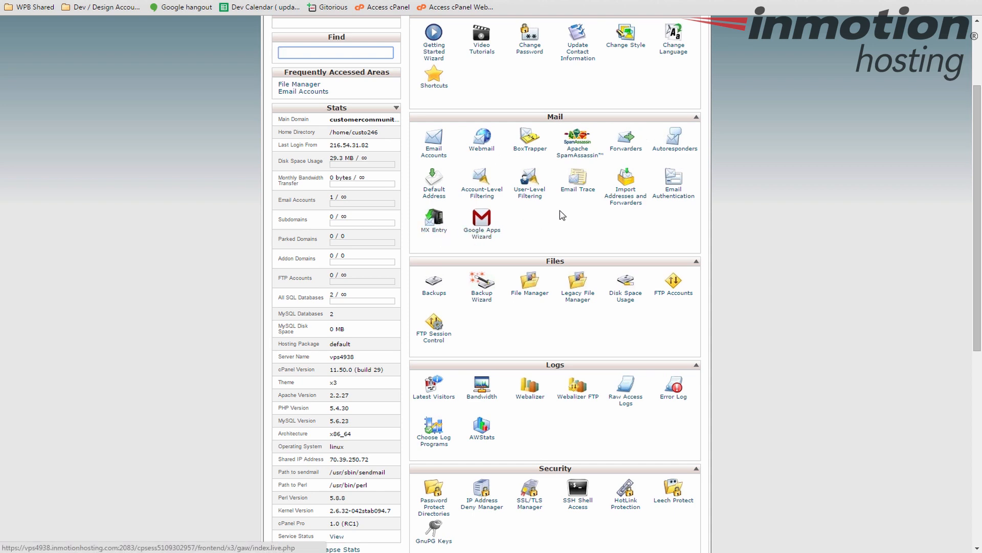
{"action": "scroll", "scroll_direction": "down", "scroll_amount": 3}
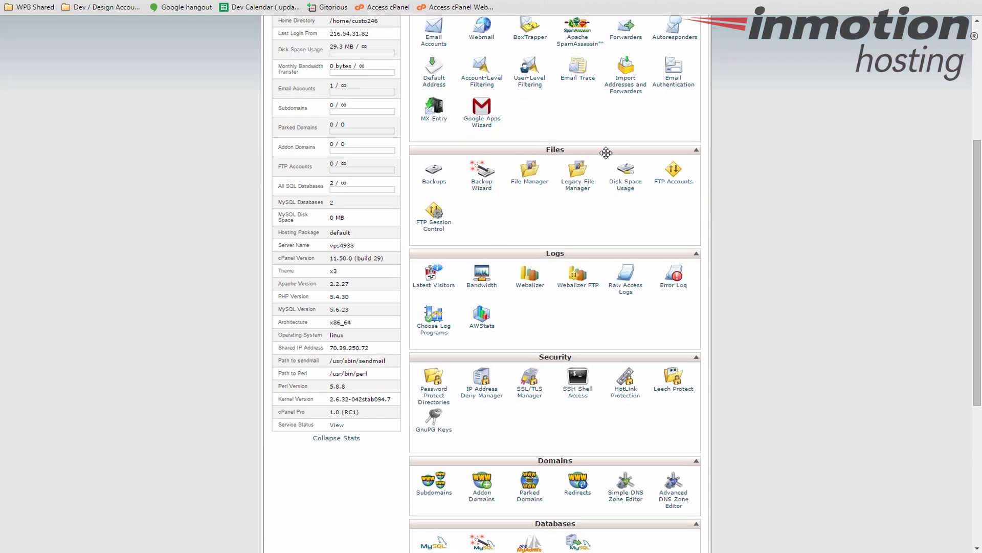
{"action": "mouse_move", "coordinate": [626, 217]}
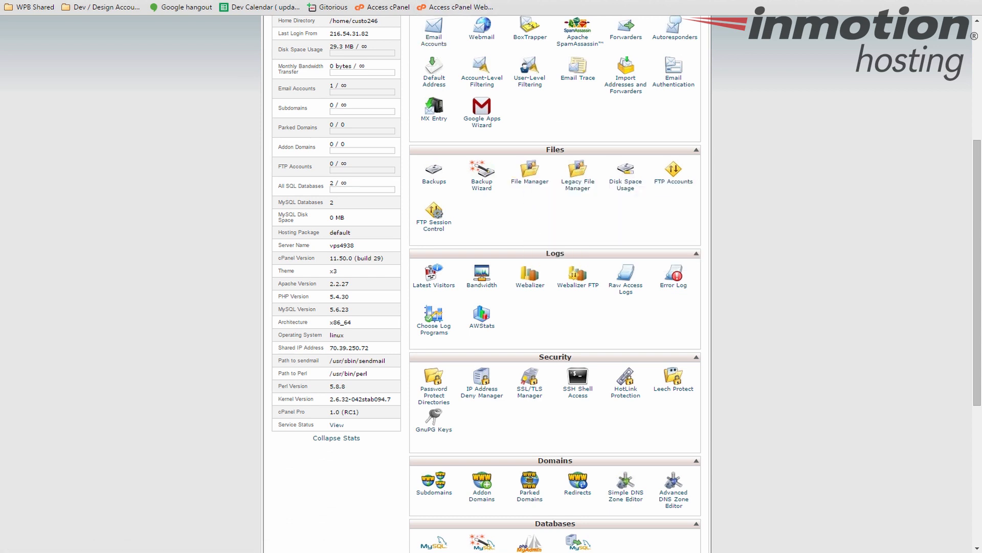
{"action": "left_click", "coordinate": [529, 172]}
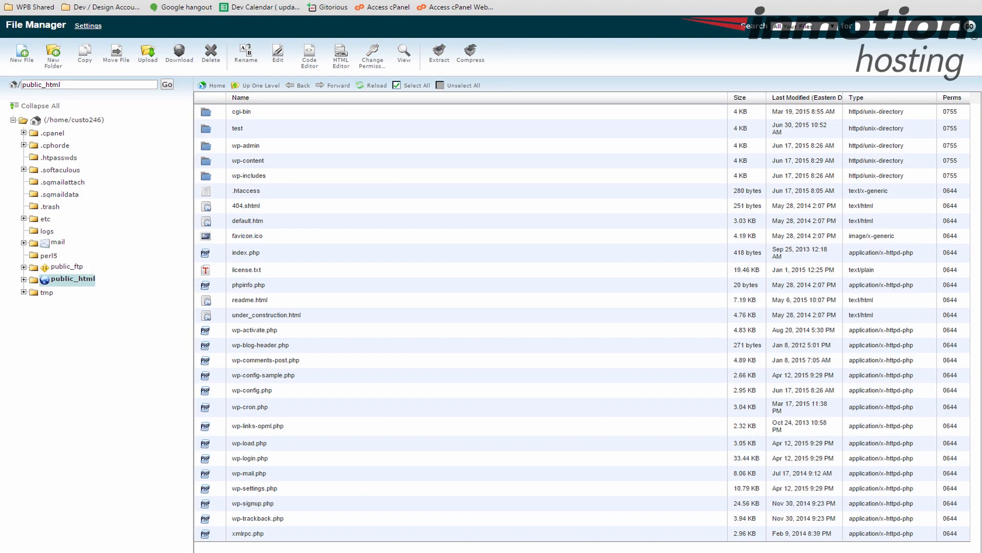
{"action": "mouse_move", "coordinate": [361, 198]}
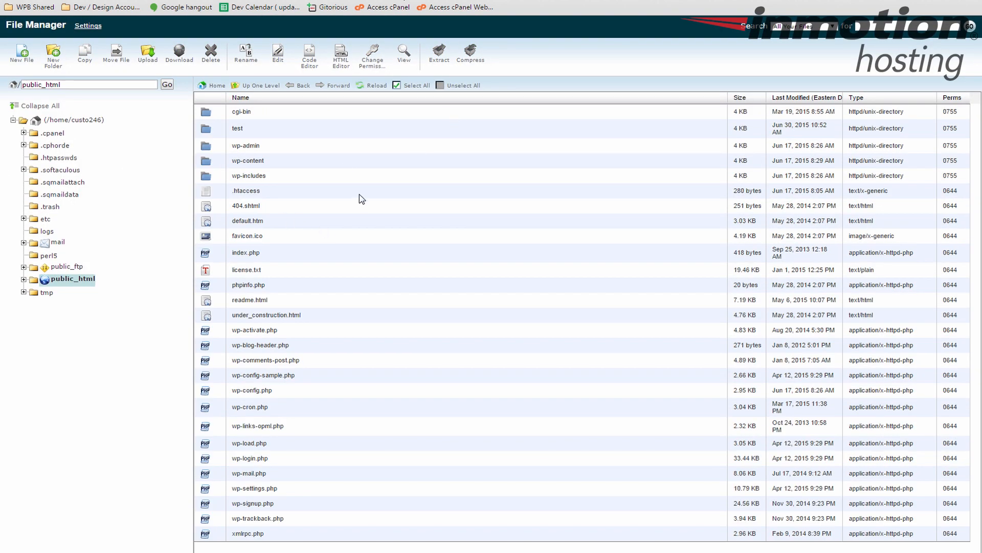
{"action": "mouse_move", "coordinate": [55, 269]}
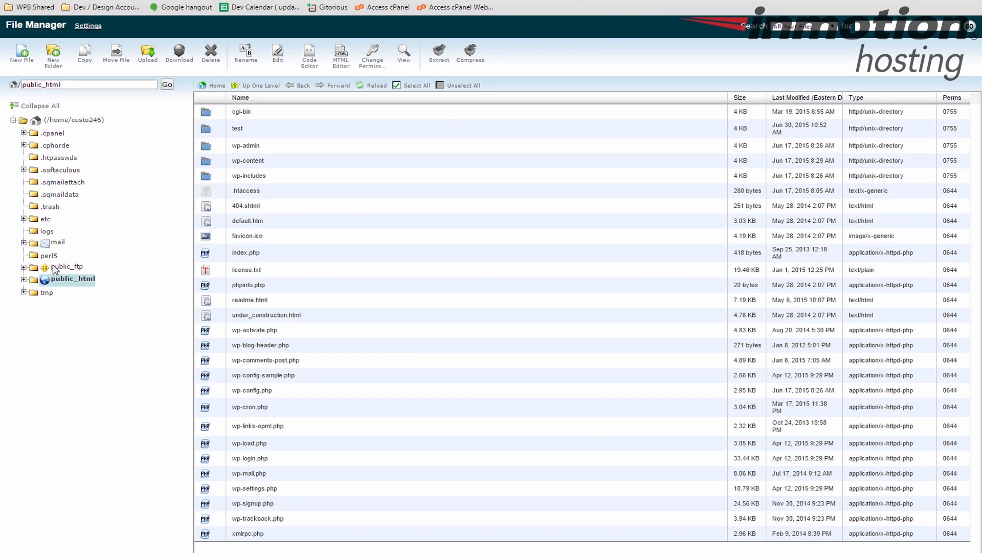
{"action": "mouse_move", "coordinate": [47, 321]}
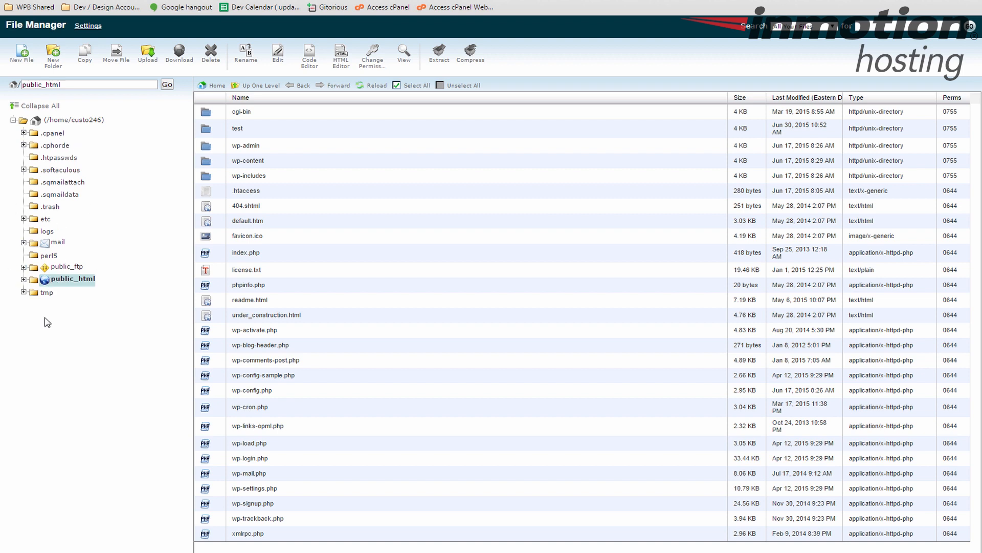
{"action": "mouse_move", "coordinate": [420, 208]}
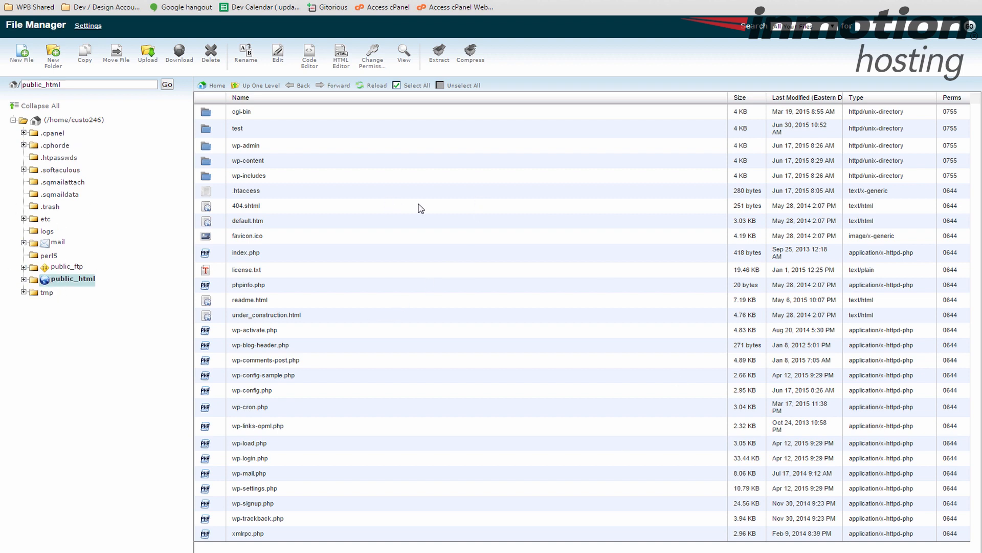
{"action": "mouse_move", "coordinate": [59, 289]}
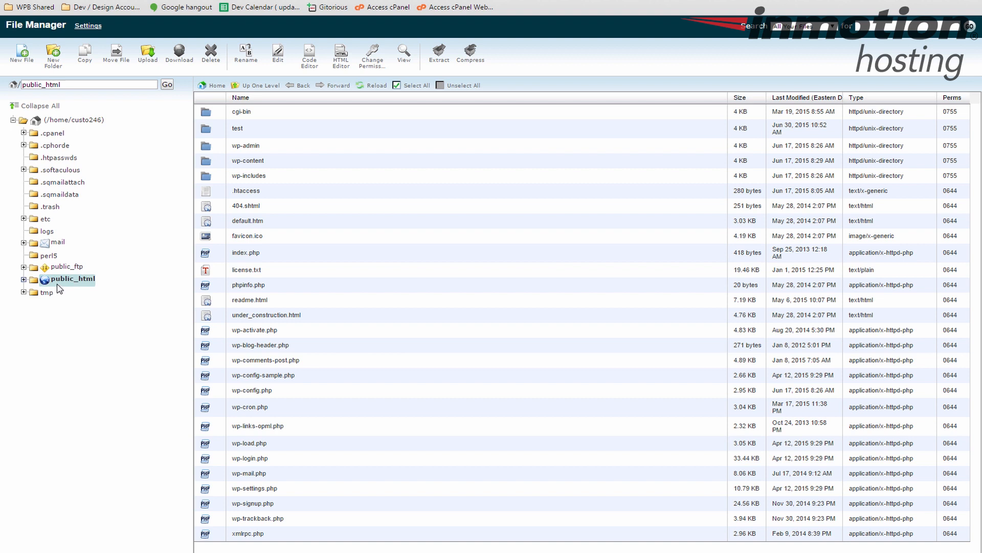
{"action": "mouse_move", "coordinate": [332, 445]}
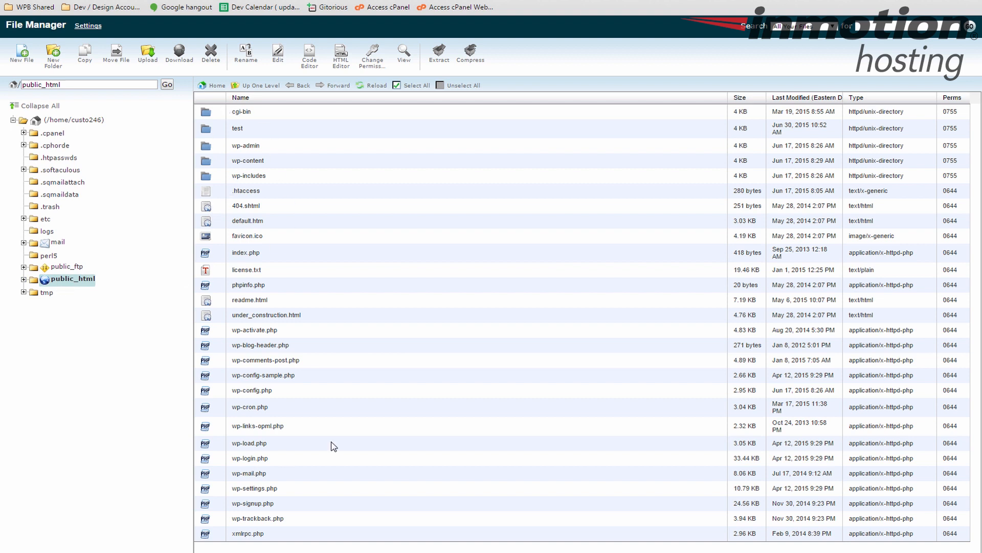
{"action": "mouse_move", "coordinate": [394, 228]}
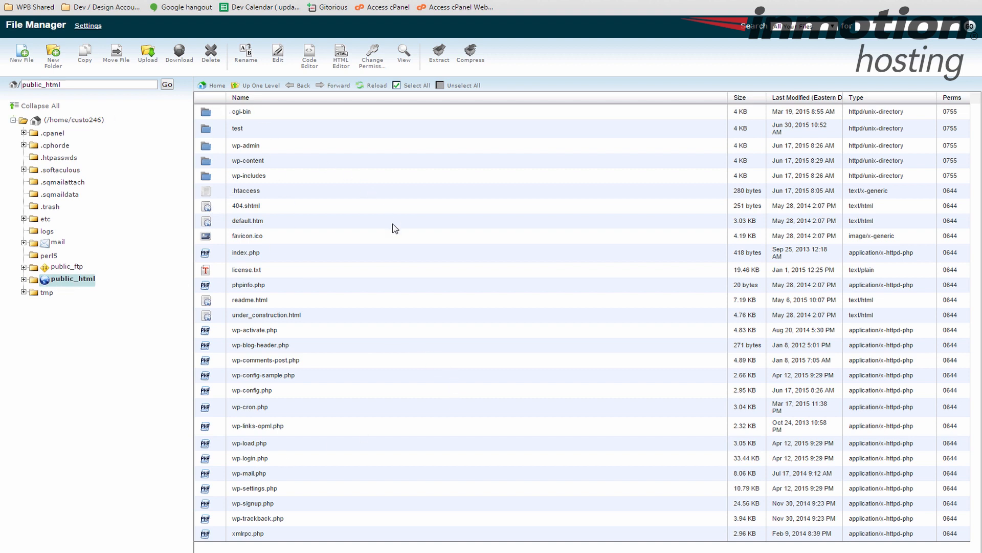
{"action": "mouse_move", "coordinate": [395, 239]}
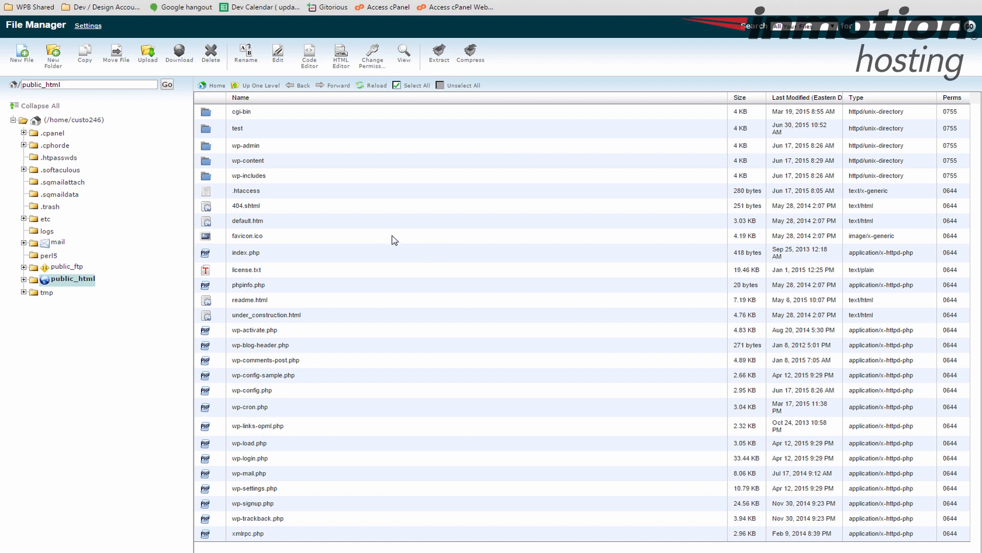
{"action": "mouse_move", "coordinate": [412, 232]}
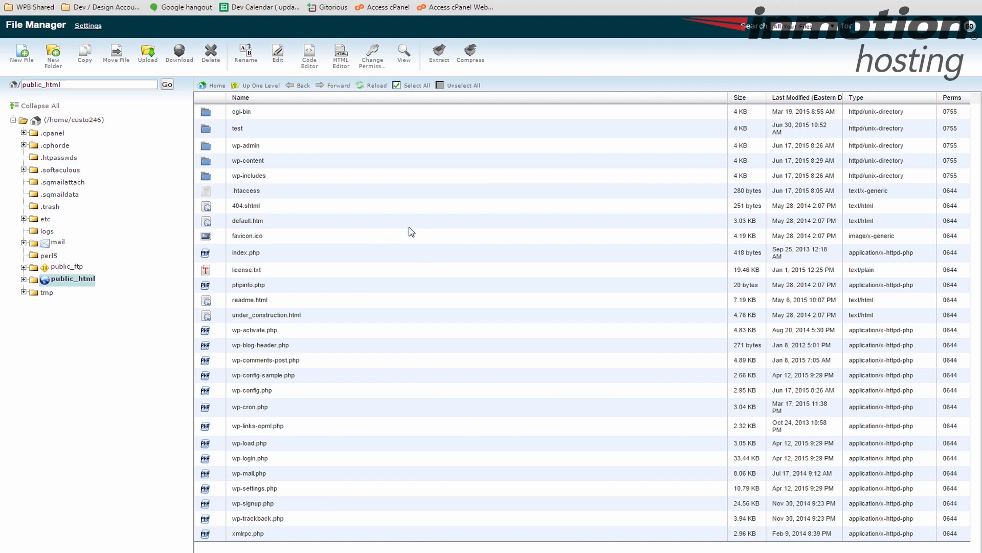
{"action": "mouse_move", "coordinate": [448, 258]}
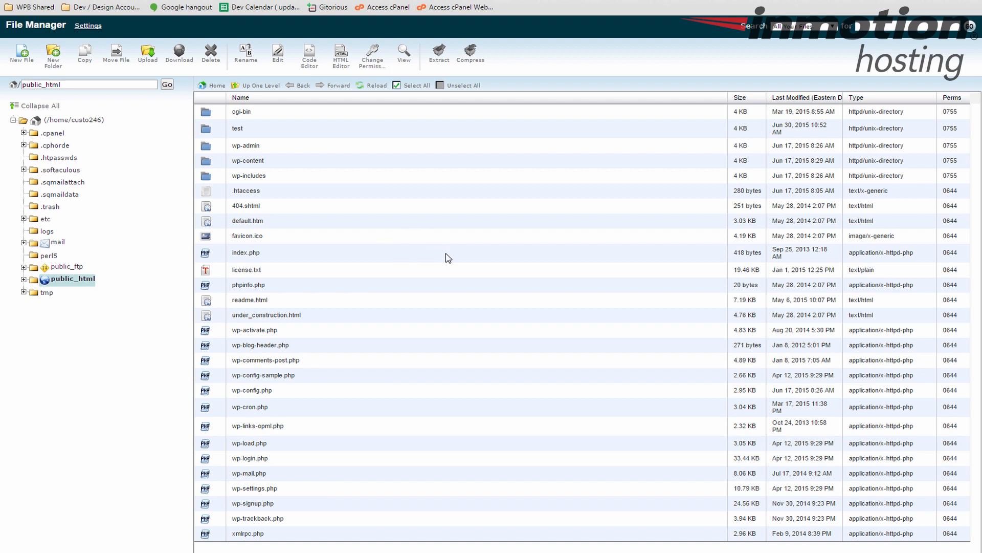
{"action": "left_click", "coordinate": [247, 269]}
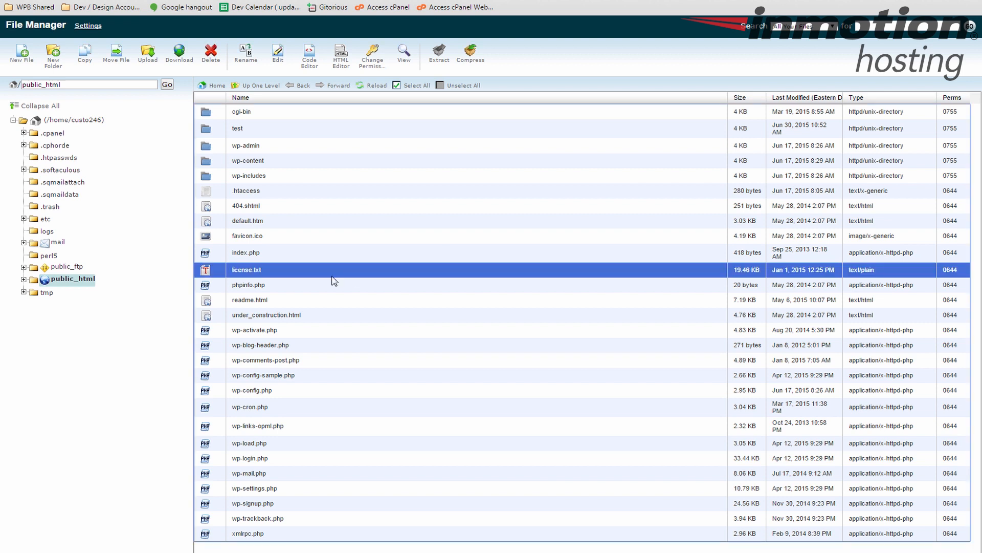
{"action": "left_click", "coordinate": [263, 374]}
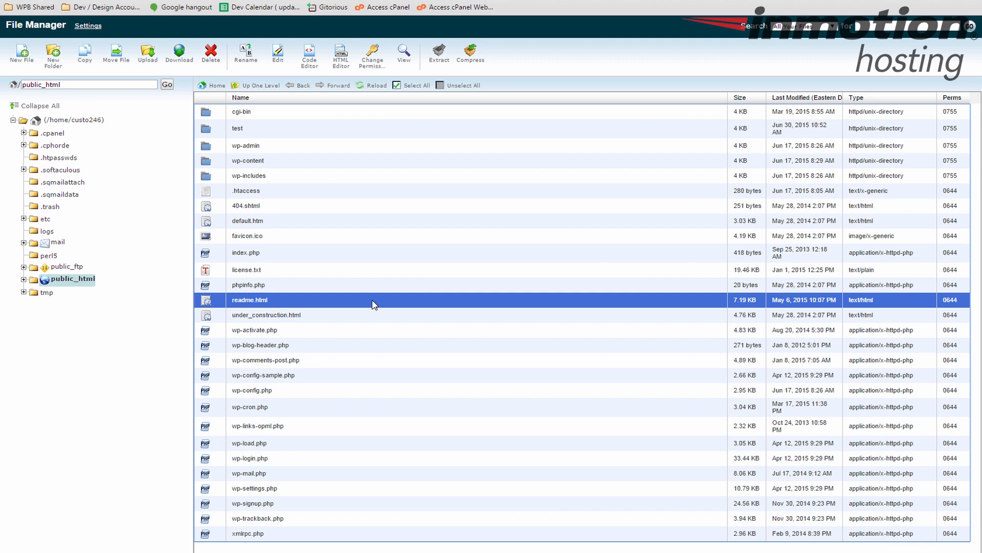
{"action": "mouse_move", "coordinate": [361, 243]}
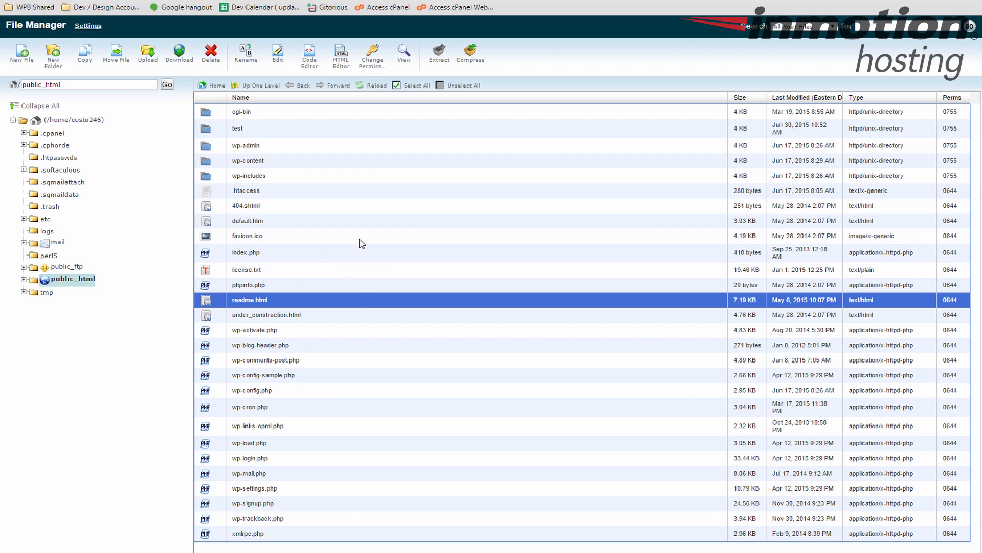
{"action": "mouse_move", "coordinate": [390, 268]}
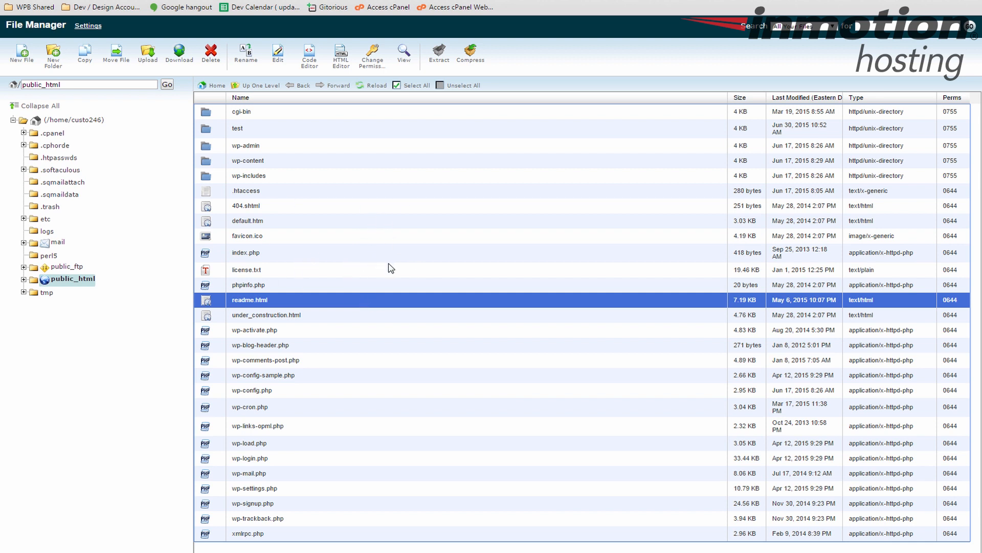
{"action": "mouse_move", "coordinate": [369, 250]}
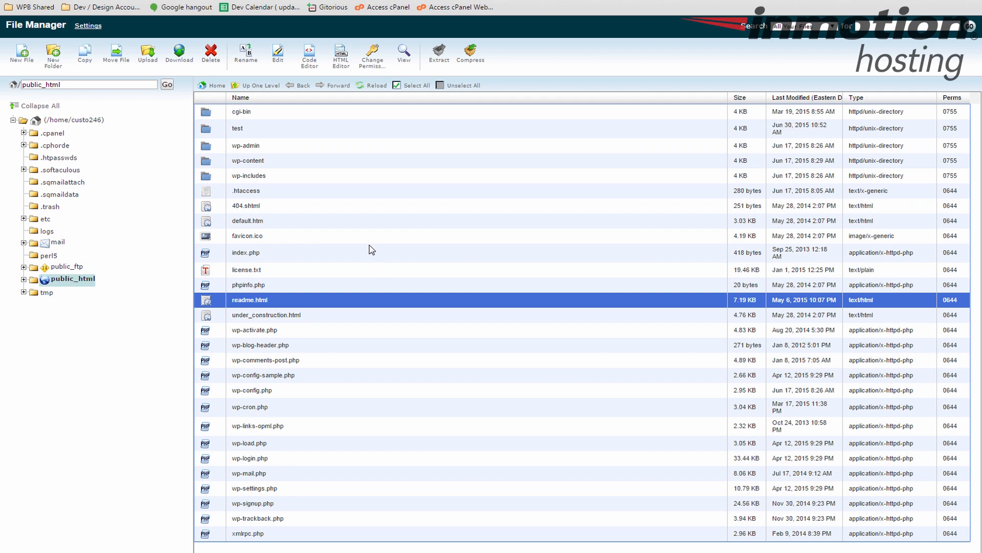
{"action": "mouse_move", "coordinate": [303, 127]}
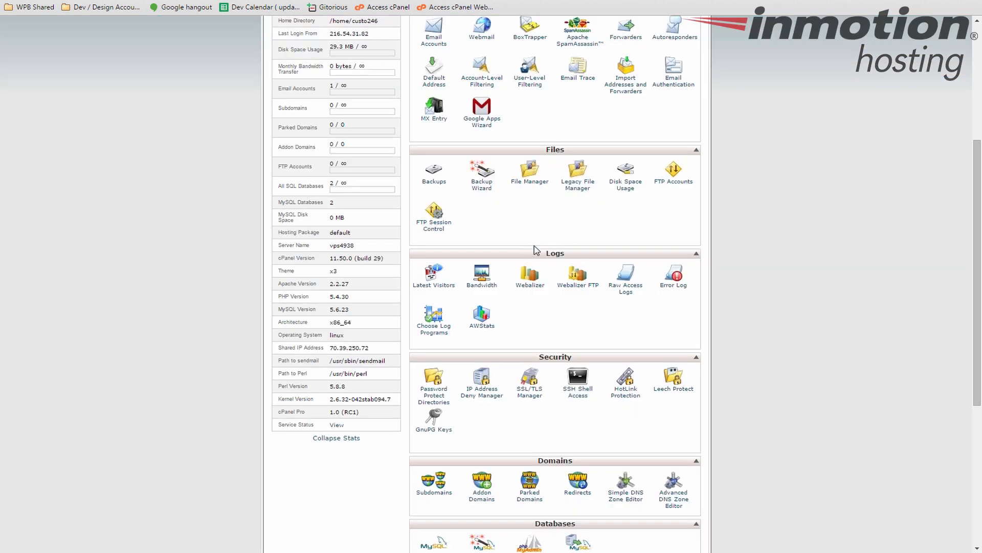
{"action": "mouse_move", "coordinate": [433, 171]}
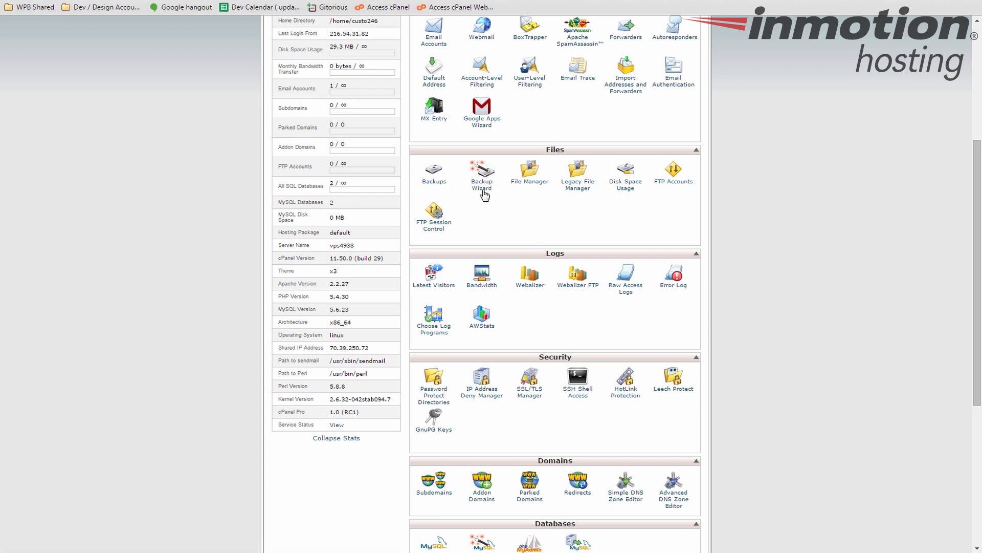
{"action": "mouse_move", "coordinate": [434, 172]}
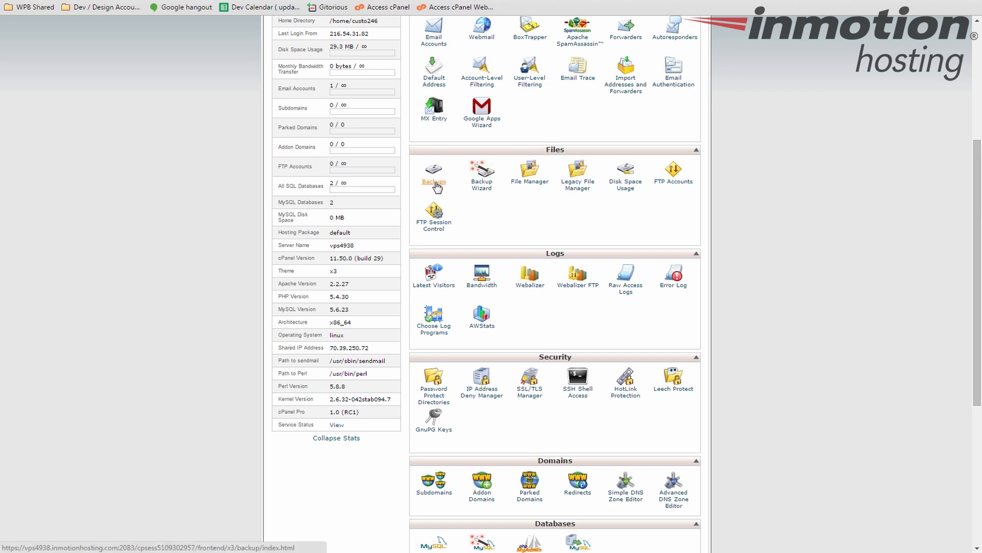
{"action": "mouse_move", "coordinate": [505, 207]}
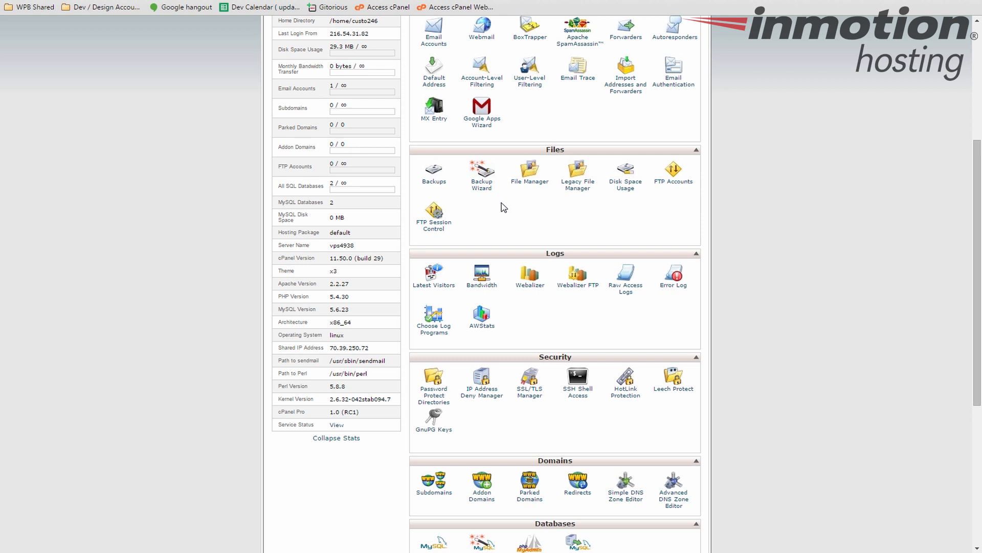
{"action": "mouse_move", "coordinate": [556, 218]}
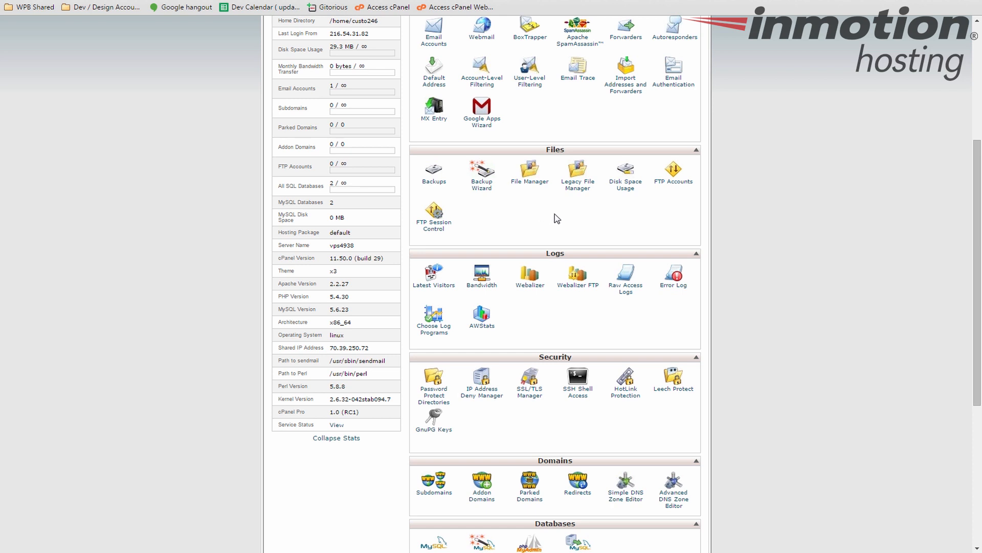
{"action": "mouse_move", "coordinate": [668, 211]}
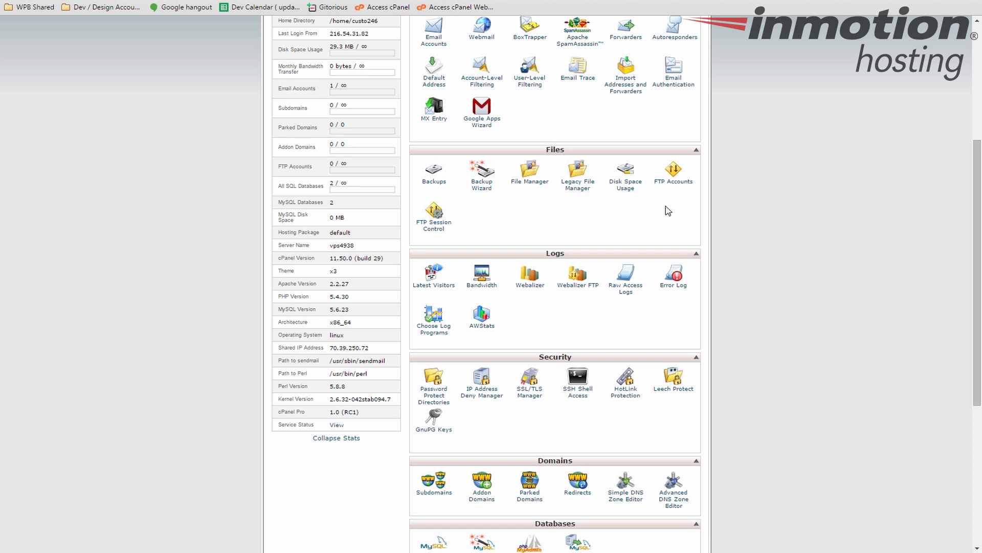
{"action": "mouse_move", "coordinate": [673, 182]}
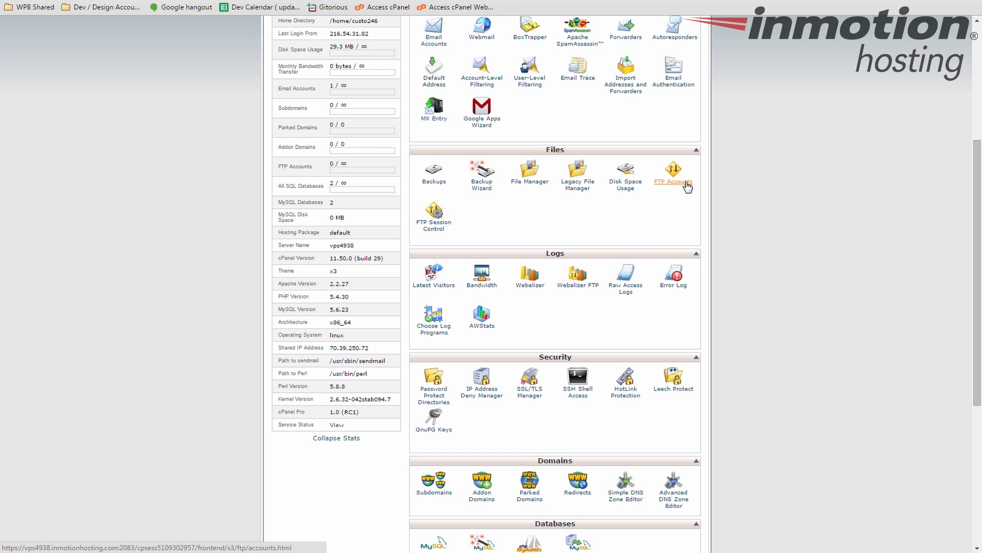
{"action": "mouse_move", "coordinate": [669, 214]}
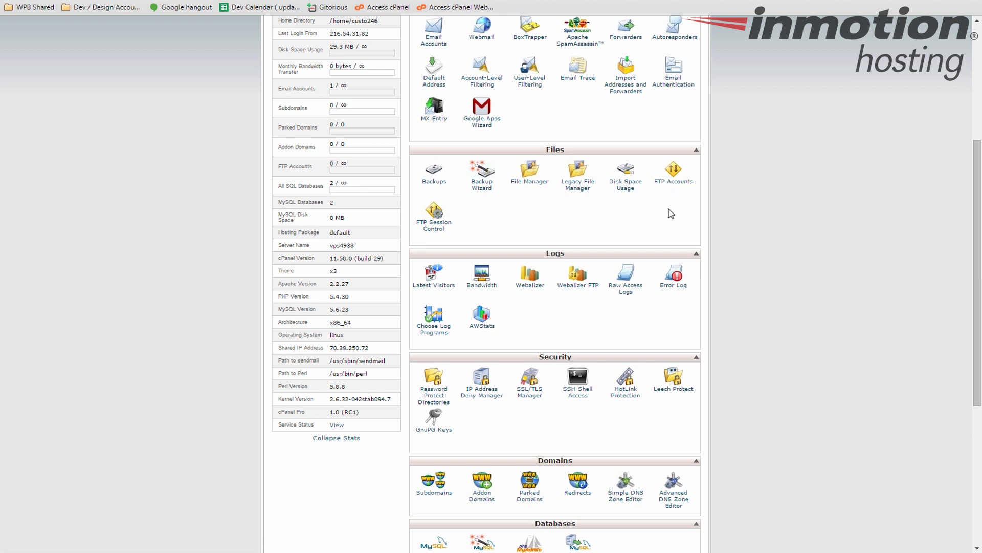
{"action": "mouse_move", "coordinate": [673, 182]}
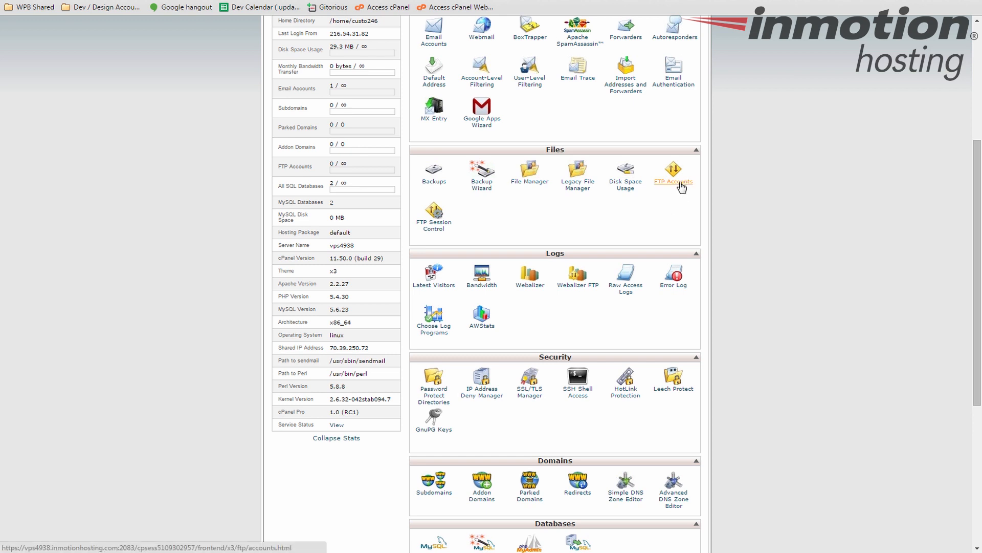
{"action": "scroll", "scroll_direction": "down", "scroll_amount": 3}
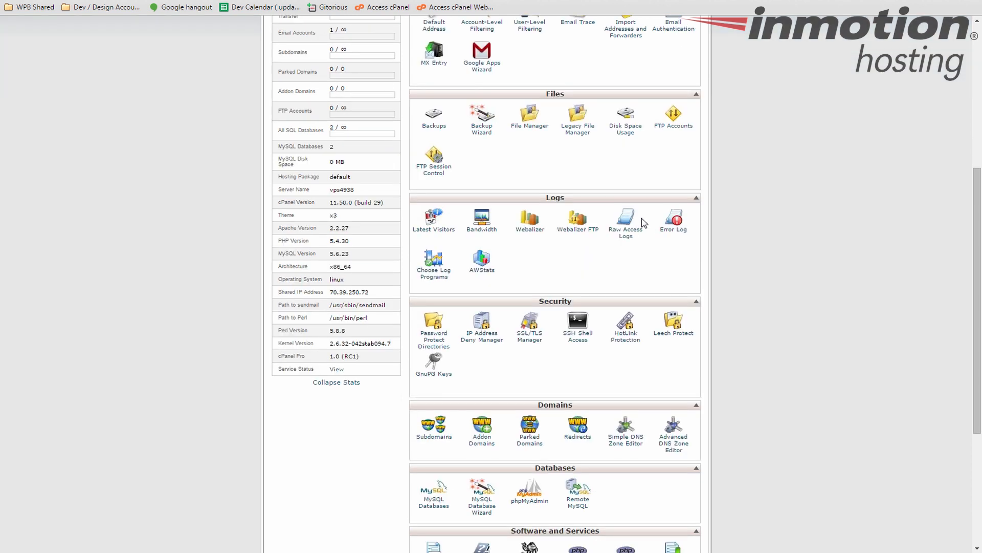
{"action": "mouse_move", "coordinate": [574, 274]}
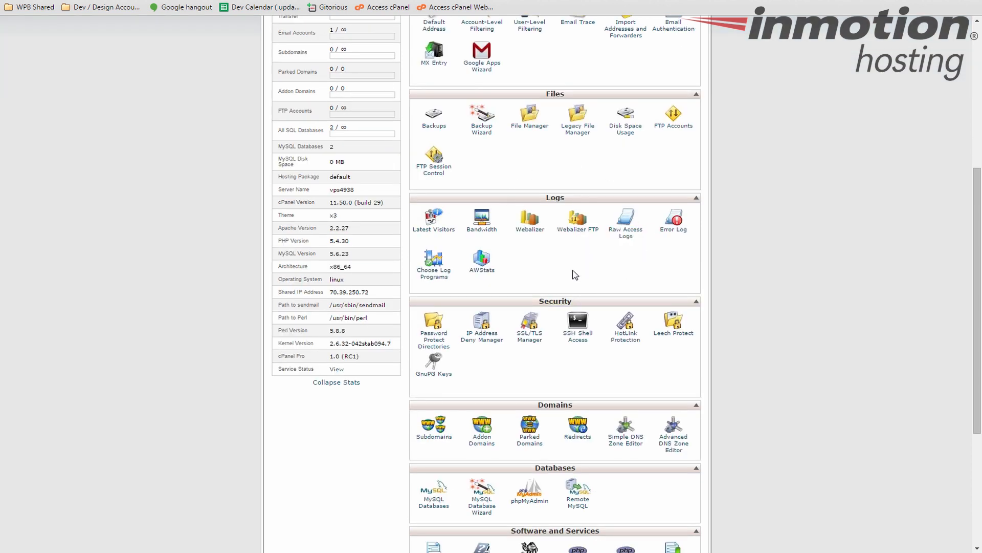
{"action": "mouse_move", "coordinate": [434, 228]}
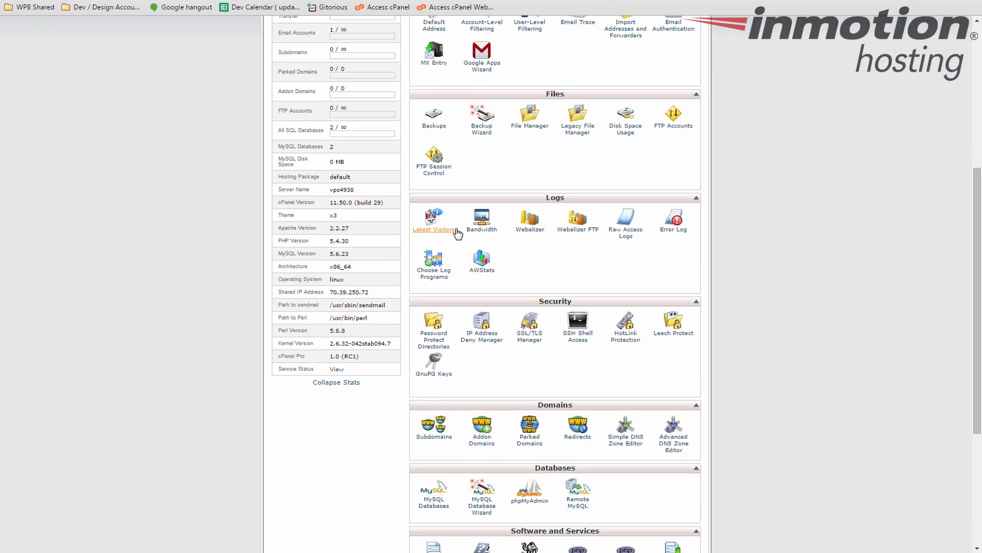
{"action": "mouse_move", "coordinate": [450, 241]}
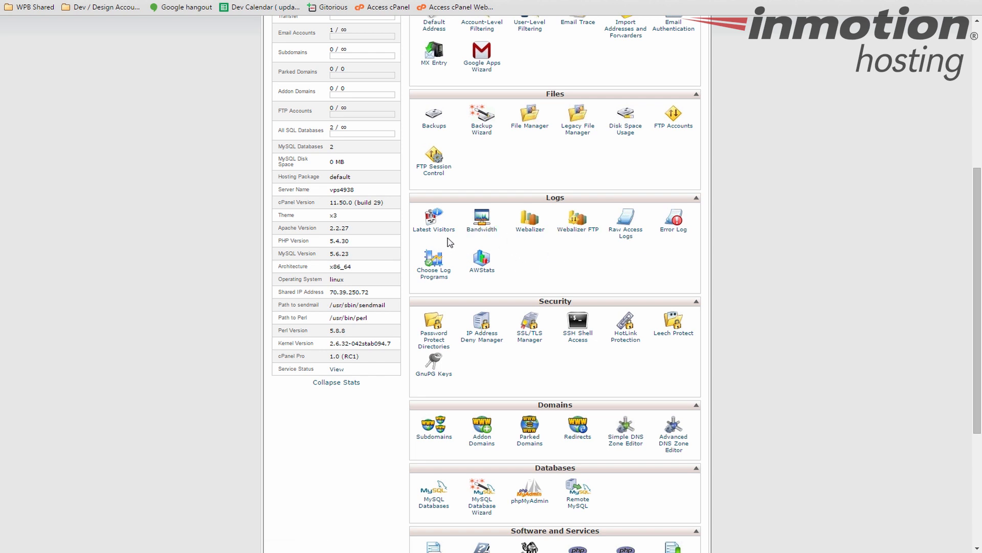
{"action": "mouse_move", "coordinate": [628, 251]}
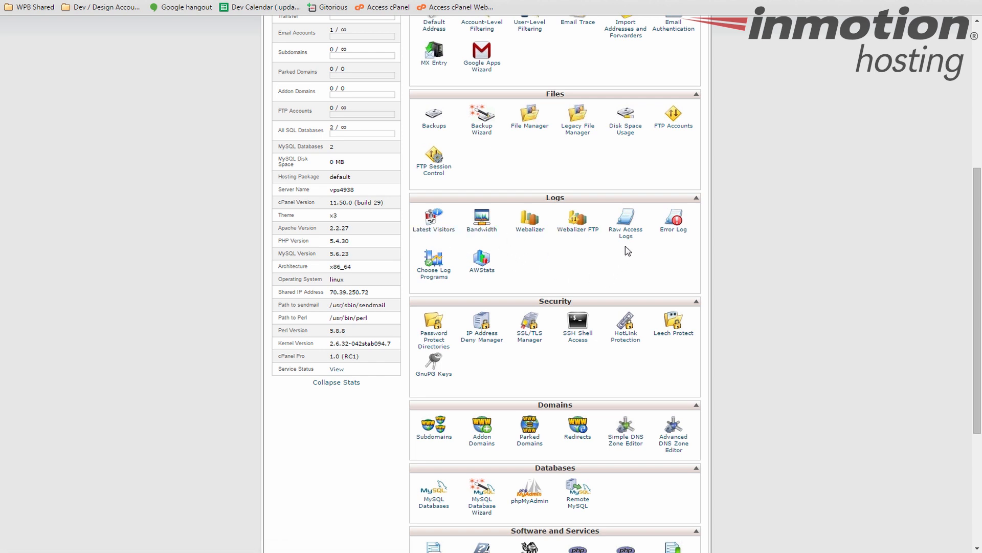
{"action": "mouse_move", "coordinate": [625, 229]}
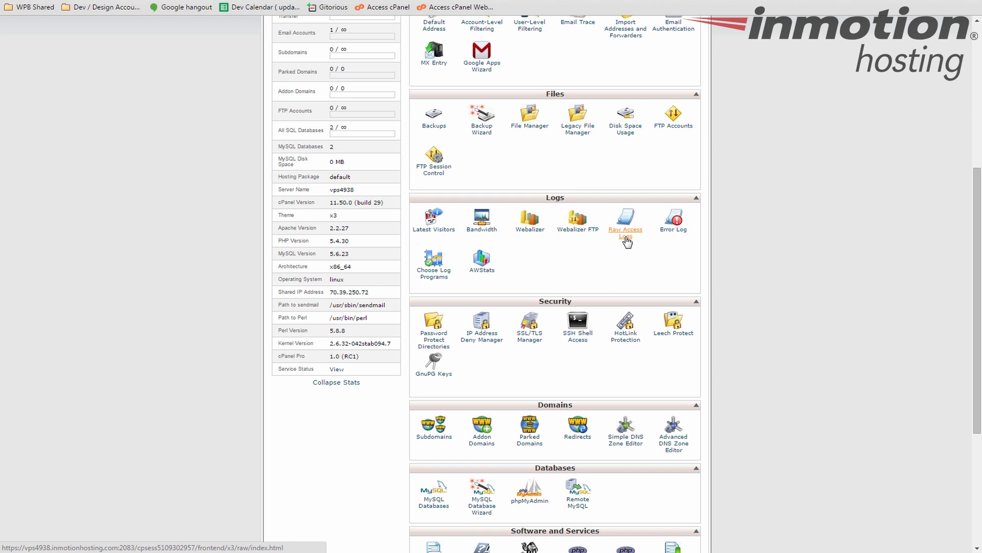
{"action": "mouse_move", "coordinate": [627, 244]}
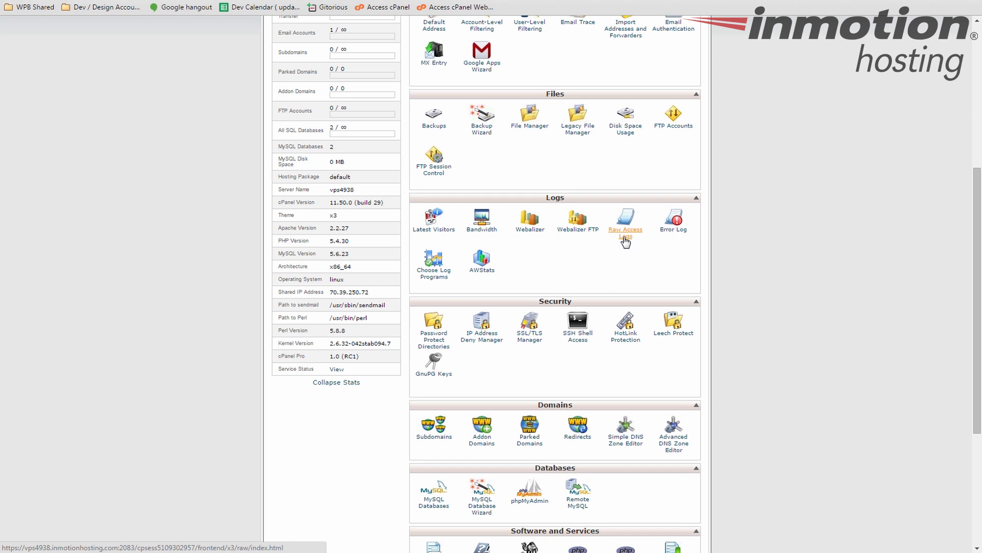
{"action": "mouse_move", "coordinate": [673, 228]}
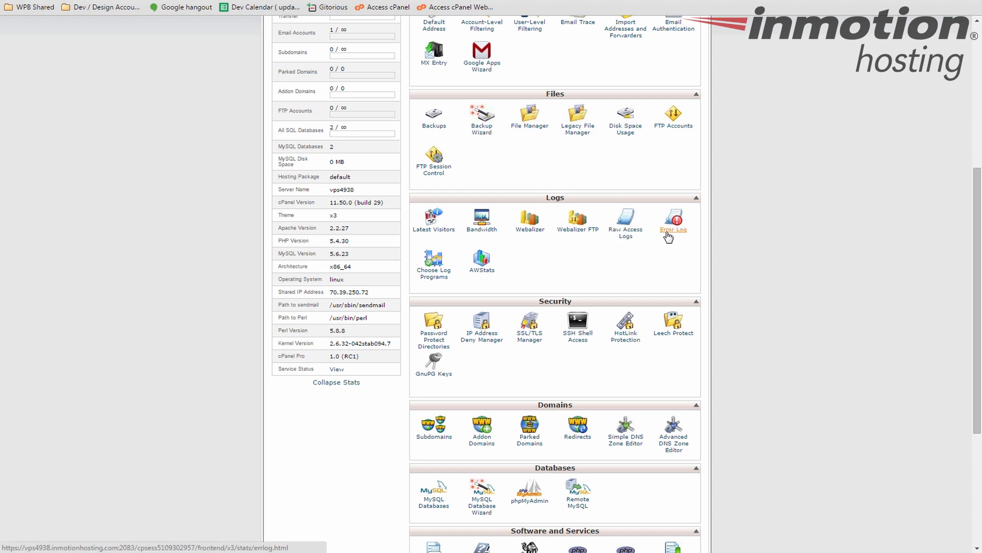
{"action": "mouse_move", "coordinate": [508, 294]}
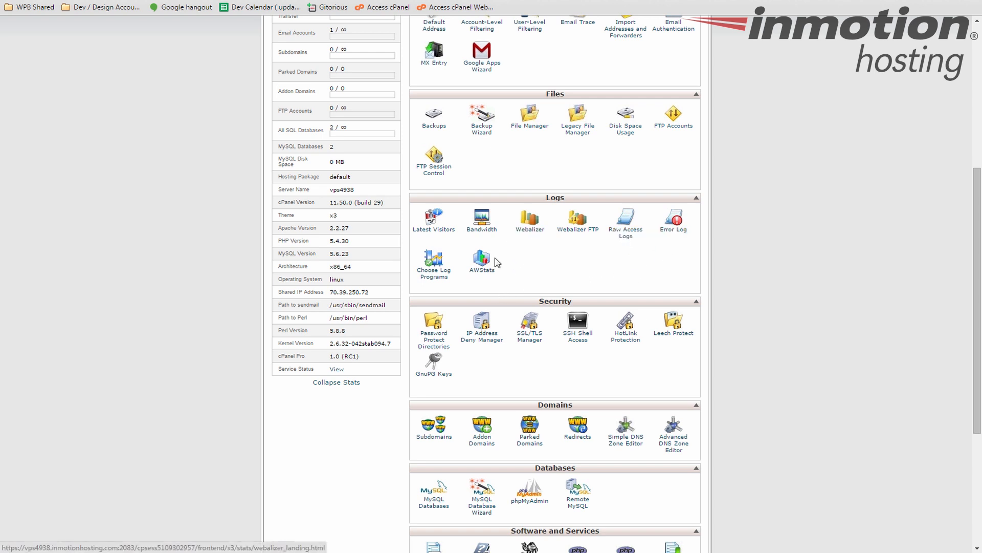
{"action": "mouse_move", "coordinate": [523, 251]}
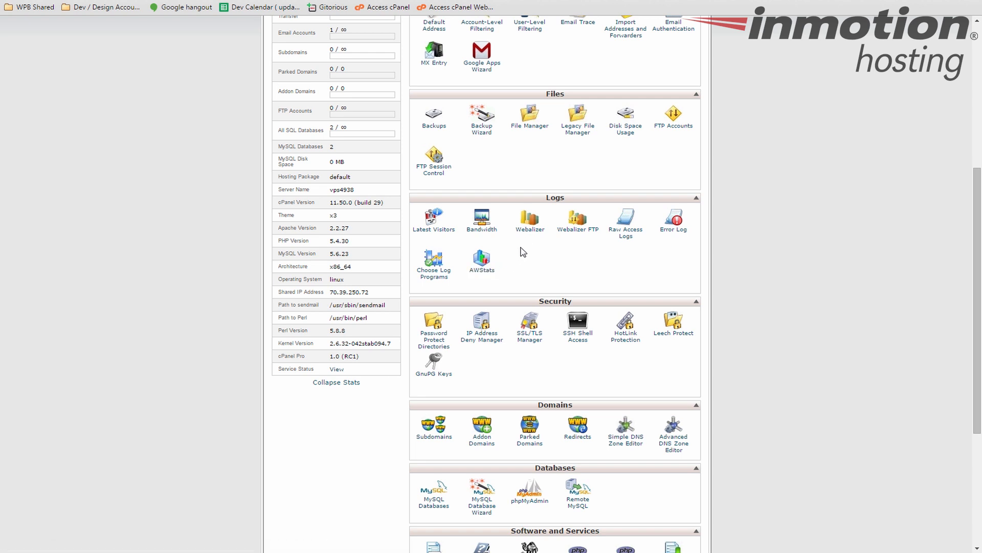
{"action": "mouse_move", "coordinate": [571, 262]}
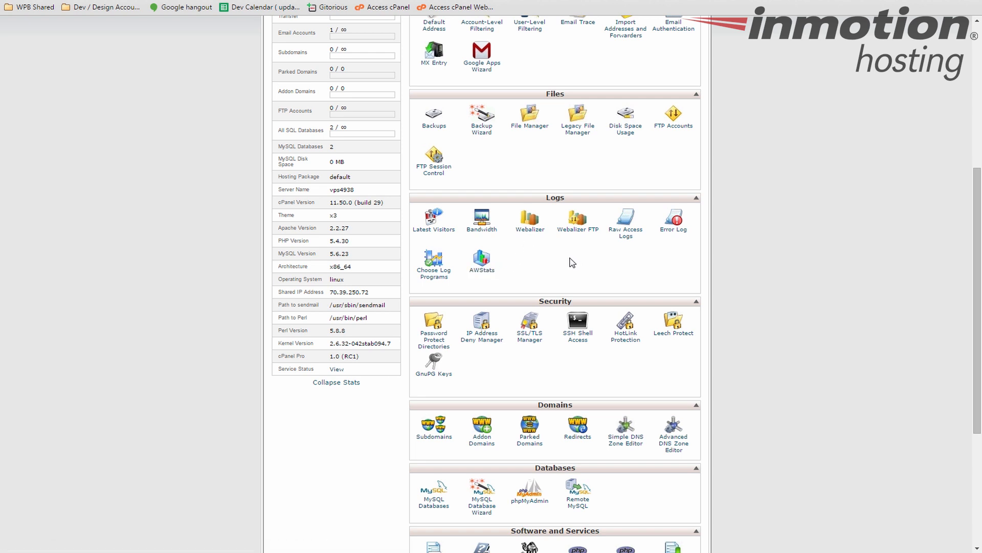
{"action": "mouse_move", "coordinate": [567, 257]}
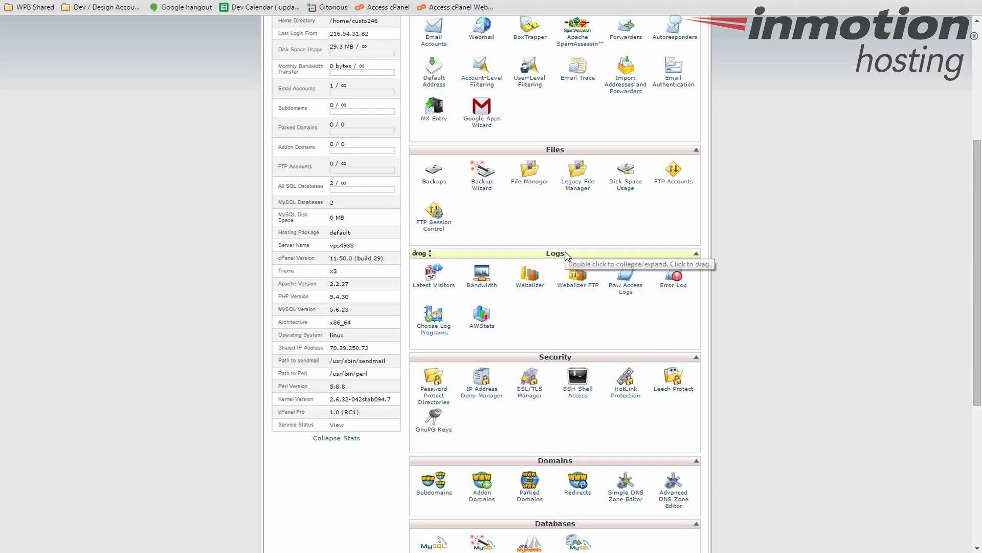
{"action": "scroll", "scroll_direction": "down", "scroll_amount": 3}
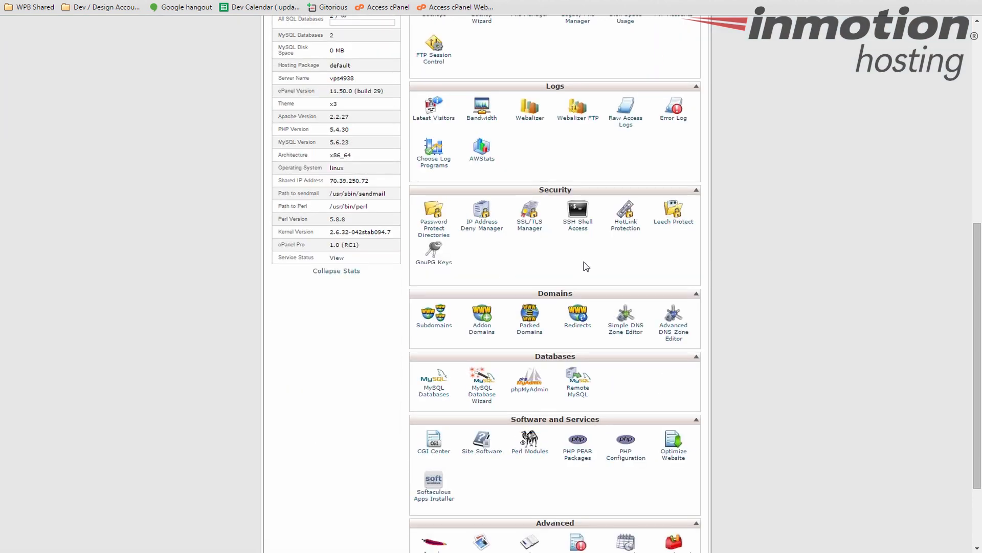
{"action": "scroll", "scroll_direction": "down", "scroll_amount": 3}
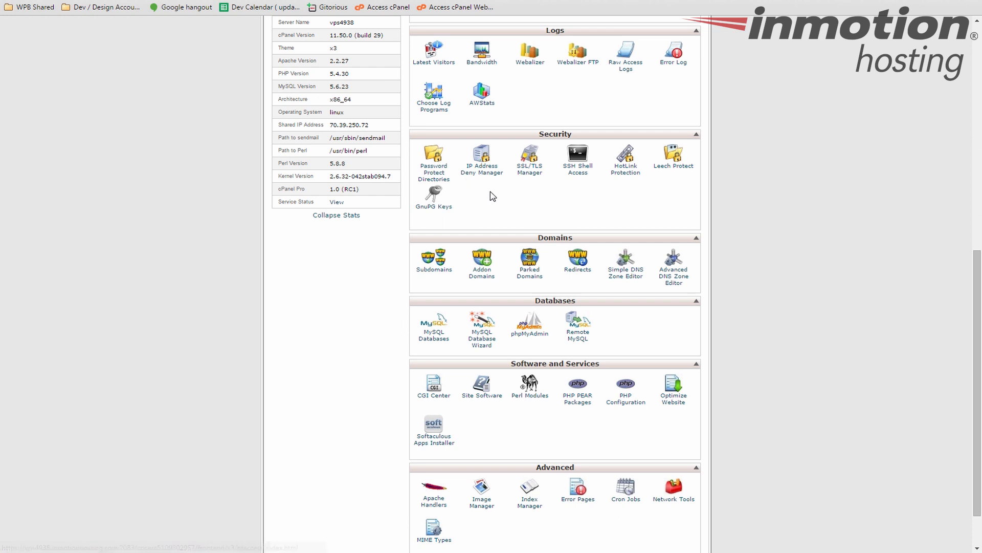
{"action": "mouse_move", "coordinate": [481, 172]}
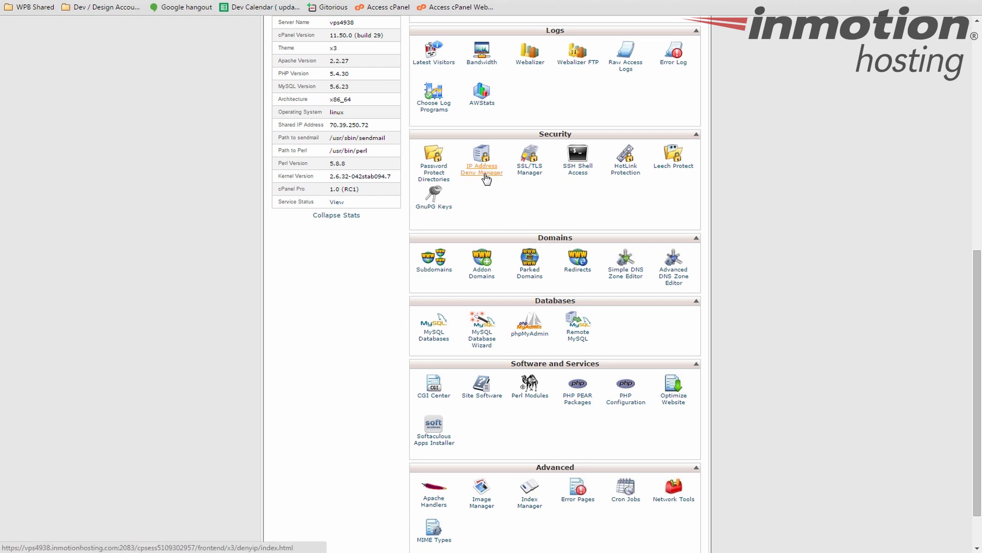
{"action": "mouse_move", "coordinate": [495, 189]}
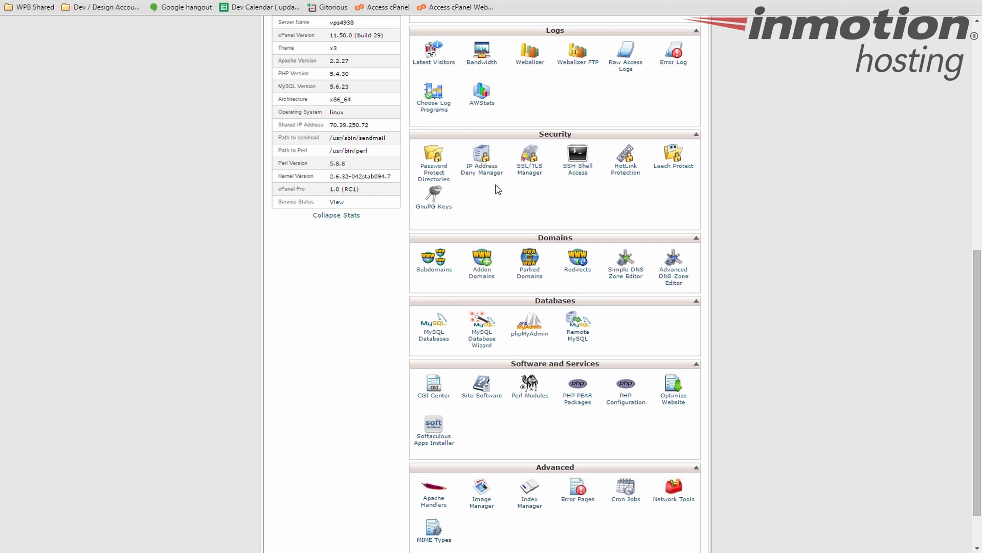
{"action": "mouse_move", "coordinate": [617, 210]}
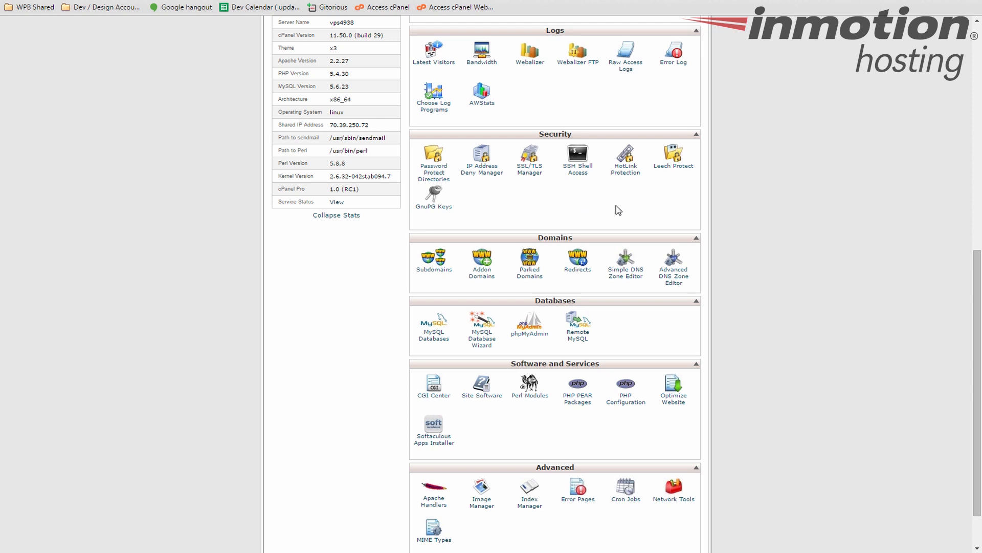
{"action": "mouse_move", "coordinate": [577, 169]}
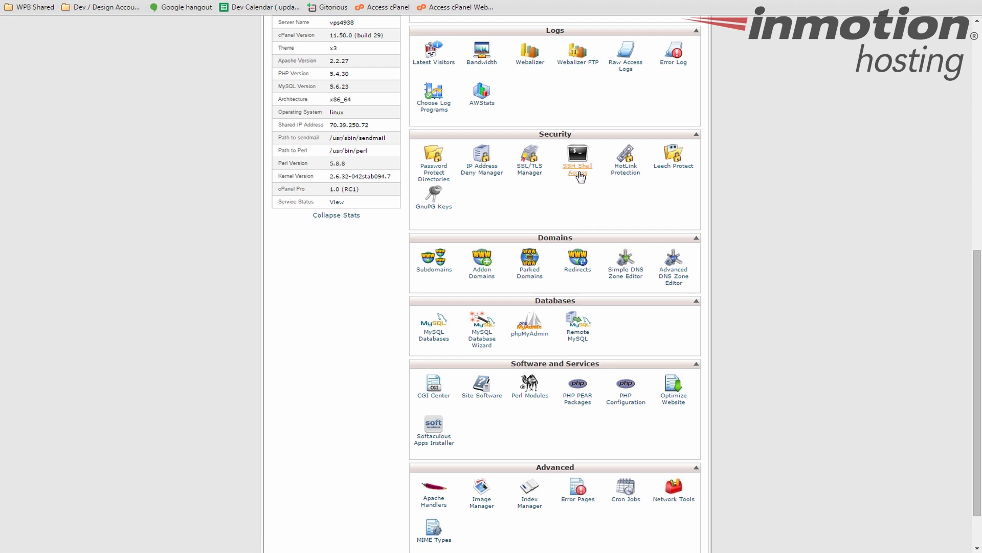
{"action": "scroll", "scroll_direction": "down", "scroll_amount": 3}
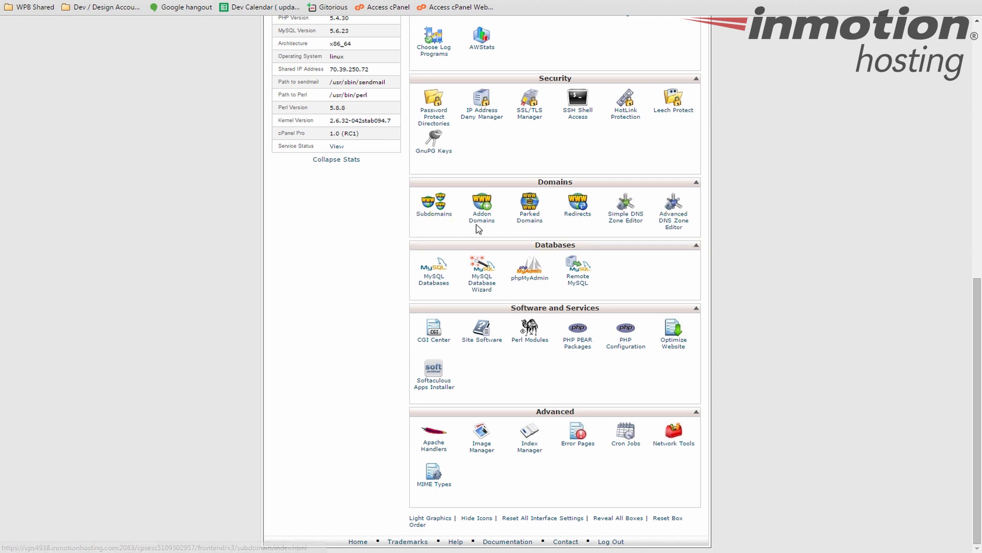
{"action": "mouse_move", "coordinate": [529, 217]}
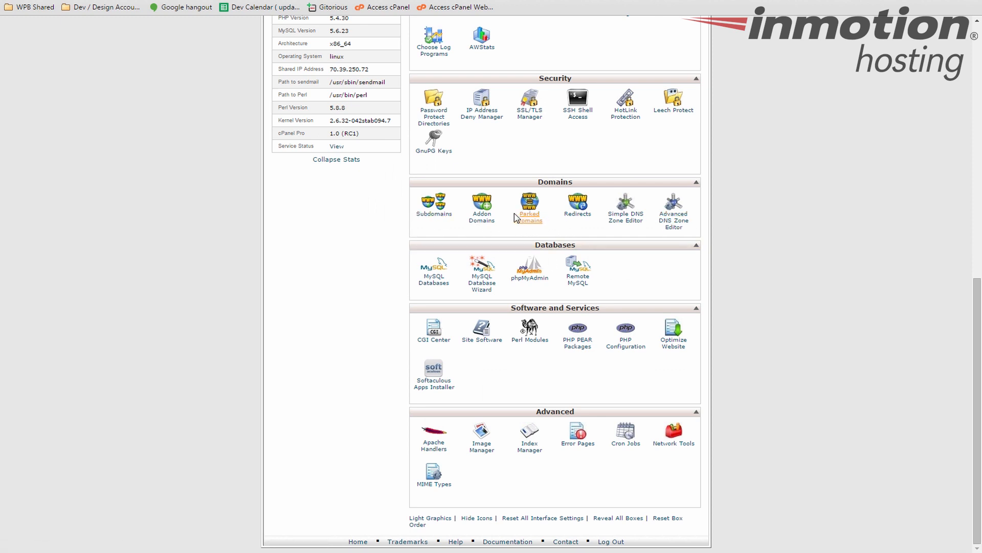
{"action": "mouse_move", "coordinate": [425, 218]}
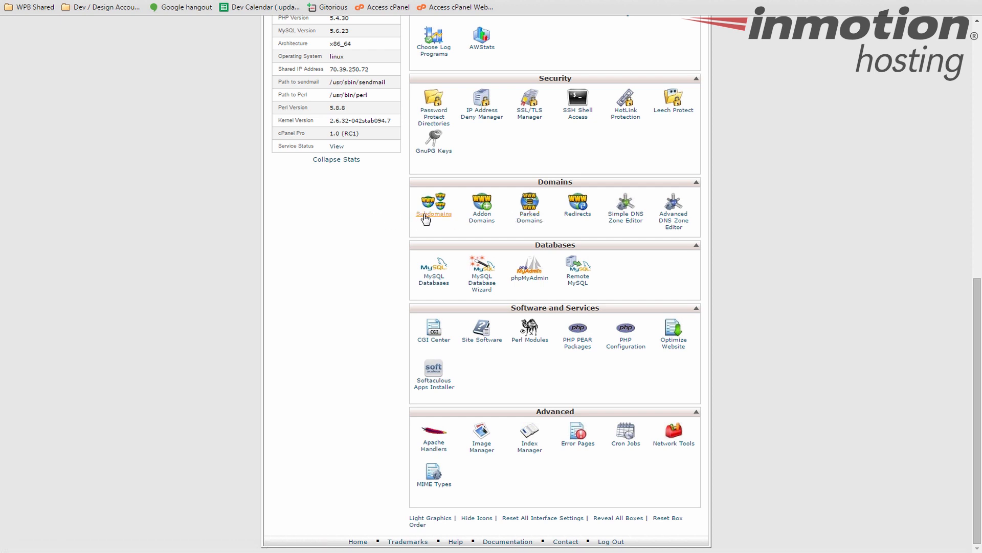
{"action": "mouse_move", "coordinate": [594, 231]}
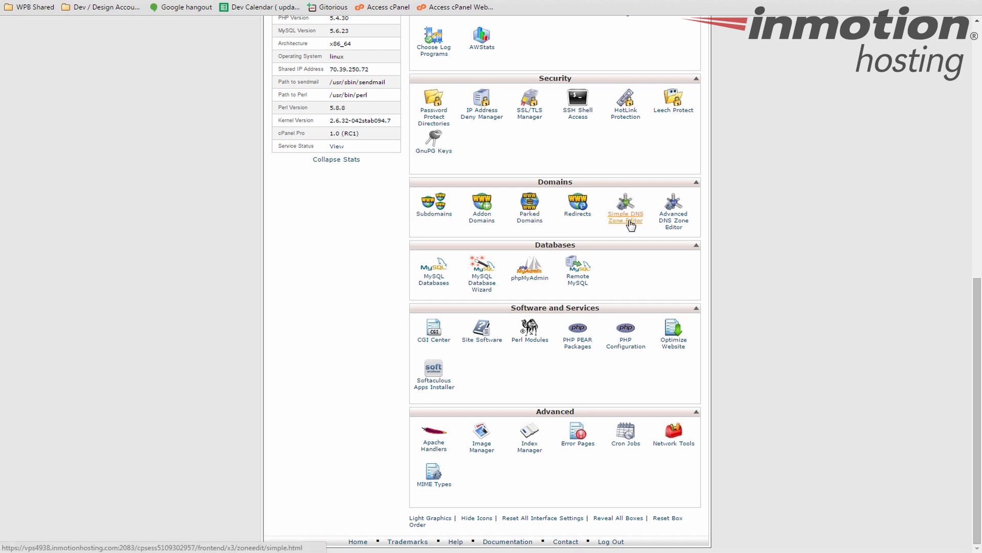
{"action": "mouse_move", "coordinate": [661, 233]}
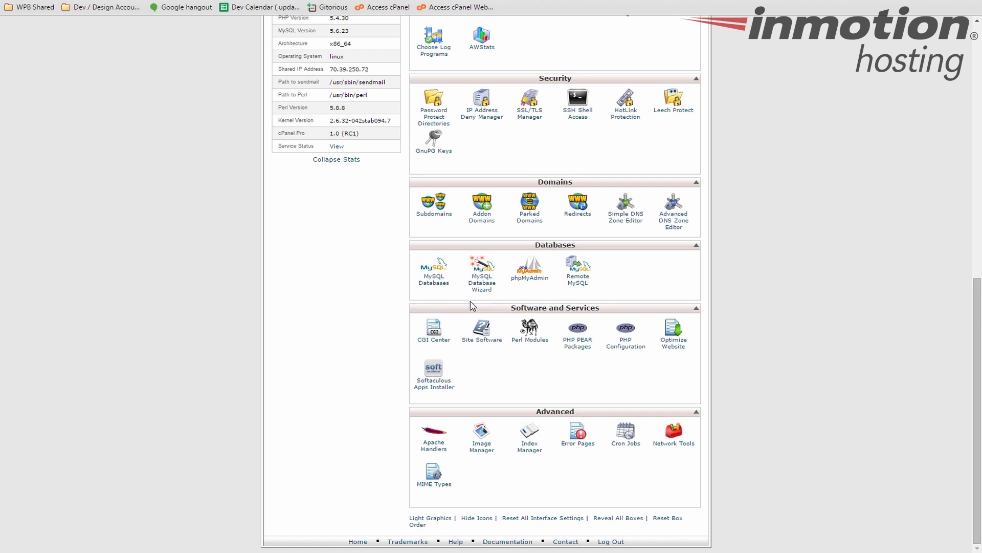
{"action": "mouse_move", "coordinate": [435, 289]}
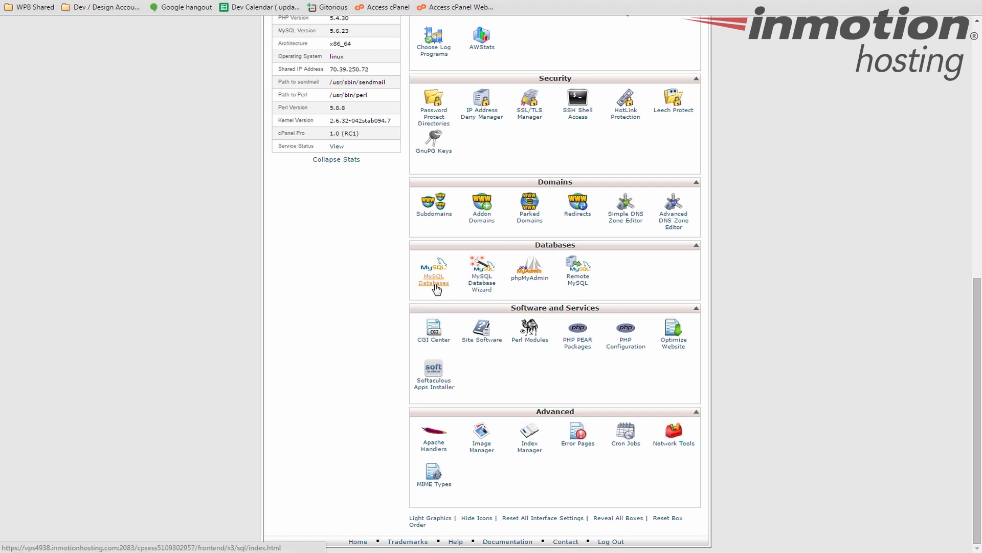
{"action": "mouse_move", "coordinate": [481, 282]}
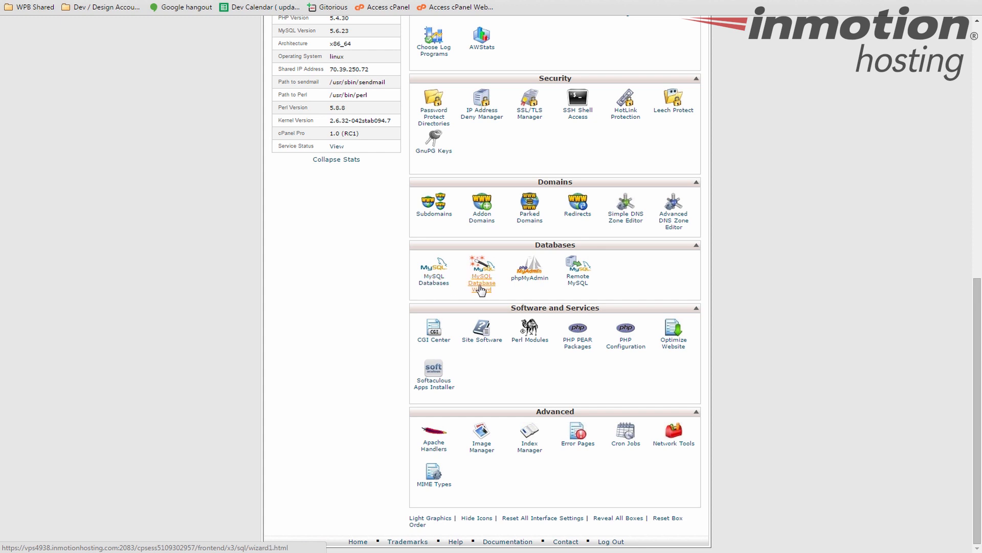
{"action": "mouse_move", "coordinate": [484, 294]}
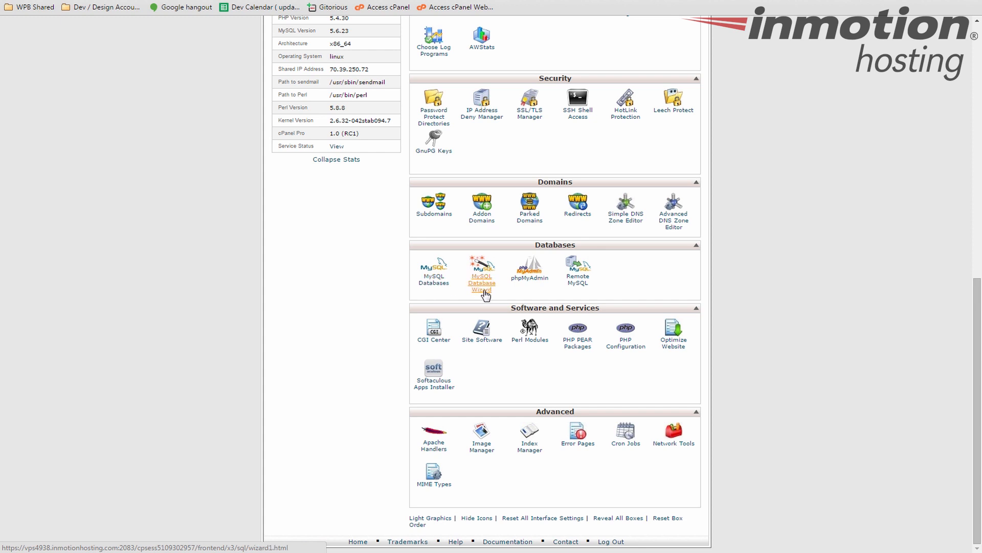
{"action": "mouse_move", "coordinate": [539, 286]}
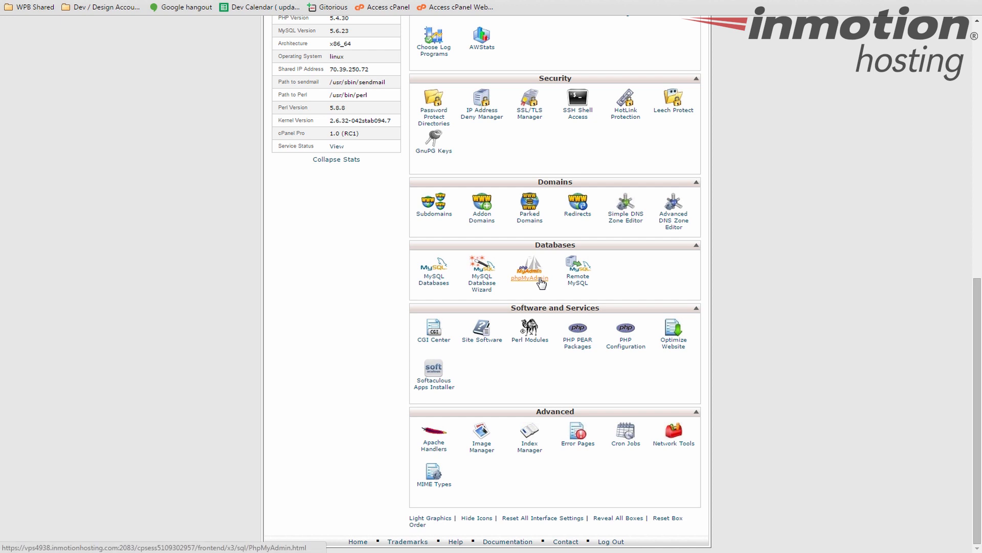
{"action": "mouse_move", "coordinate": [531, 292]}
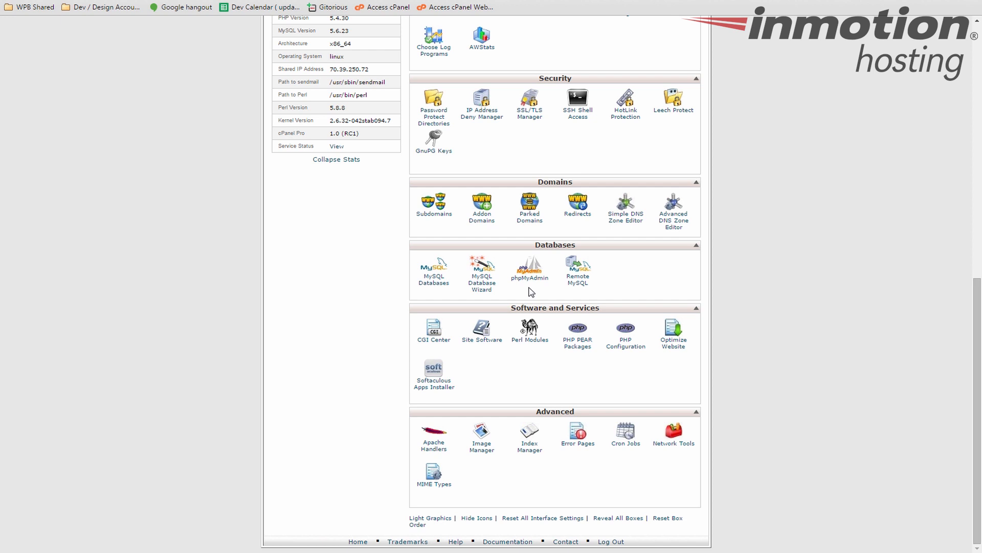
{"action": "mouse_move", "coordinate": [577, 279]}
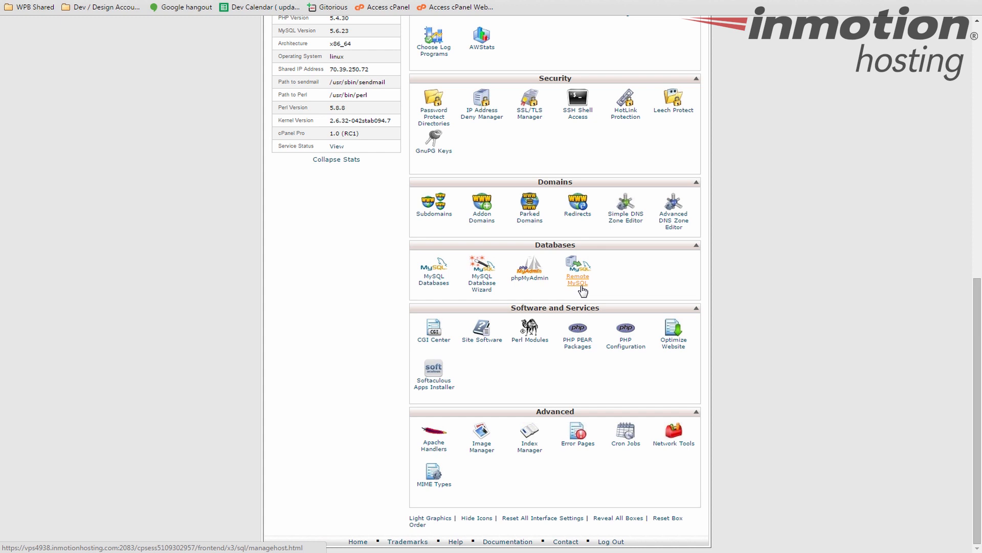
{"action": "mouse_move", "coordinate": [634, 285]}
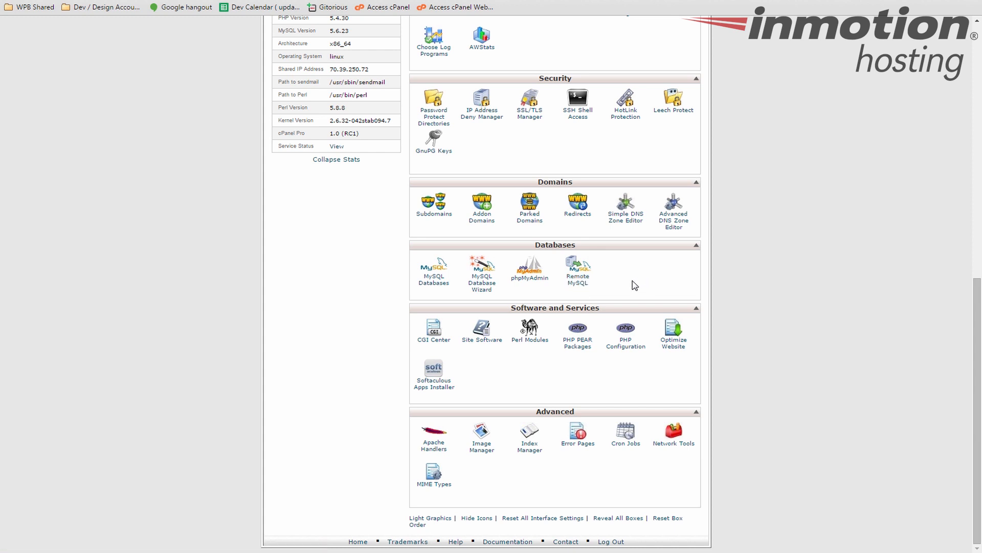
{"action": "mouse_move", "coordinate": [560, 325]}
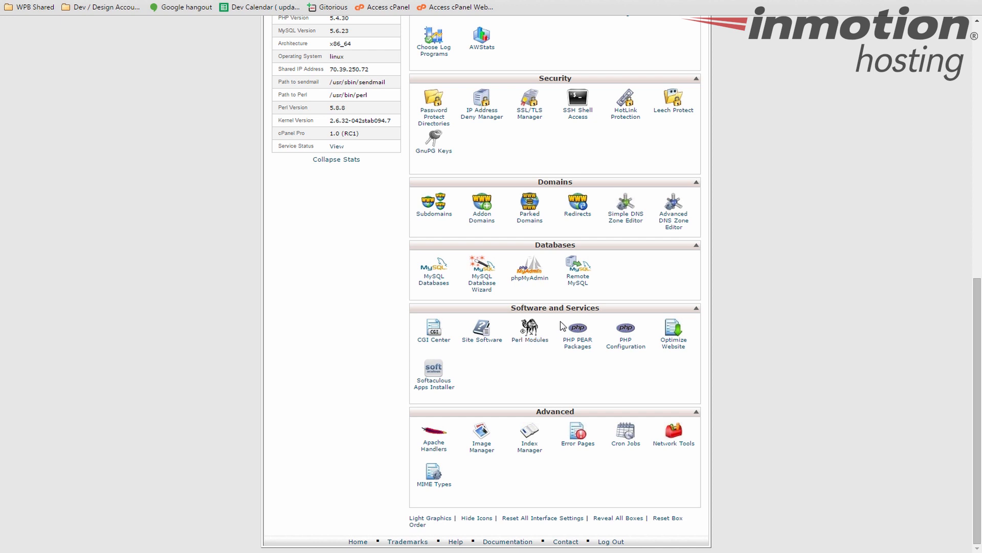
{"action": "mouse_move", "coordinate": [592, 451]}
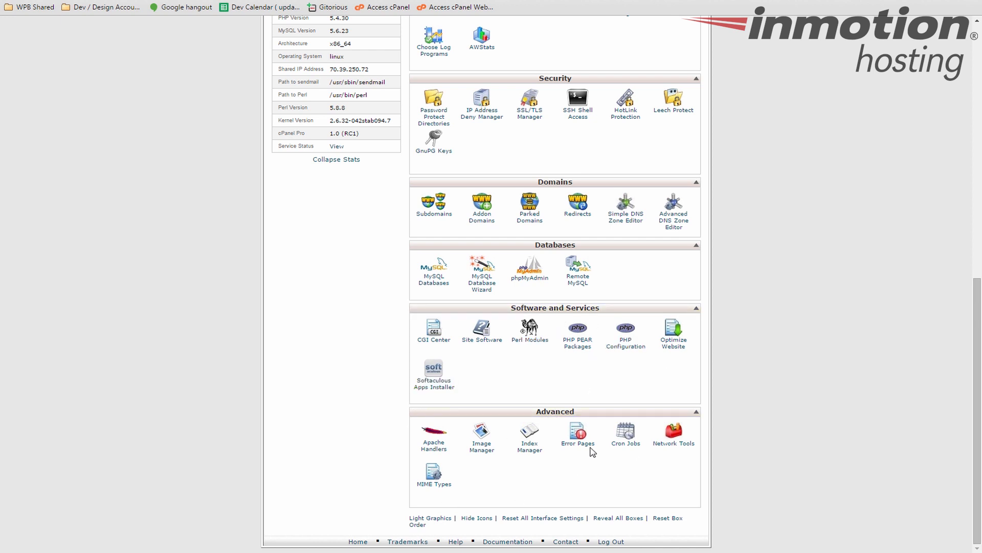
{"action": "mouse_move", "coordinate": [459, 389]}
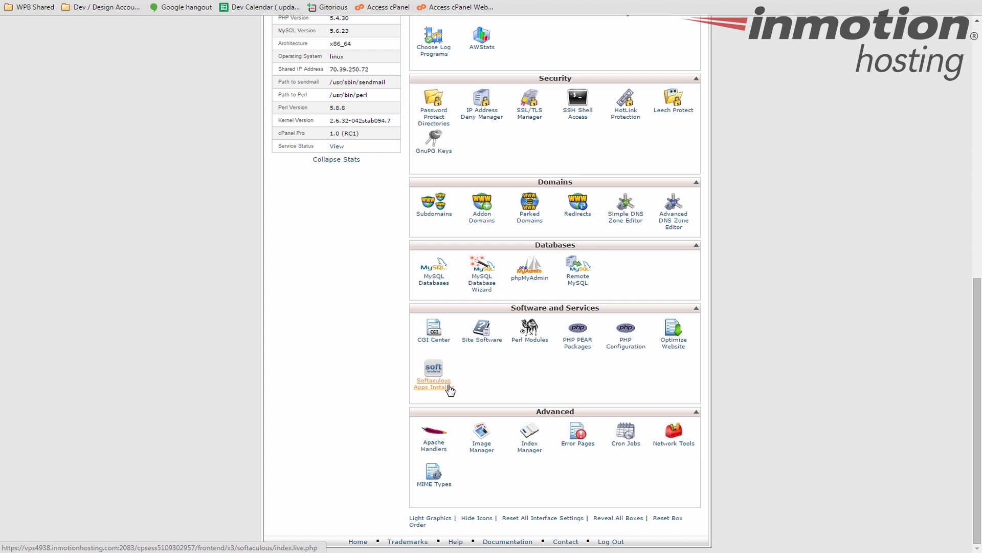
{"action": "mouse_move", "coordinate": [512, 394]}
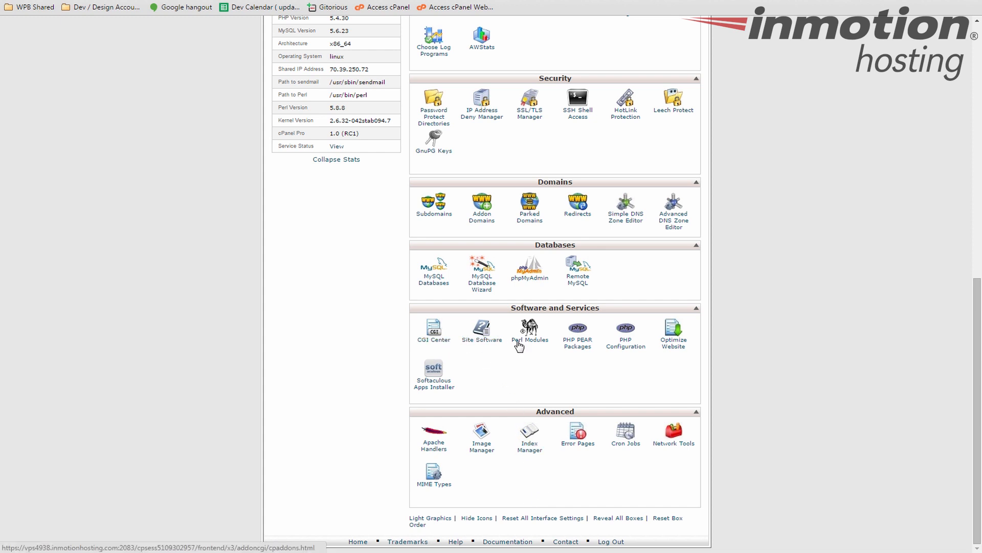
{"action": "mouse_move", "coordinate": [434, 342]}
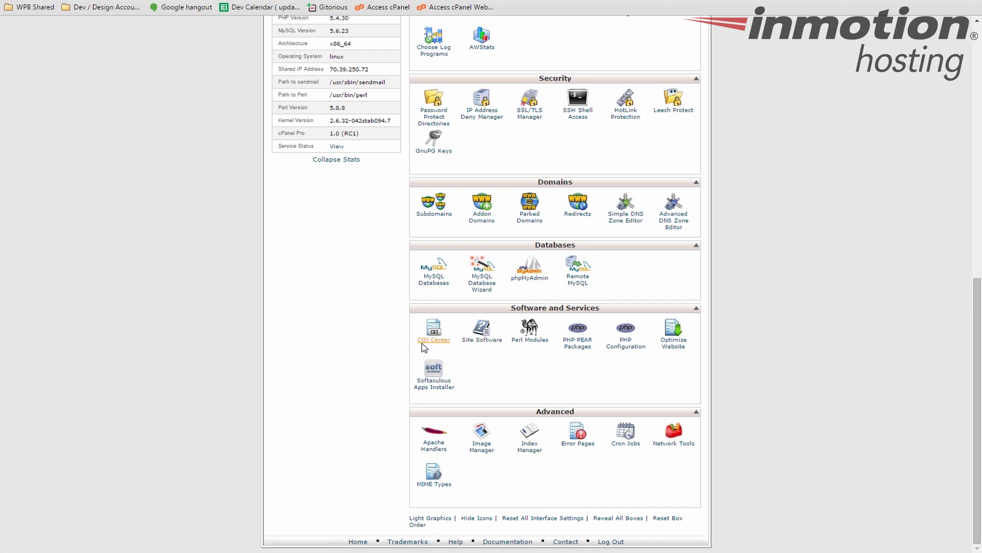
{"action": "mouse_move", "coordinate": [636, 354]}
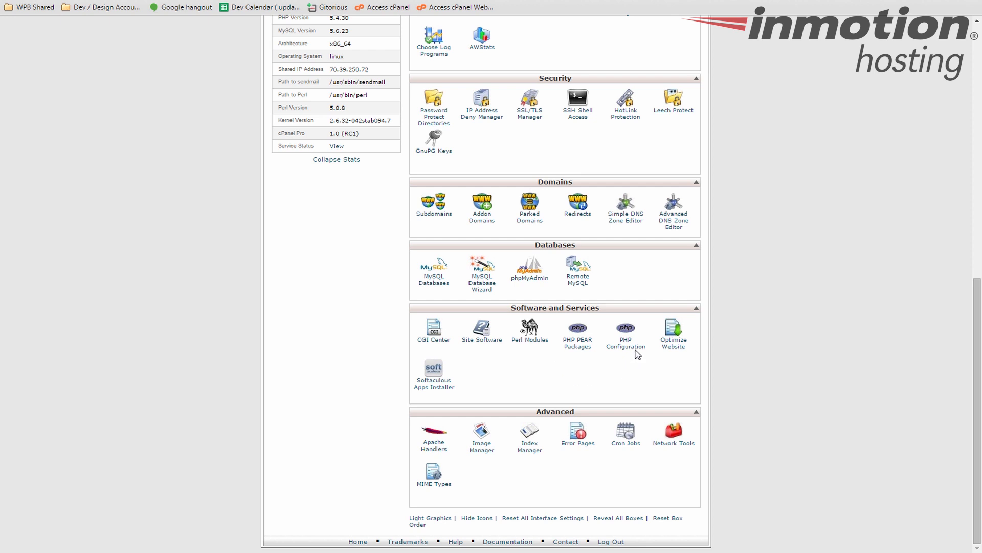
{"action": "mouse_move", "coordinate": [624, 344]}
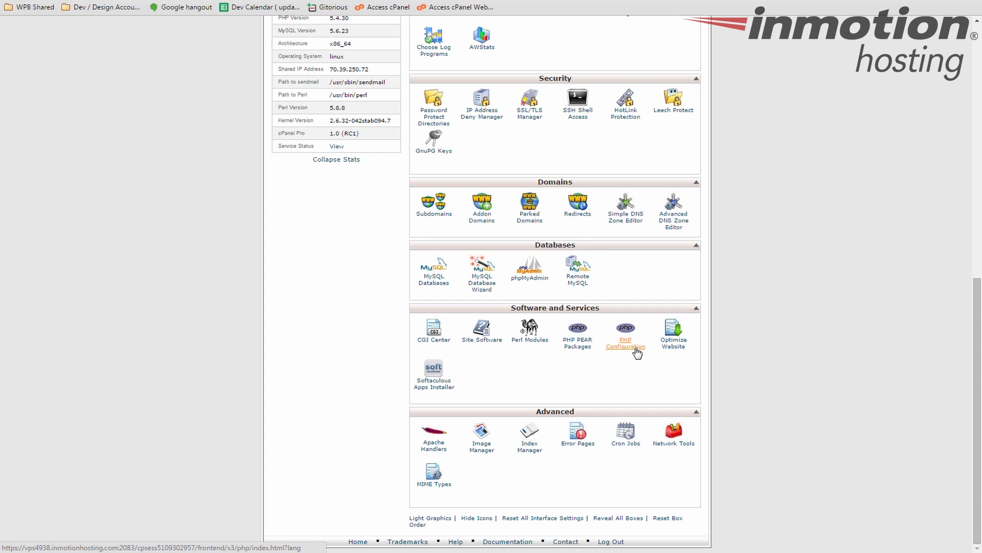
{"action": "scroll", "scroll_direction": "up", "scroll_amount": 3}
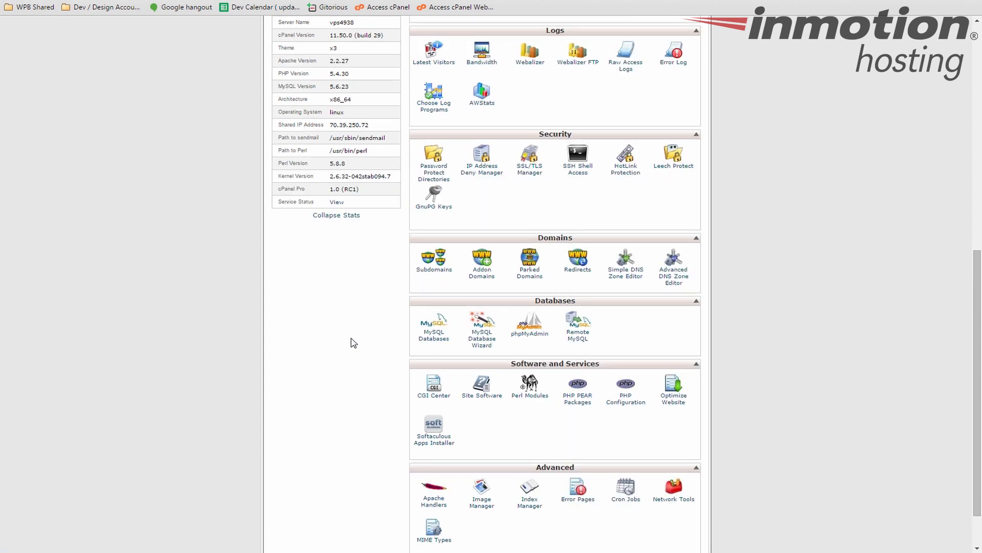
{"action": "scroll", "scroll_direction": "up", "scroll_amount": 3}
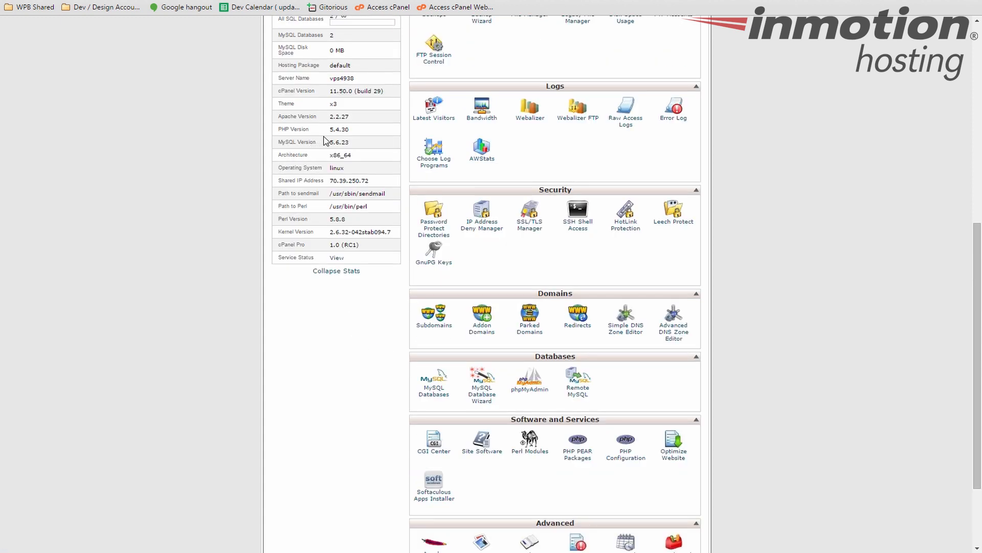
{"action": "double_click", "coordinate": [339, 129]}
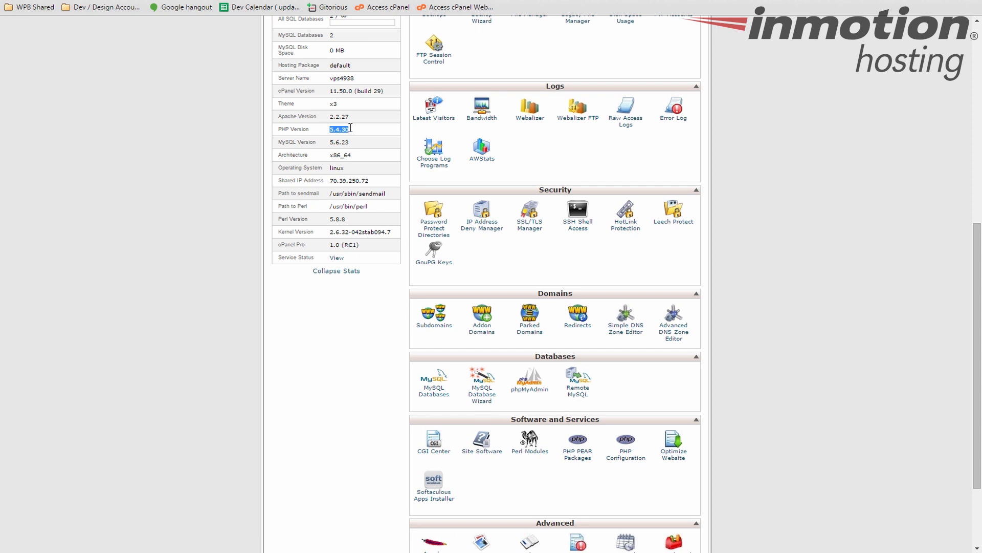
{"action": "mouse_move", "coordinate": [345, 144]}
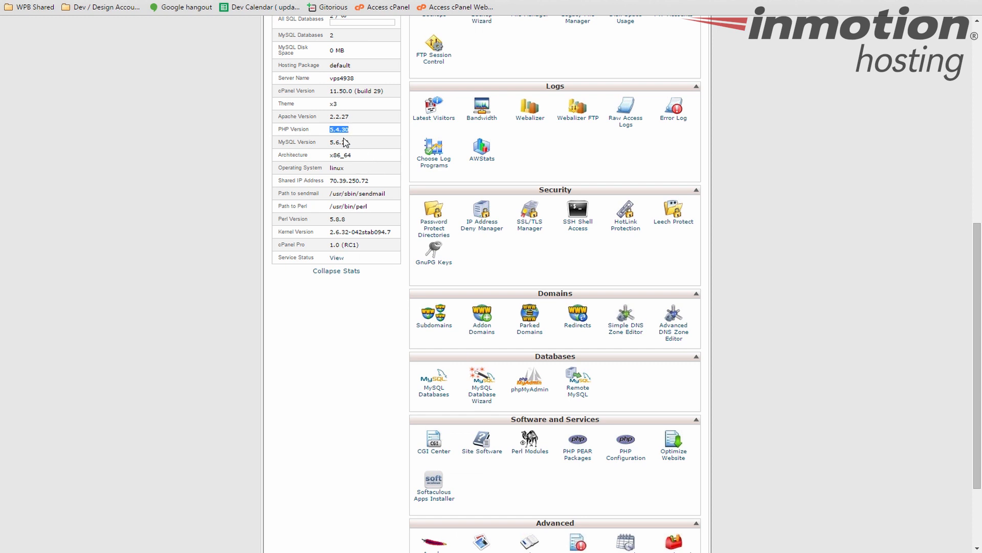
{"action": "mouse_move", "coordinate": [602, 490]}
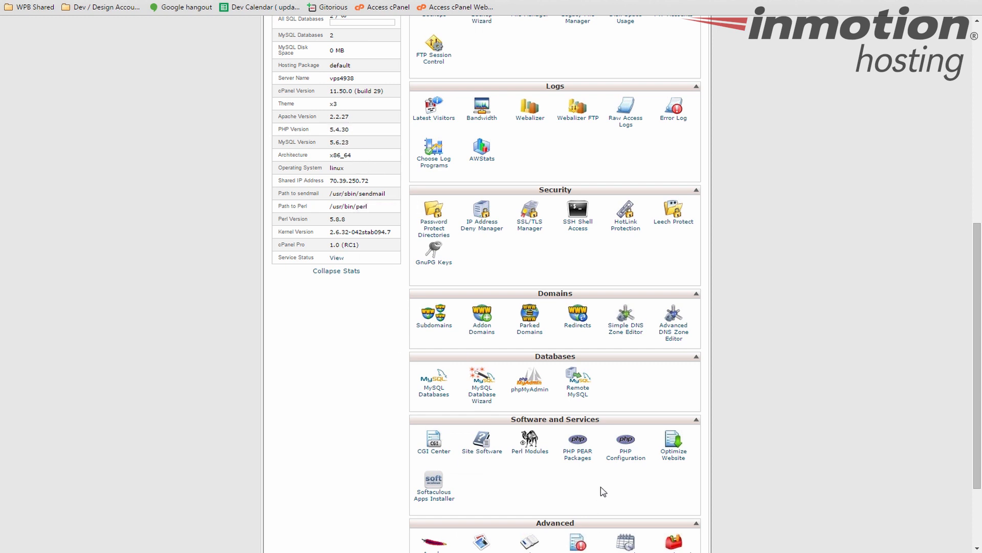
{"action": "scroll", "scroll_direction": "down", "scroll_amount": 3}
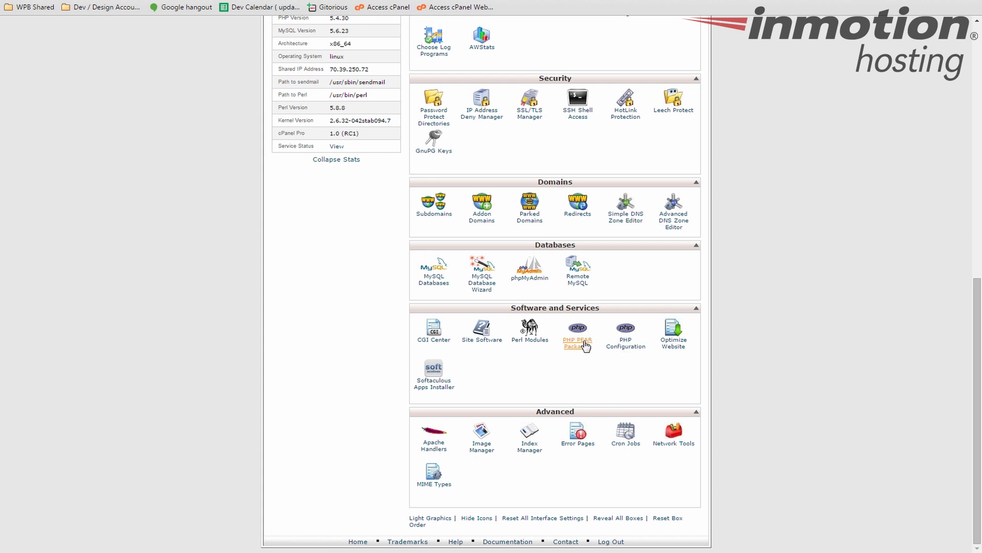
{"action": "mouse_move", "coordinate": [584, 473]}
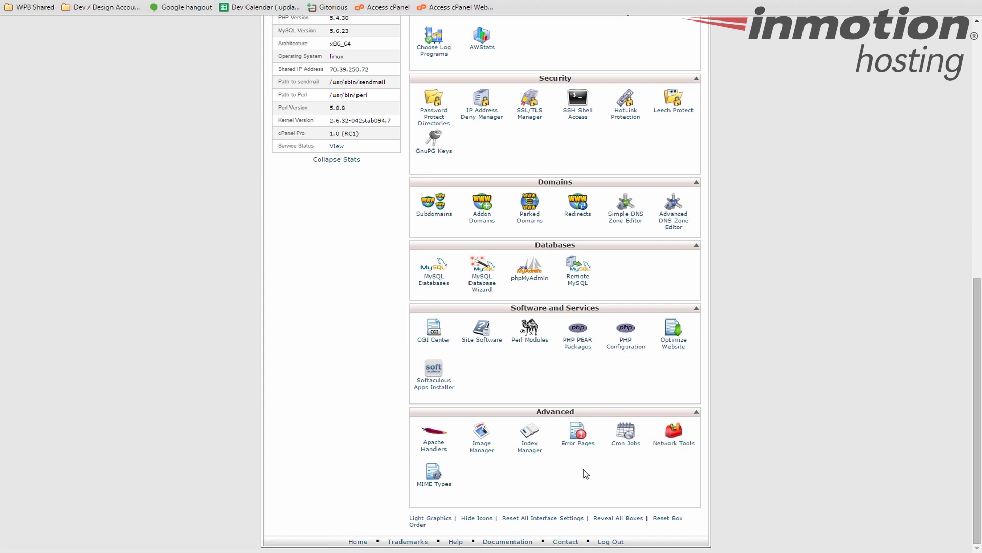
{"action": "mouse_move", "coordinate": [596, 476]}
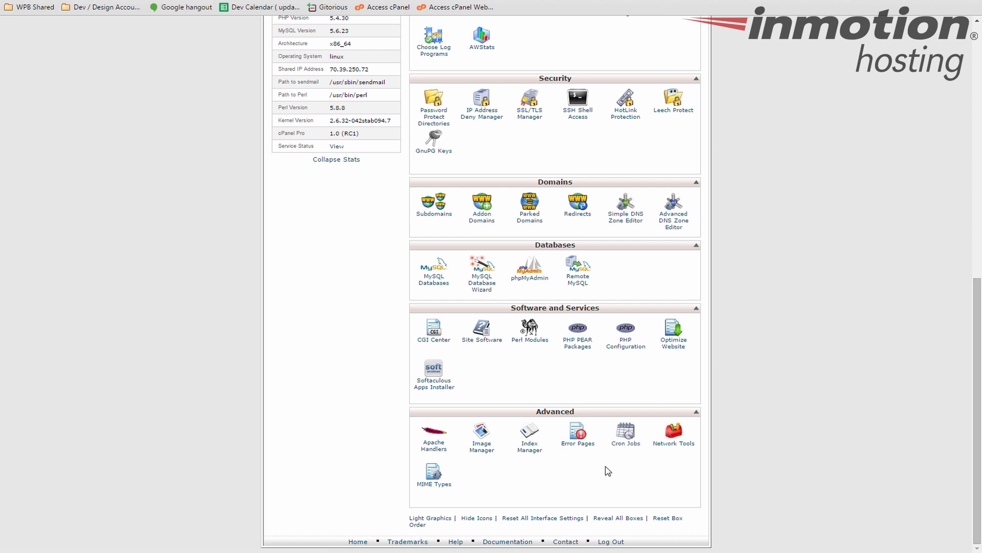
{"action": "mouse_move", "coordinate": [624, 443]}
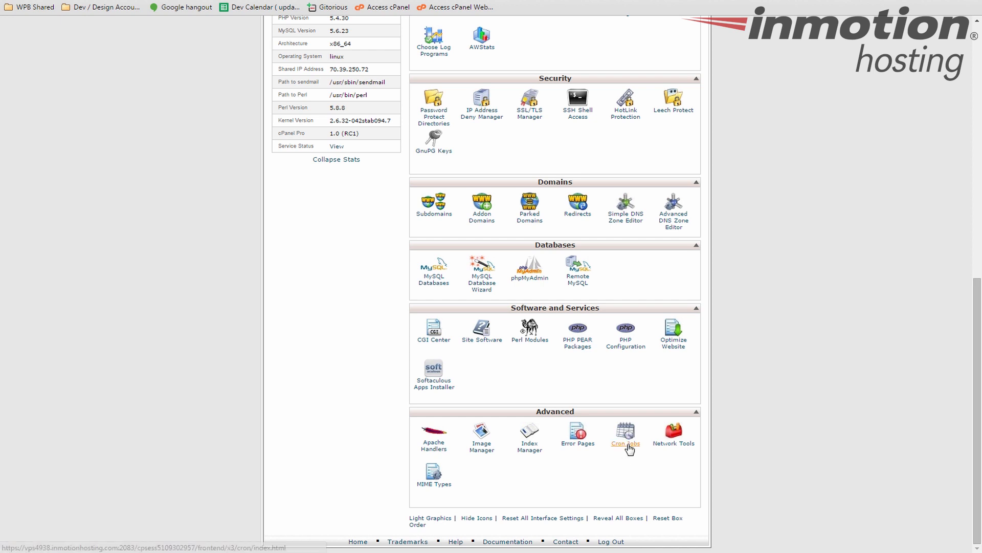
{"action": "mouse_move", "coordinate": [624, 465]}
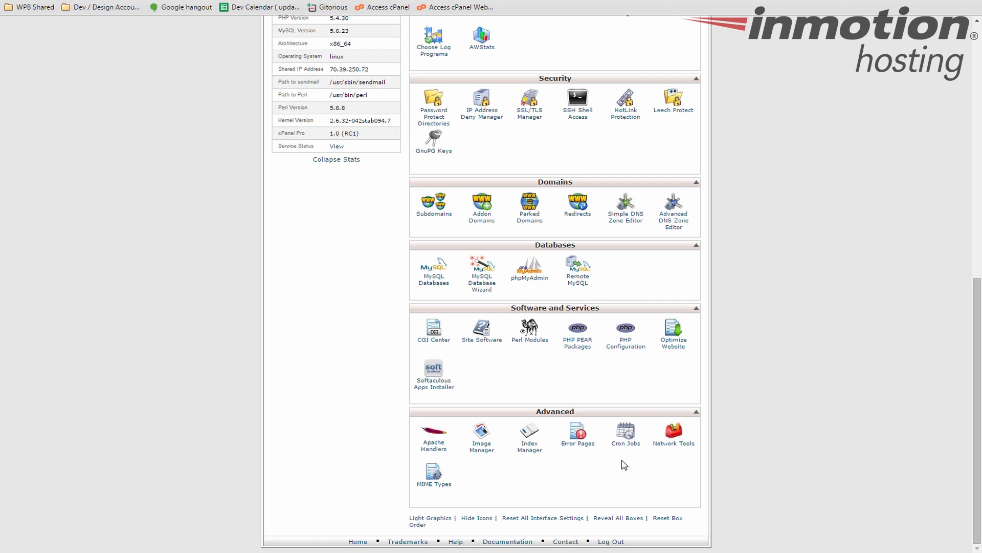
{"action": "mouse_move", "coordinate": [491, 488]}
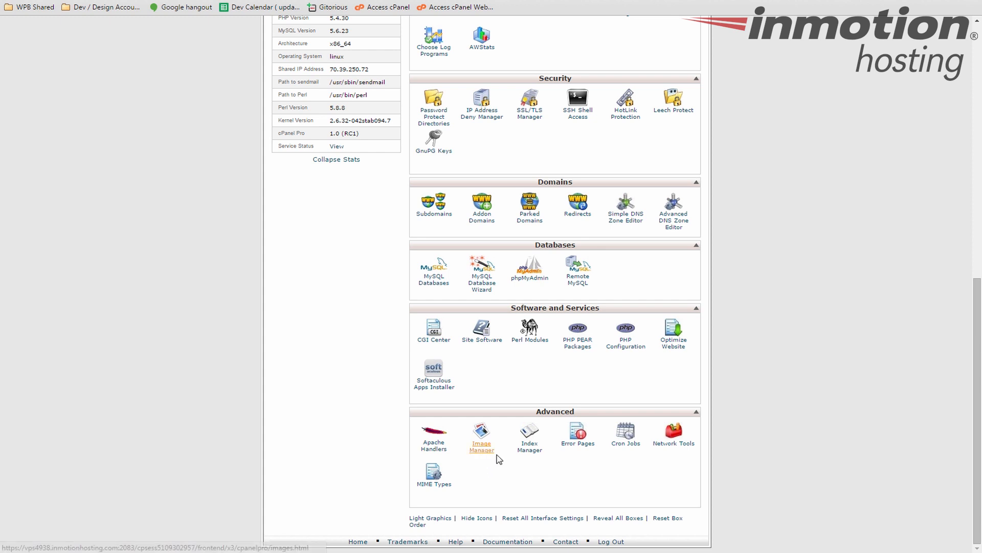
{"action": "mouse_move", "coordinate": [631, 467]}
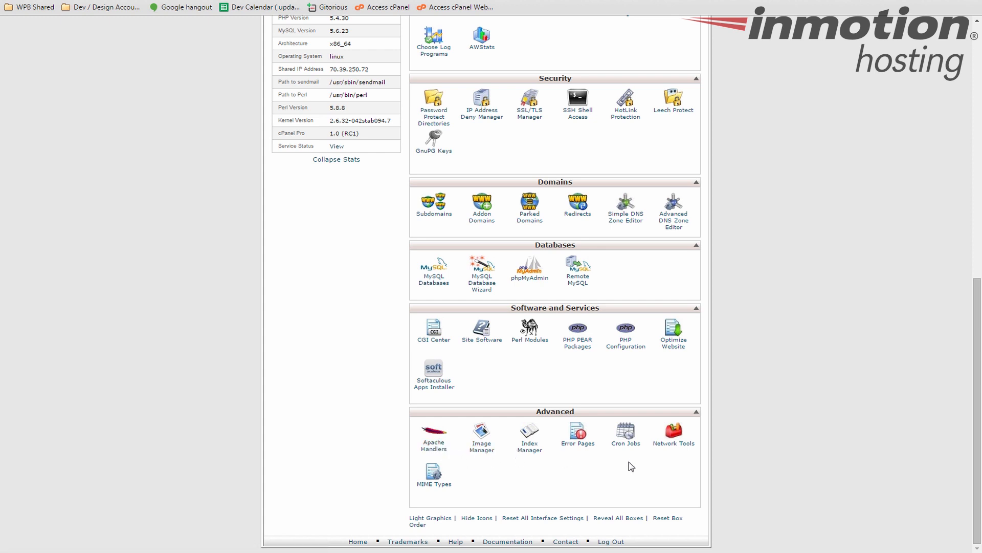
{"action": "mouse_move", "coordinate": [599, 475]}
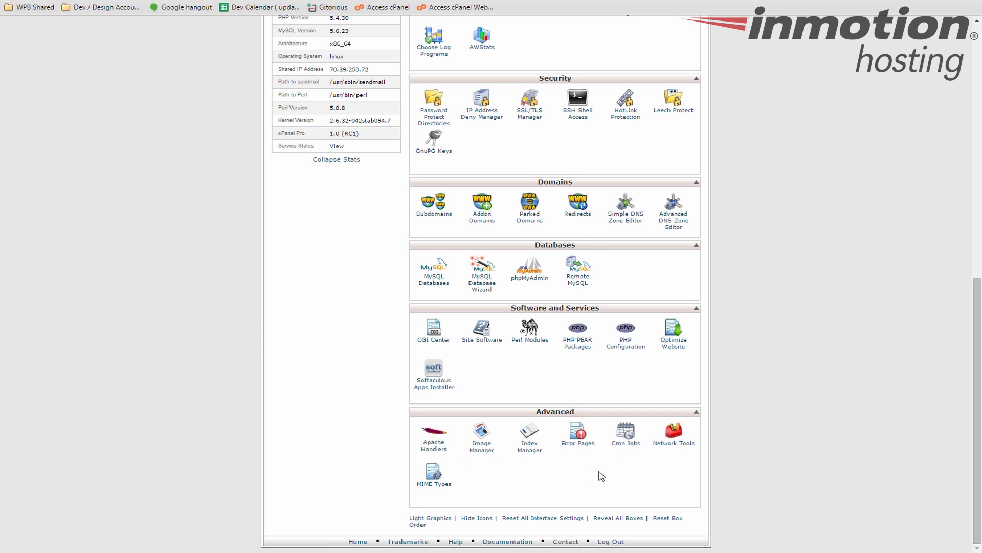
{"action": "mouse_move", "coordinate": [590, 476]}
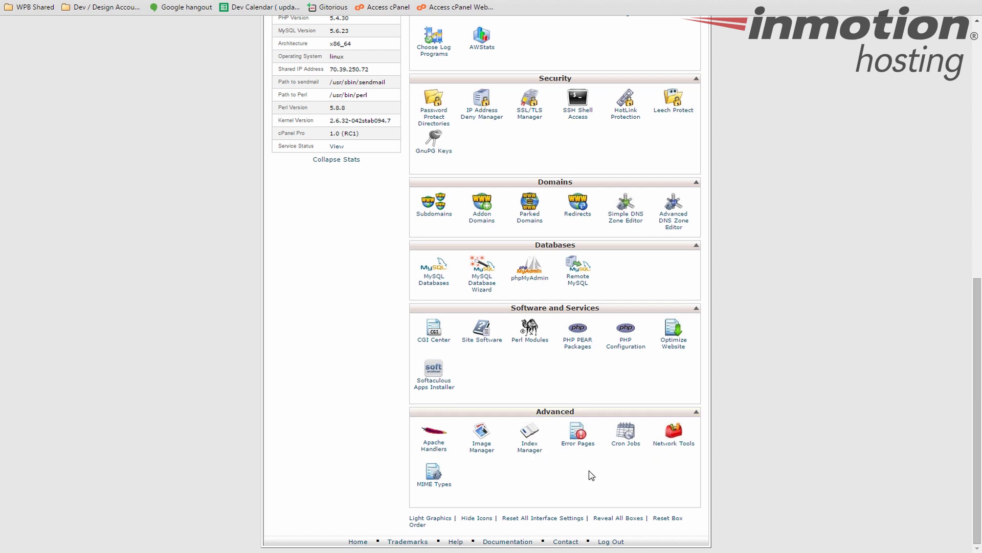
{"action": "mouse_move", "coordinate": [632, 487]}
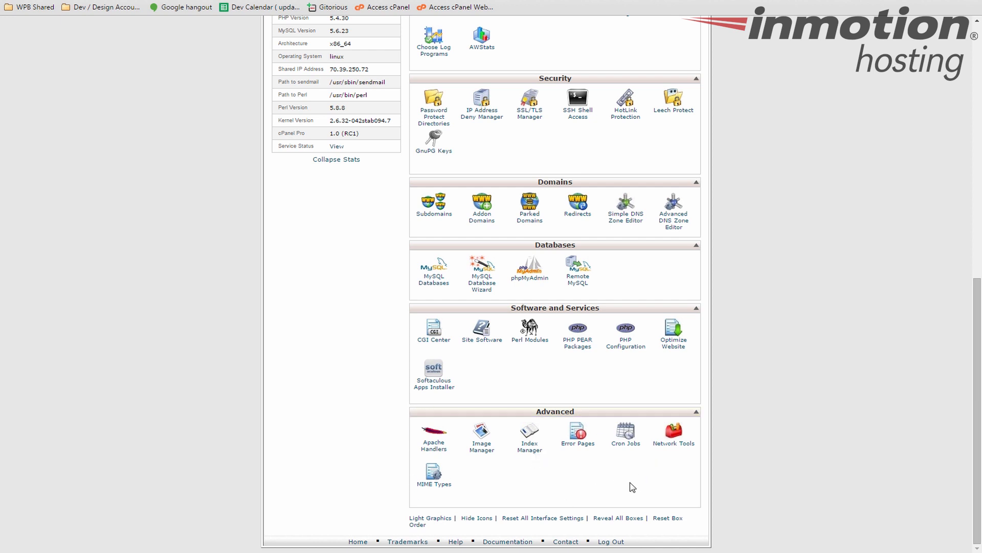
{"action": "mouse_move", "coordinate": [646, 460]}
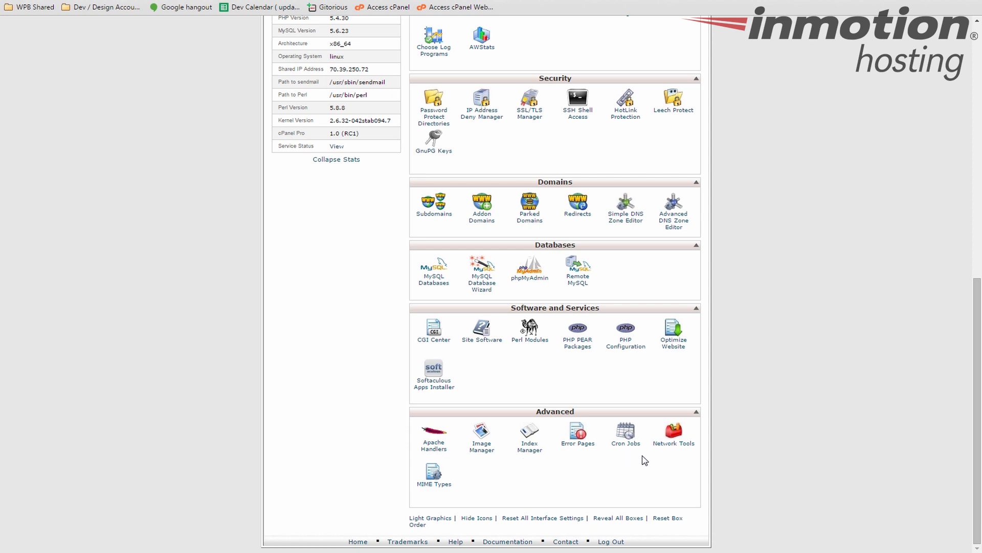
{"action": "mouse_move", "coordinate": [635, 325]}
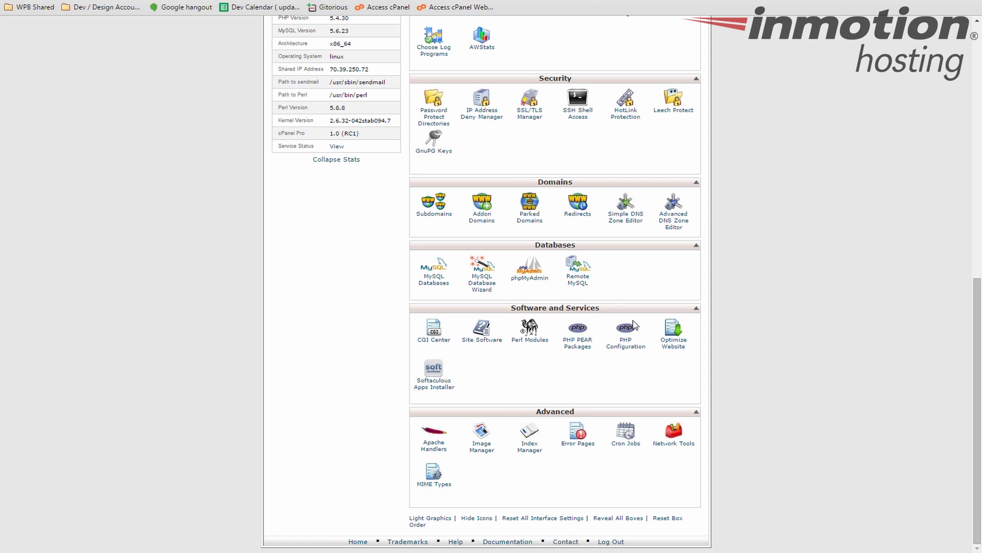
{"action": "scroll", "scroll_direction": "up", "scroll_amount": 3}
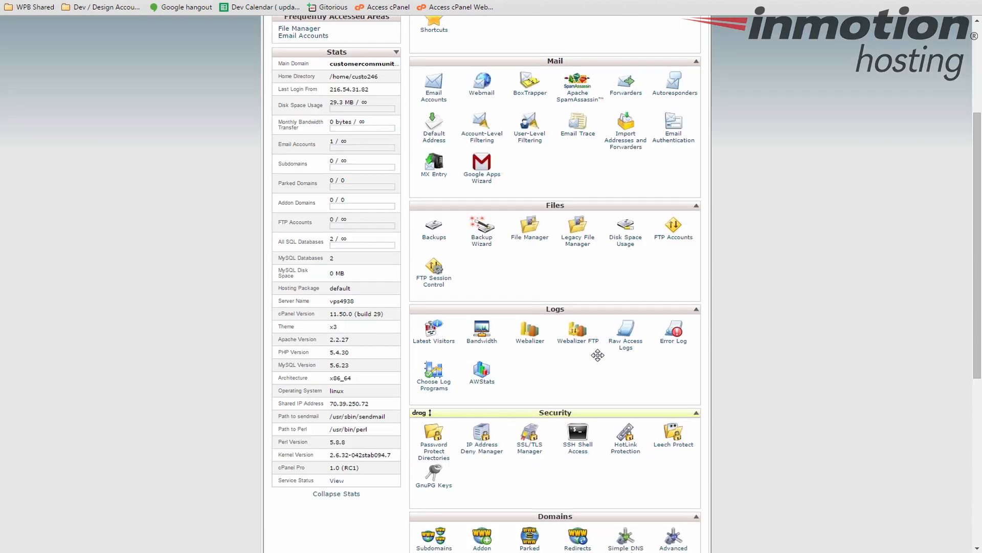
{"action": "scroll", "scroll_direction": "up", "scroll_amount": 3}
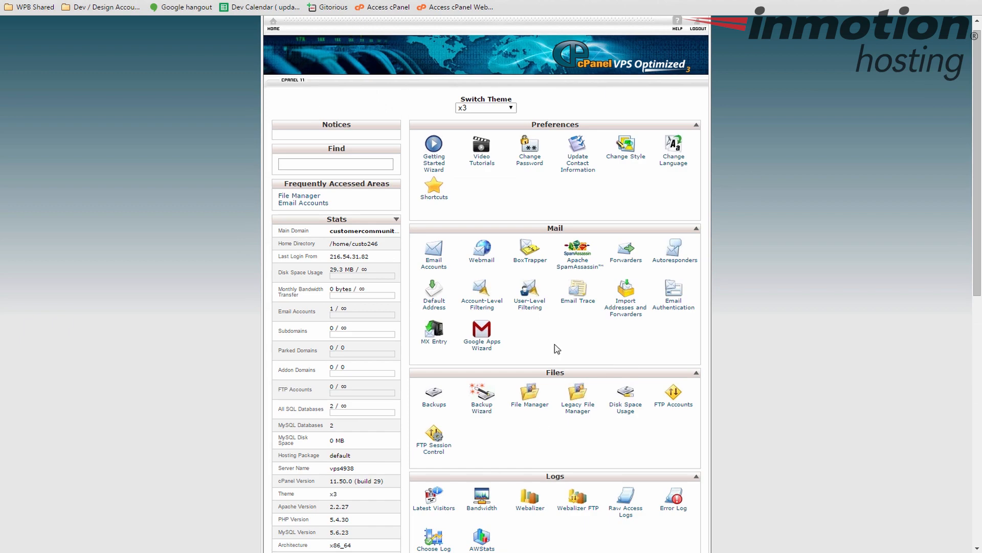
{"action": "scroll", "scroll_direction": "down", "scroll_amount": 3}
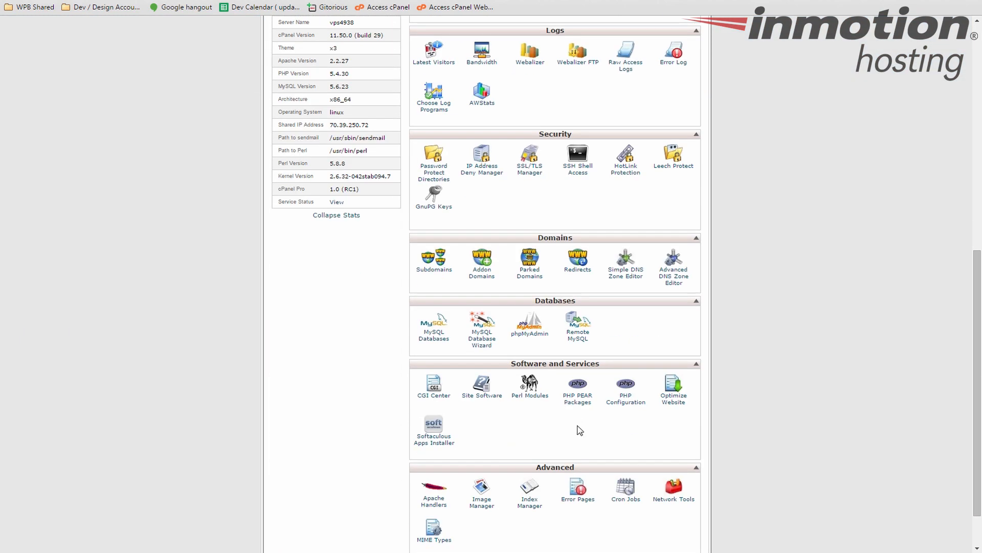
{"action": "scroll", "scroll_direction": "up", "scroll_amount": 3}
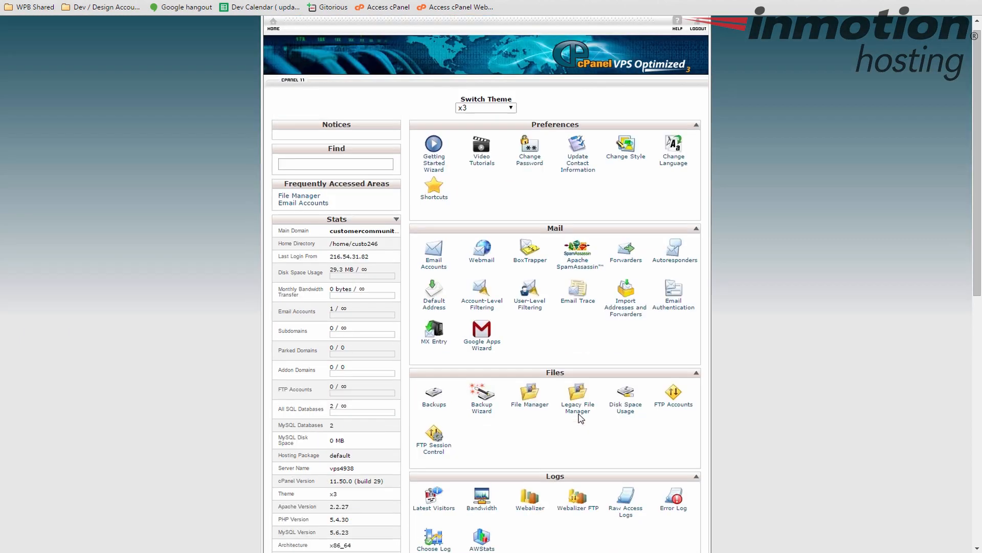
{"action": "scroll", "scroll_direction": "up", "scroll_amount": 3}
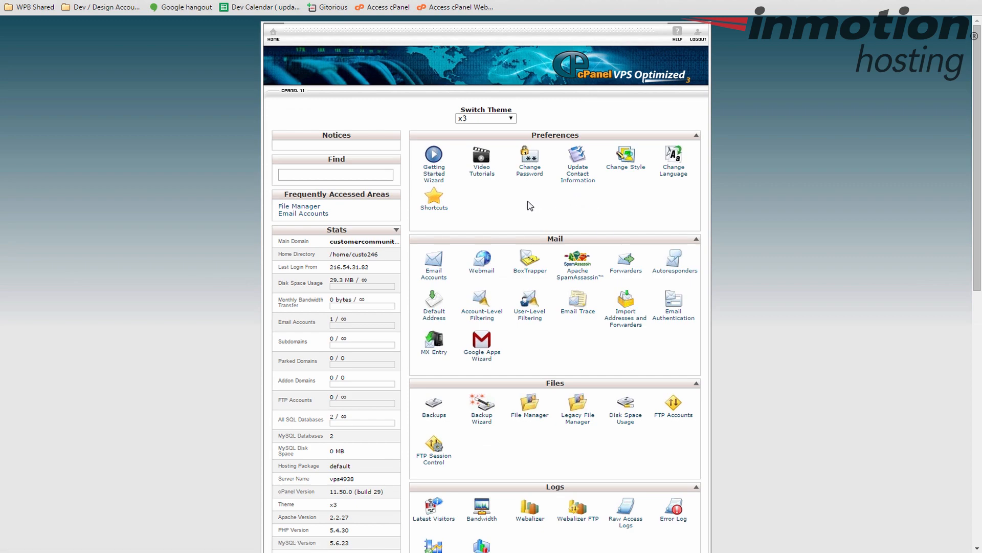
{"action": "mouse_move", "coordinate": [745, 201]}
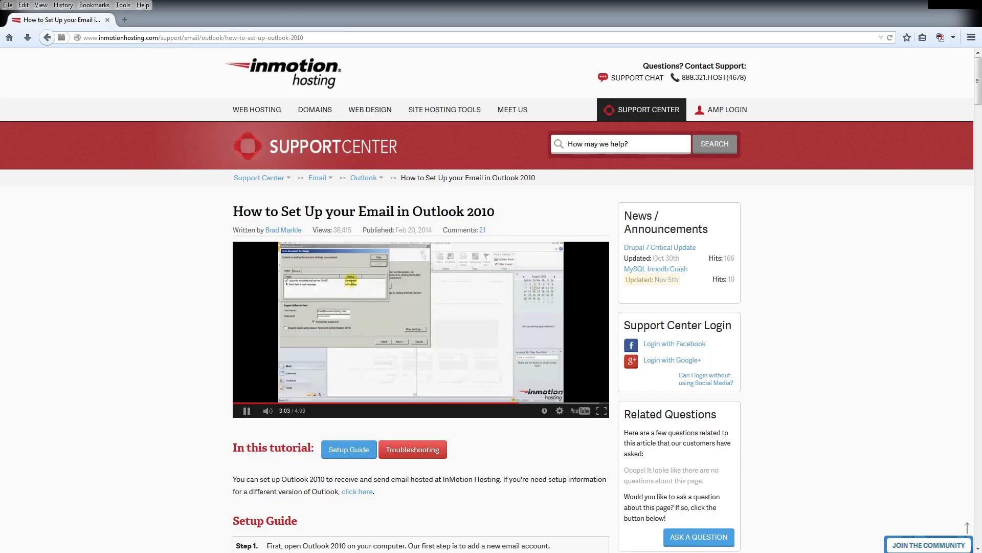
- Browse the advanced WordPress tutorials and Join the Community page, then return to Support Center home
{"action": "left_click", "coordinate": [928, 543]}
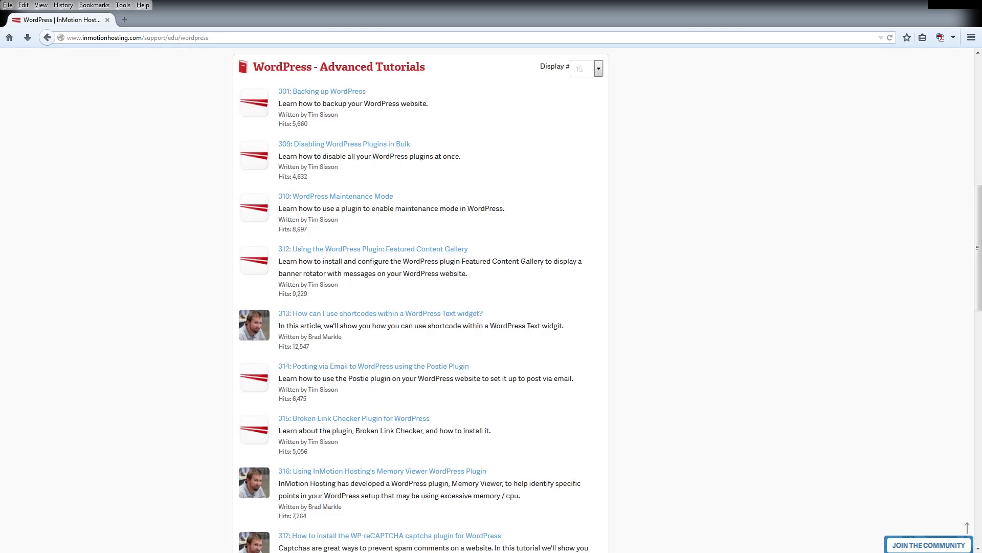
{"action": "left_click", "coordinate": [927, 543]}
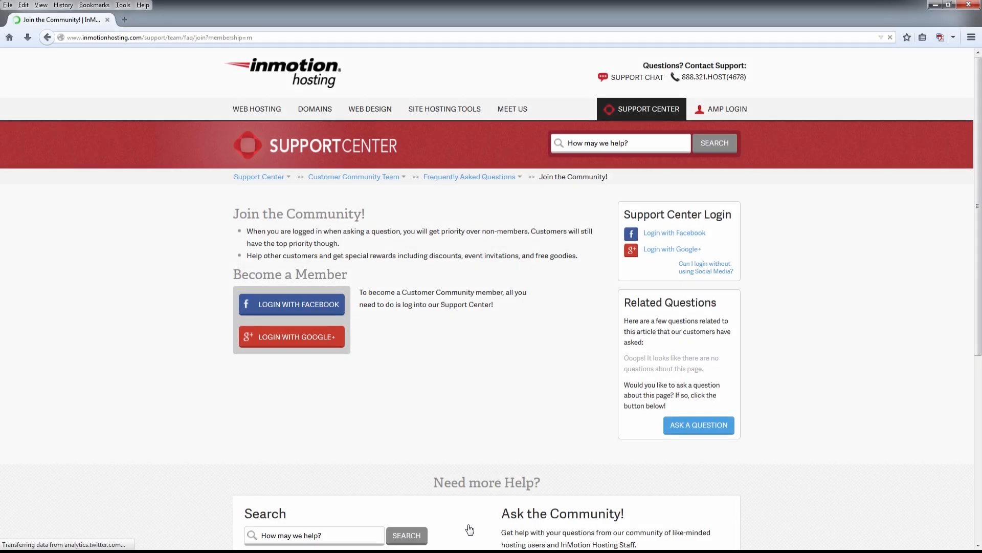
{"action": "left_click", "coordinate": [259, 176]}
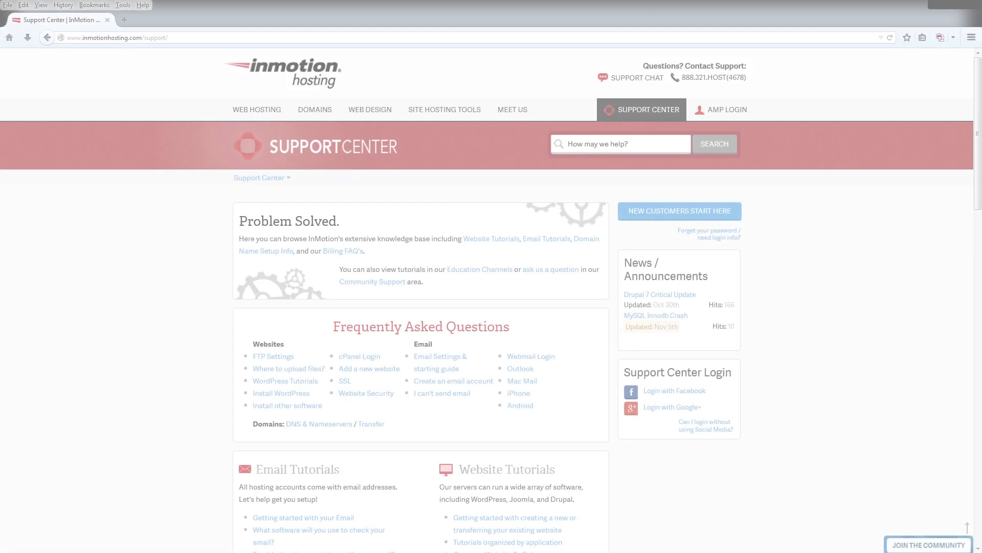